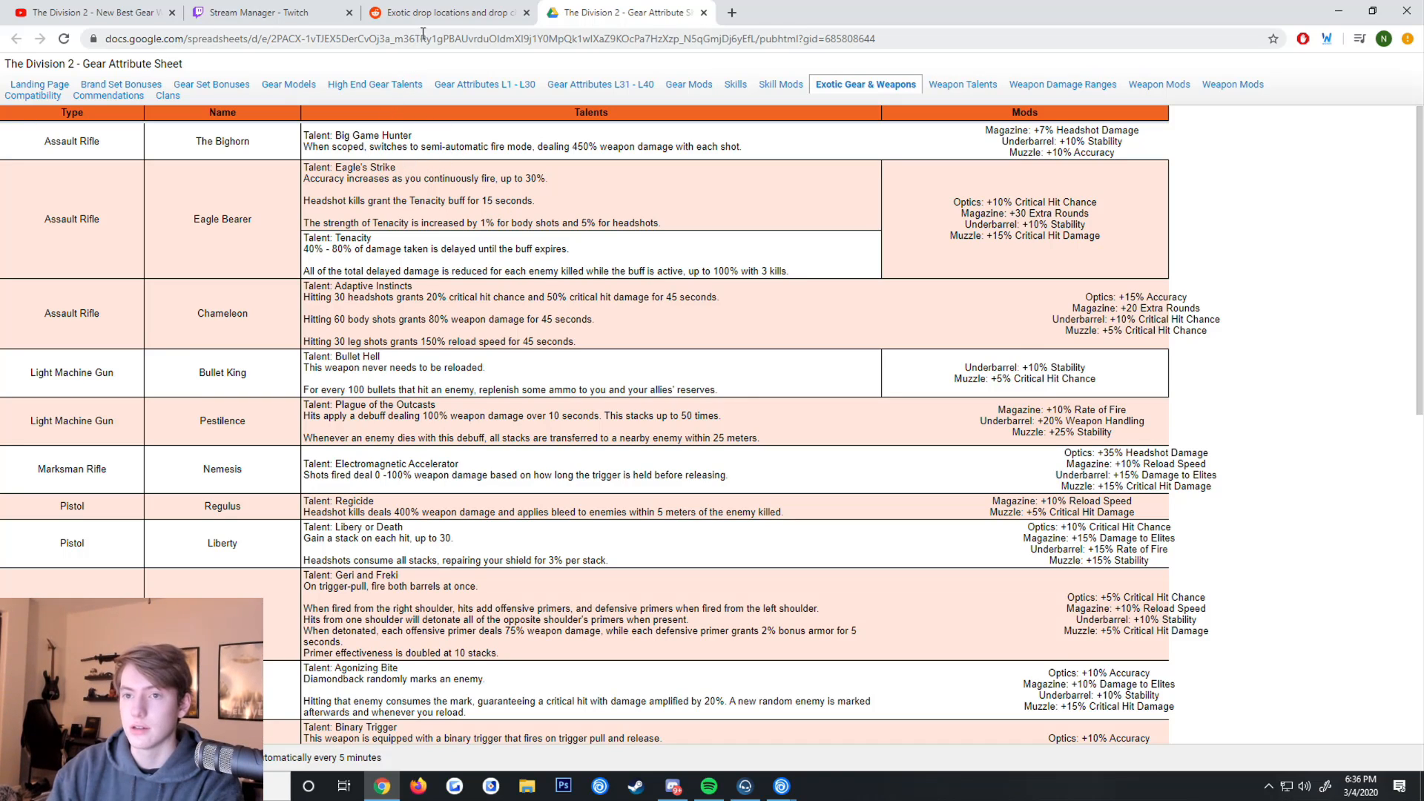
- Glance at the drop-locations tab, then return and scroll right to the Talents and Mods columns
{"action": "left_click", "coordinate": [447, 12]}
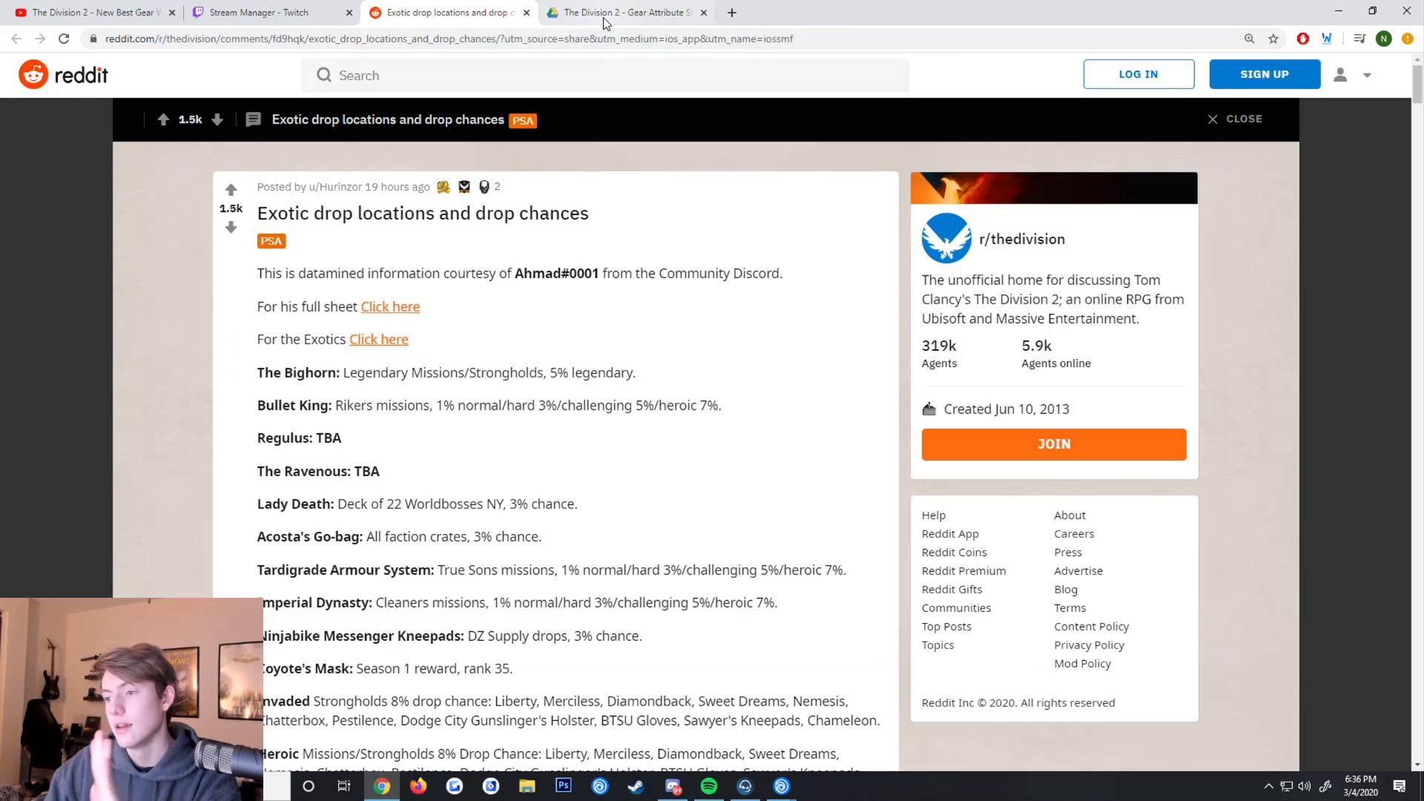
{"action": "left_click", "coordinate": [625, 13]}
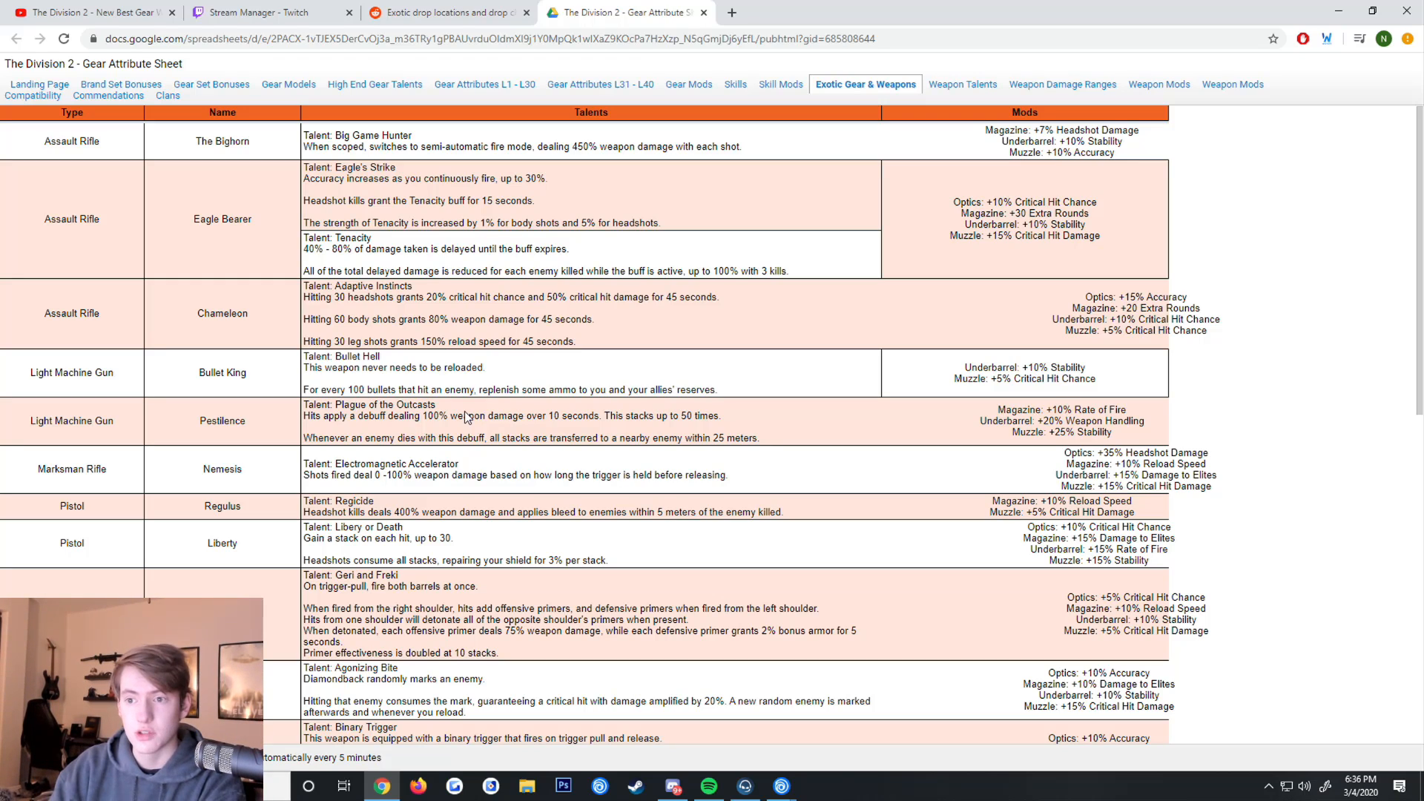
{"action": "mouse_move", "coordinate": [414, 345]}
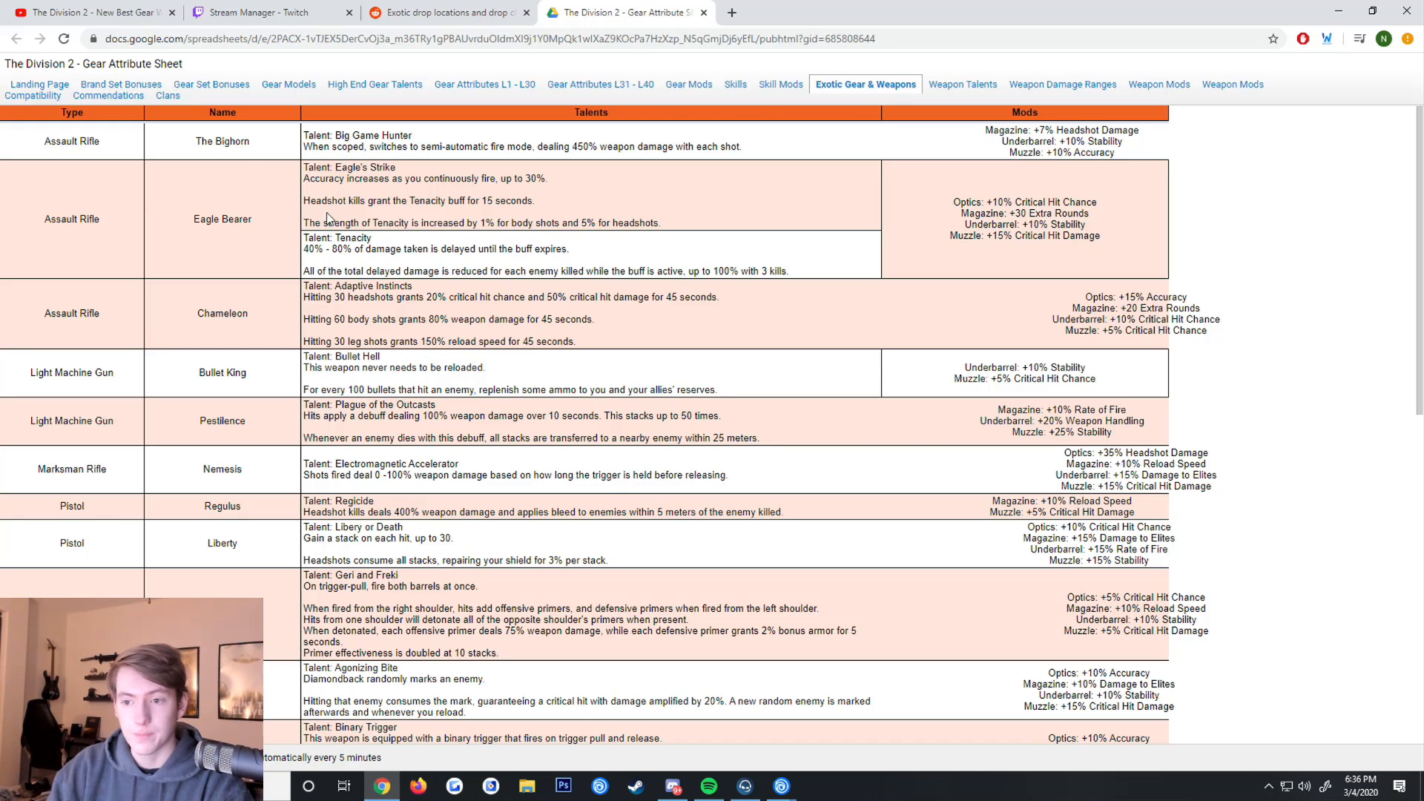
{"action": "mouse_move", "coordinate": [167, 187]}
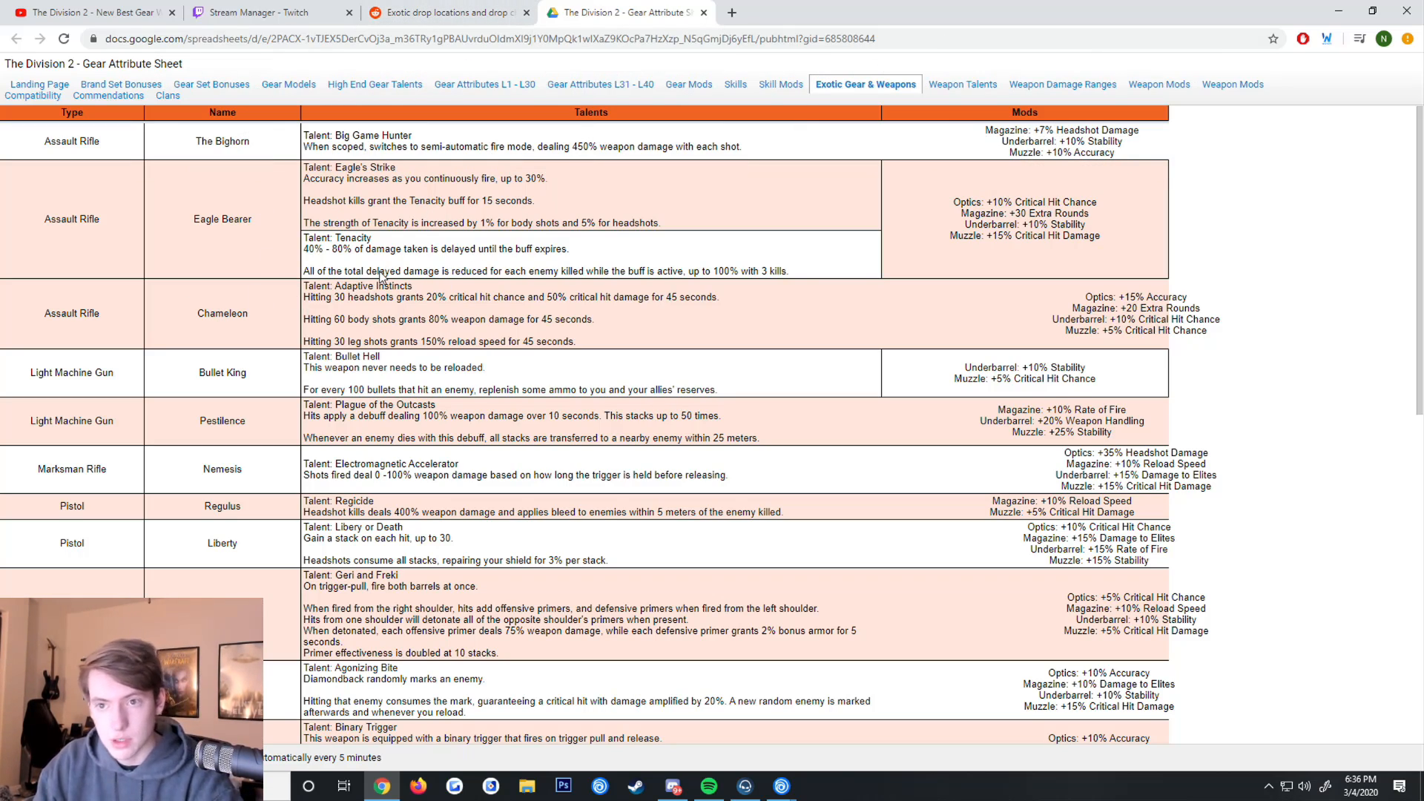
{"action": "mouse_move", "coordinate": [276, 332]}
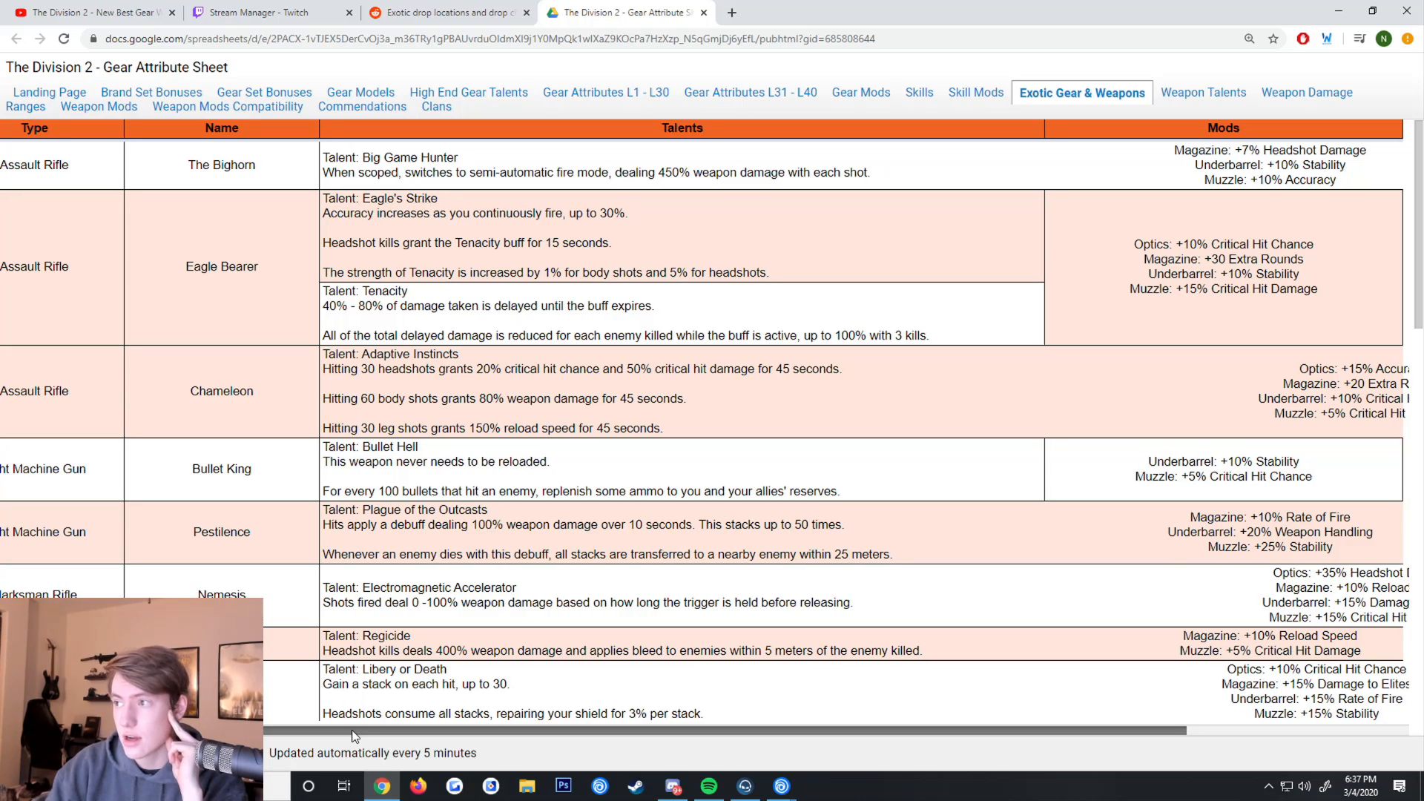
{"action": "scroll", "scroll_direction": "right", "scroll_amount": 3}
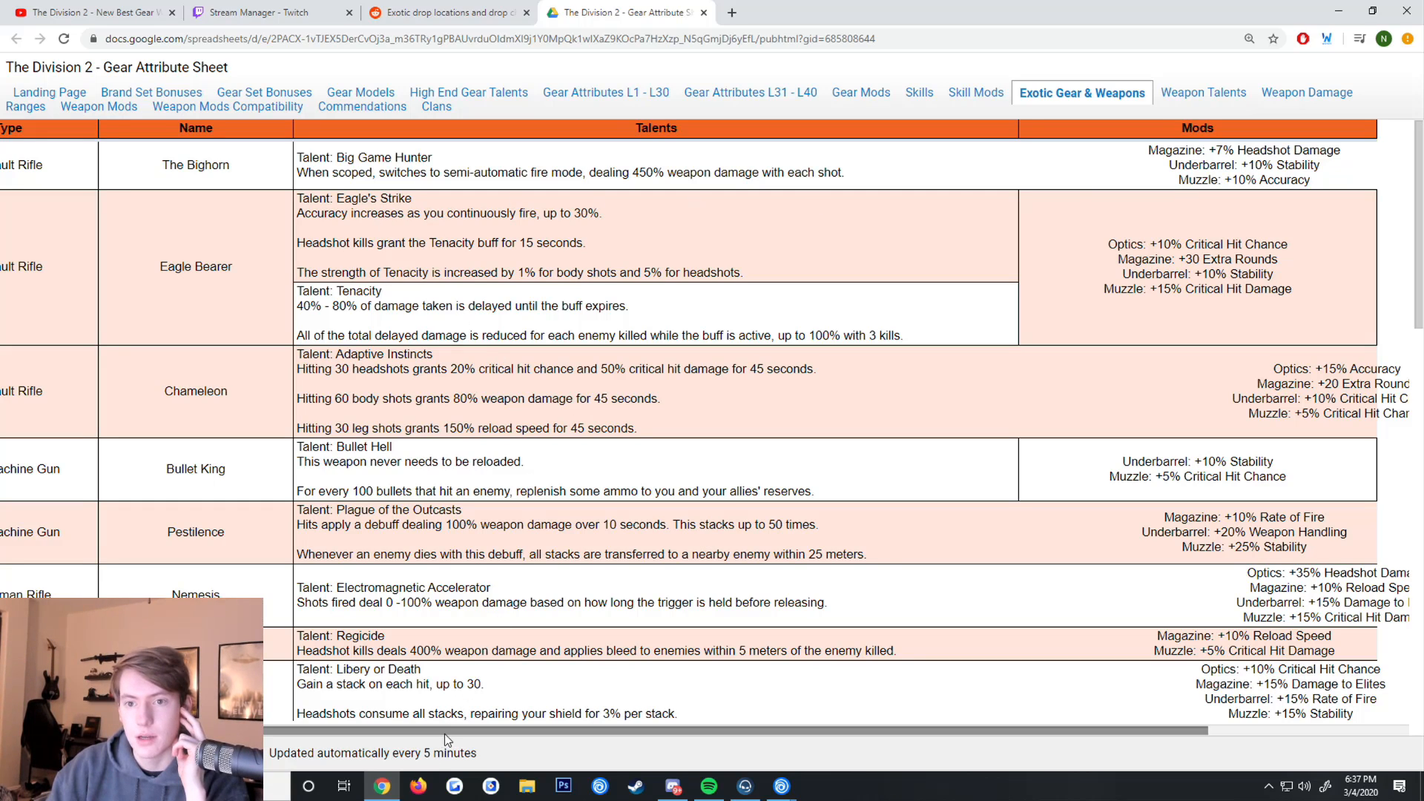
{"action": "scroll", "scroll_direction": "right", "scroll_amount": 3}
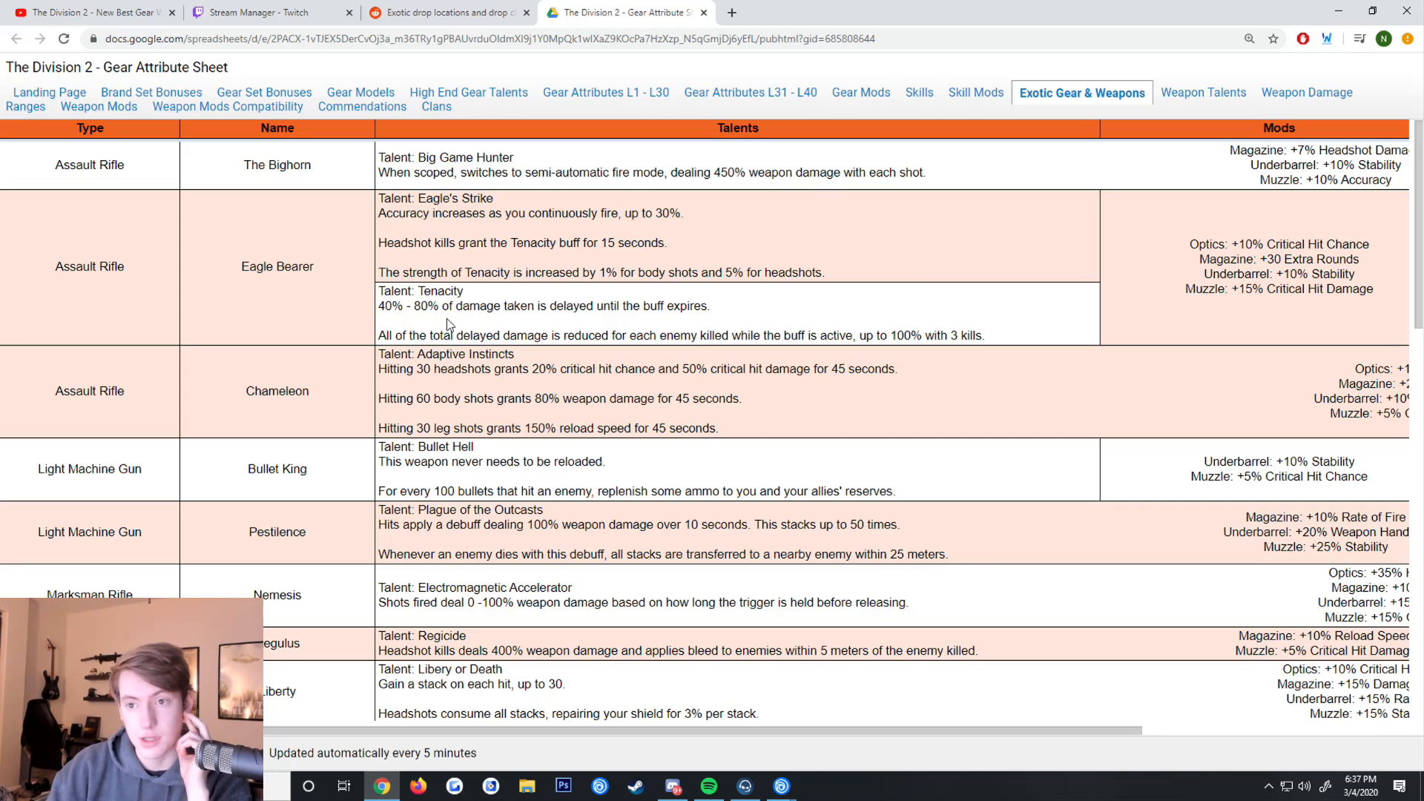
{"action": "mouse_move", "coordinate": [393, 218]}
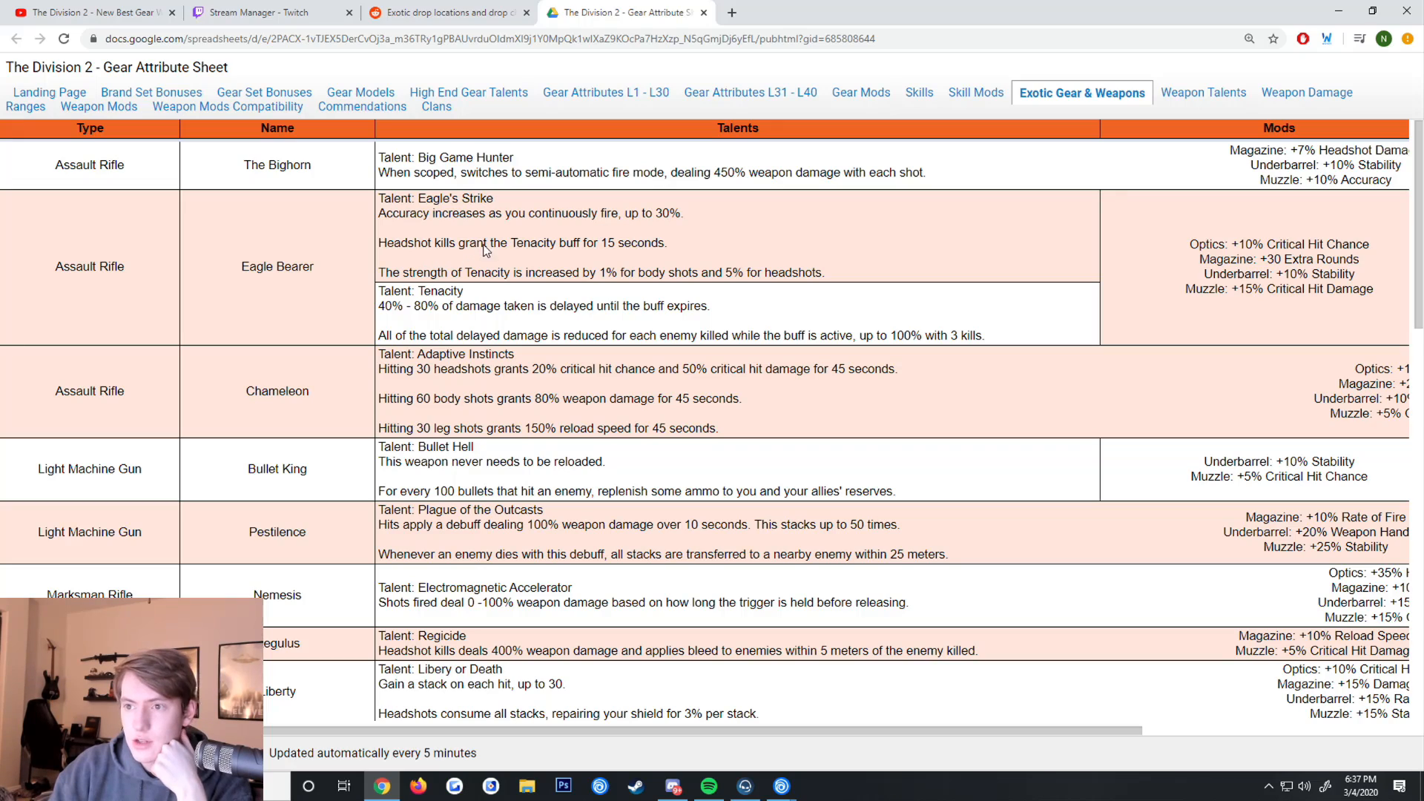
{"action": "mouse_move", "coordinate": [561, 262]}
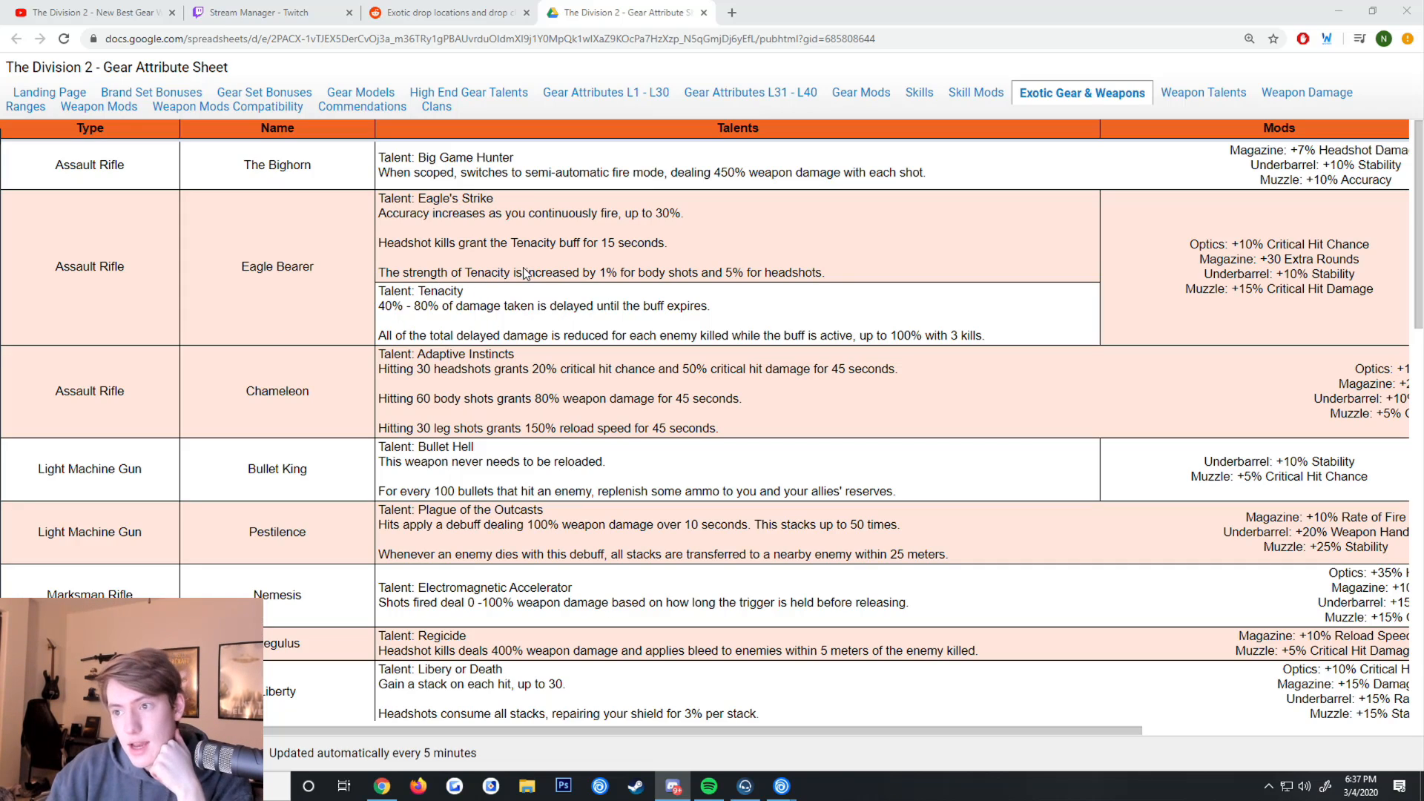
{"action": "mouse_move", "coordinate": [755, 283]}
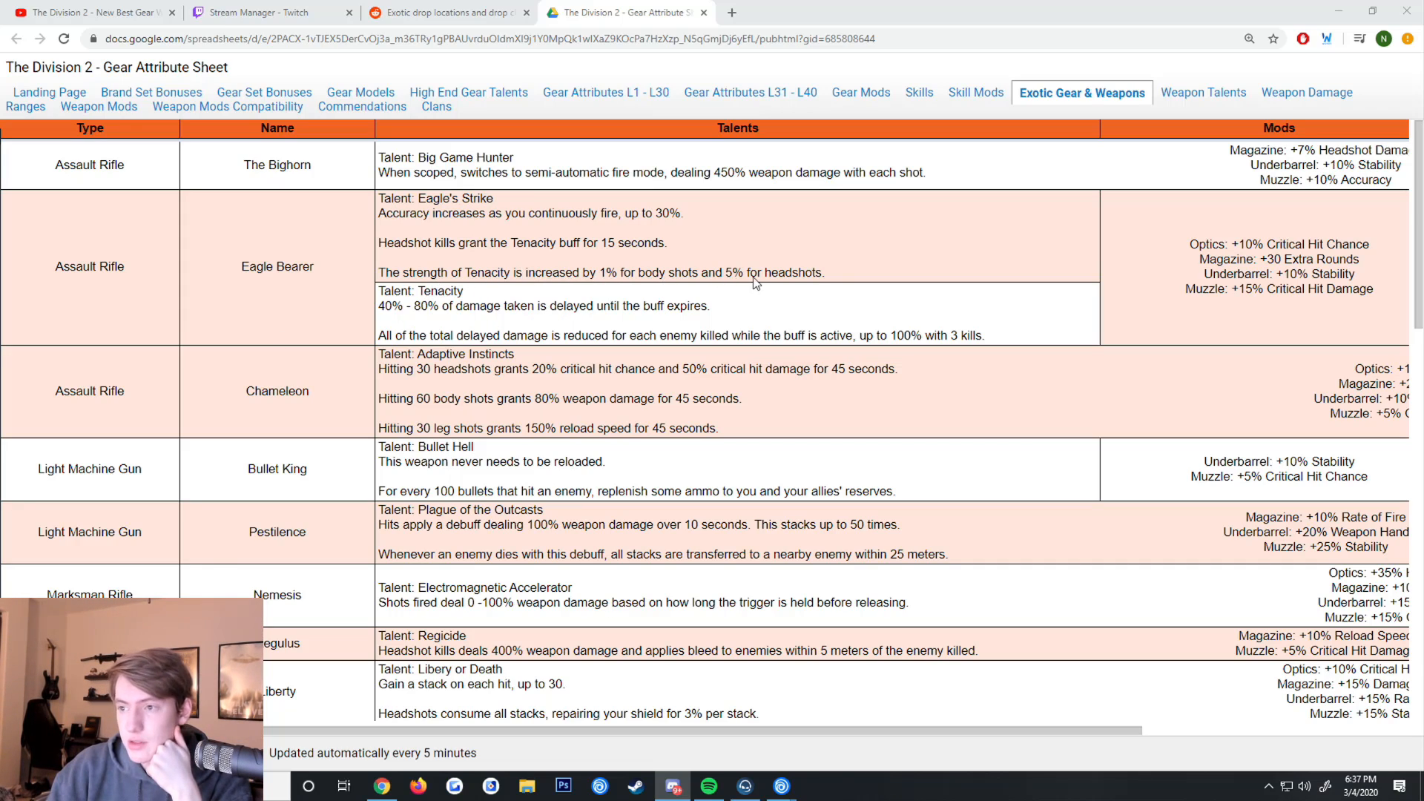
{"action": "mouse_move", "coordinate": [485, 316]}
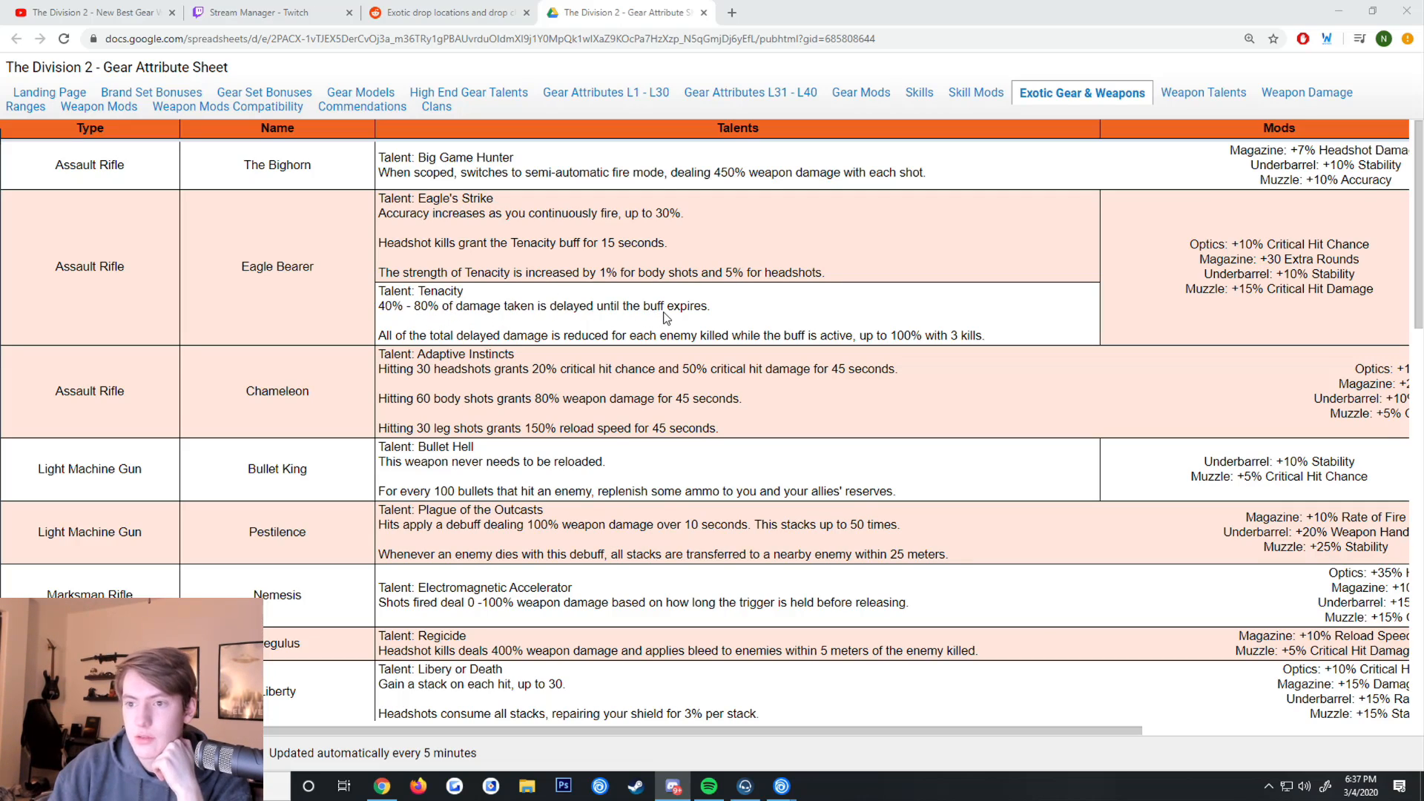
{"action": "mouse_move", "coordinate": [384, 246]}
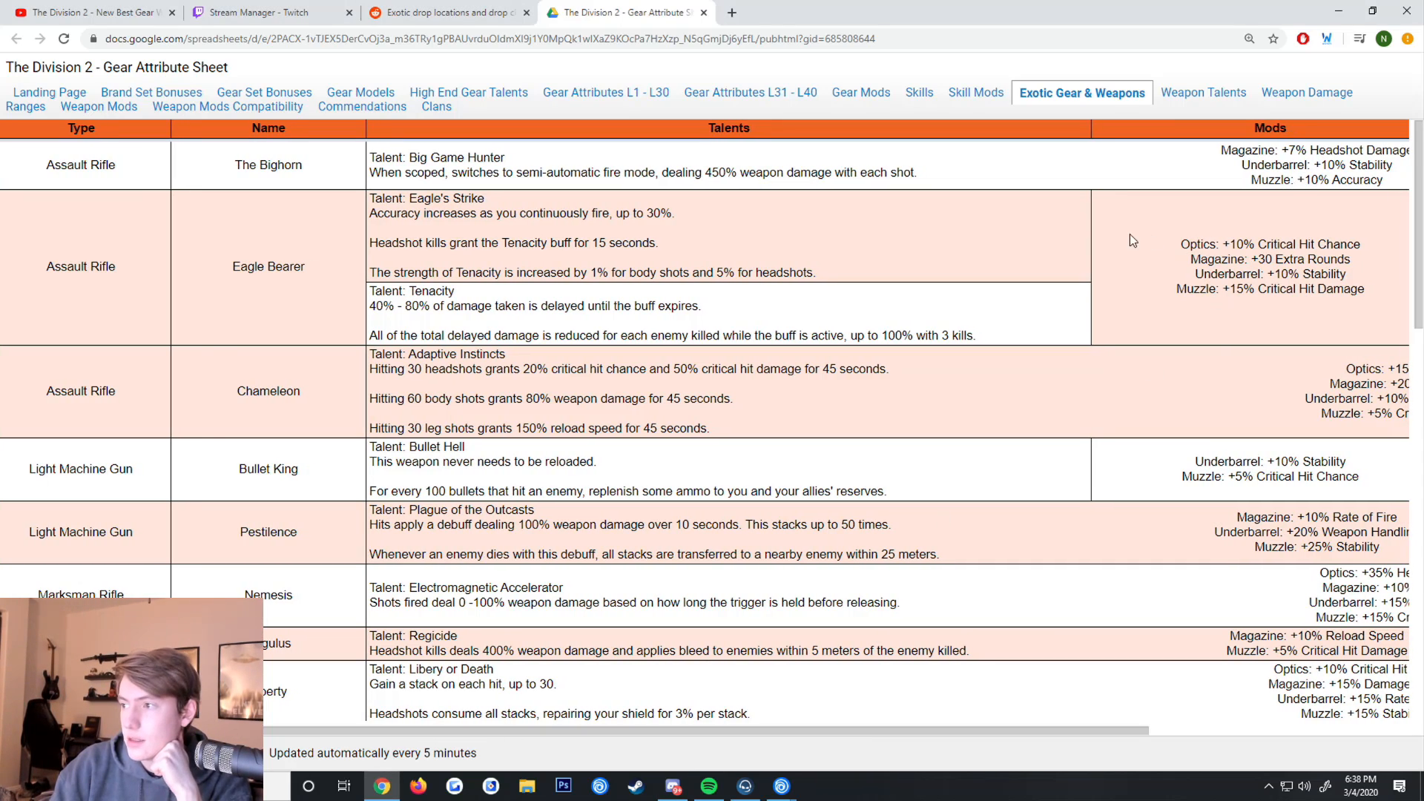
{"action": "mouse_move", "coordinate": [1206, 256]}
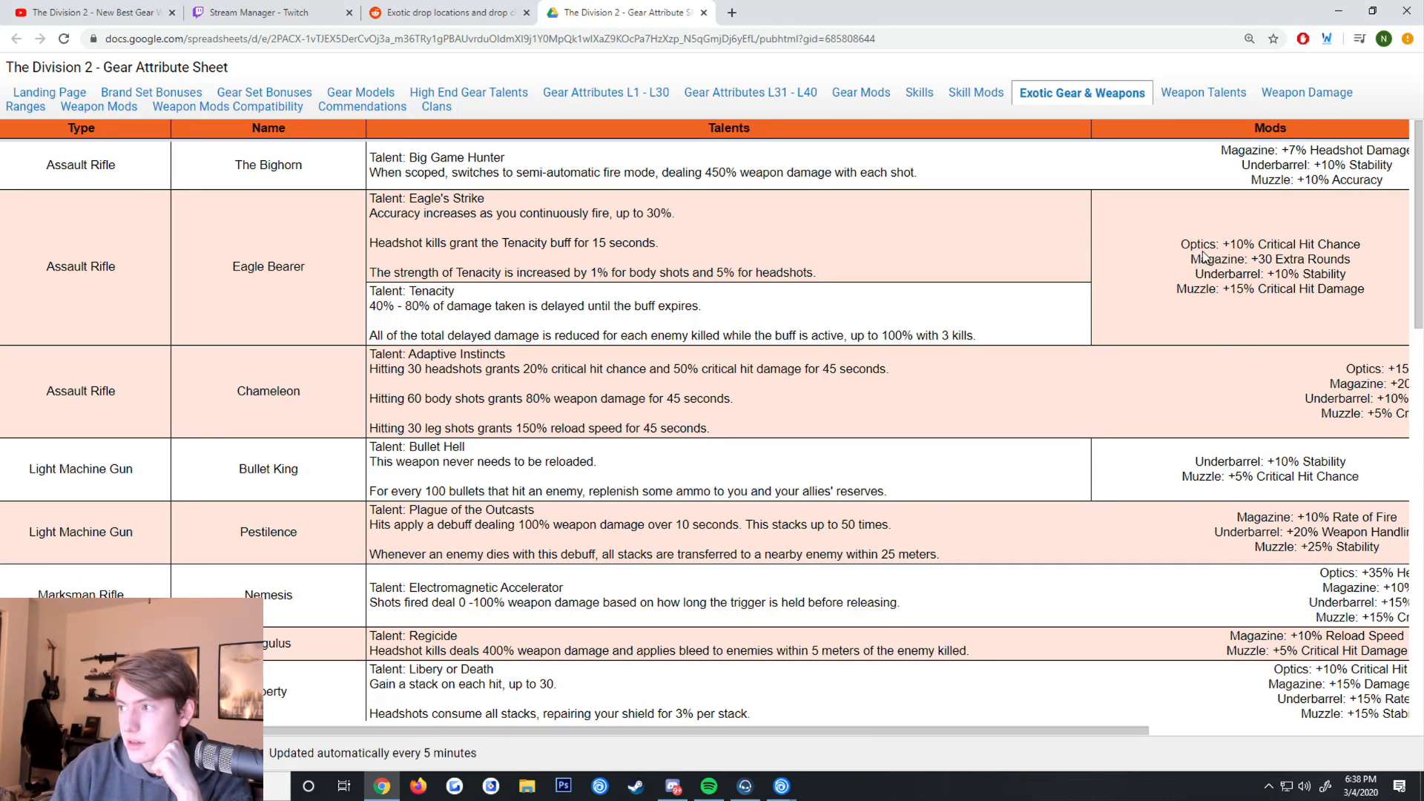
{"action": "mouse_move", "coordinate": [1266, 296]}
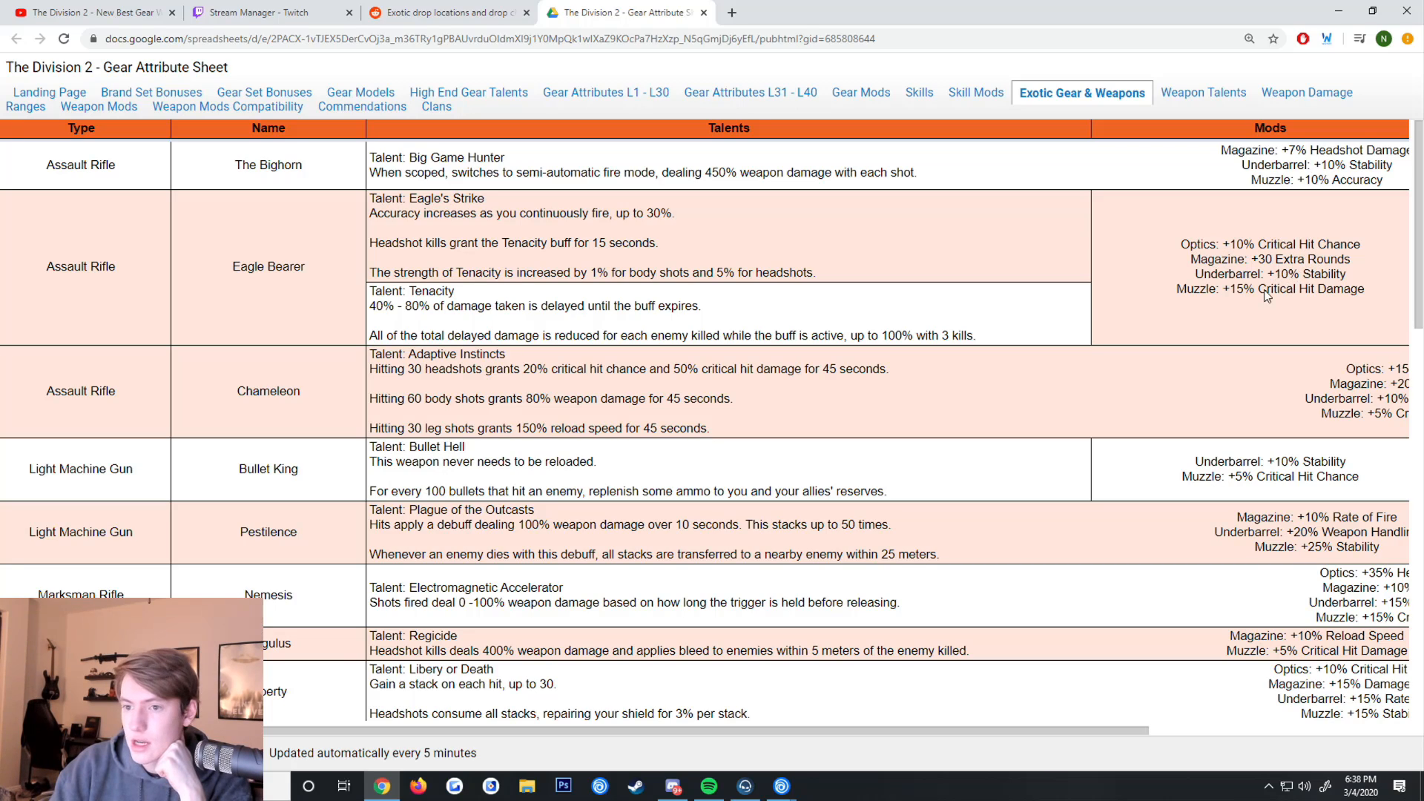
{"action": "mouse_move", "coordinate": [450, 364]}
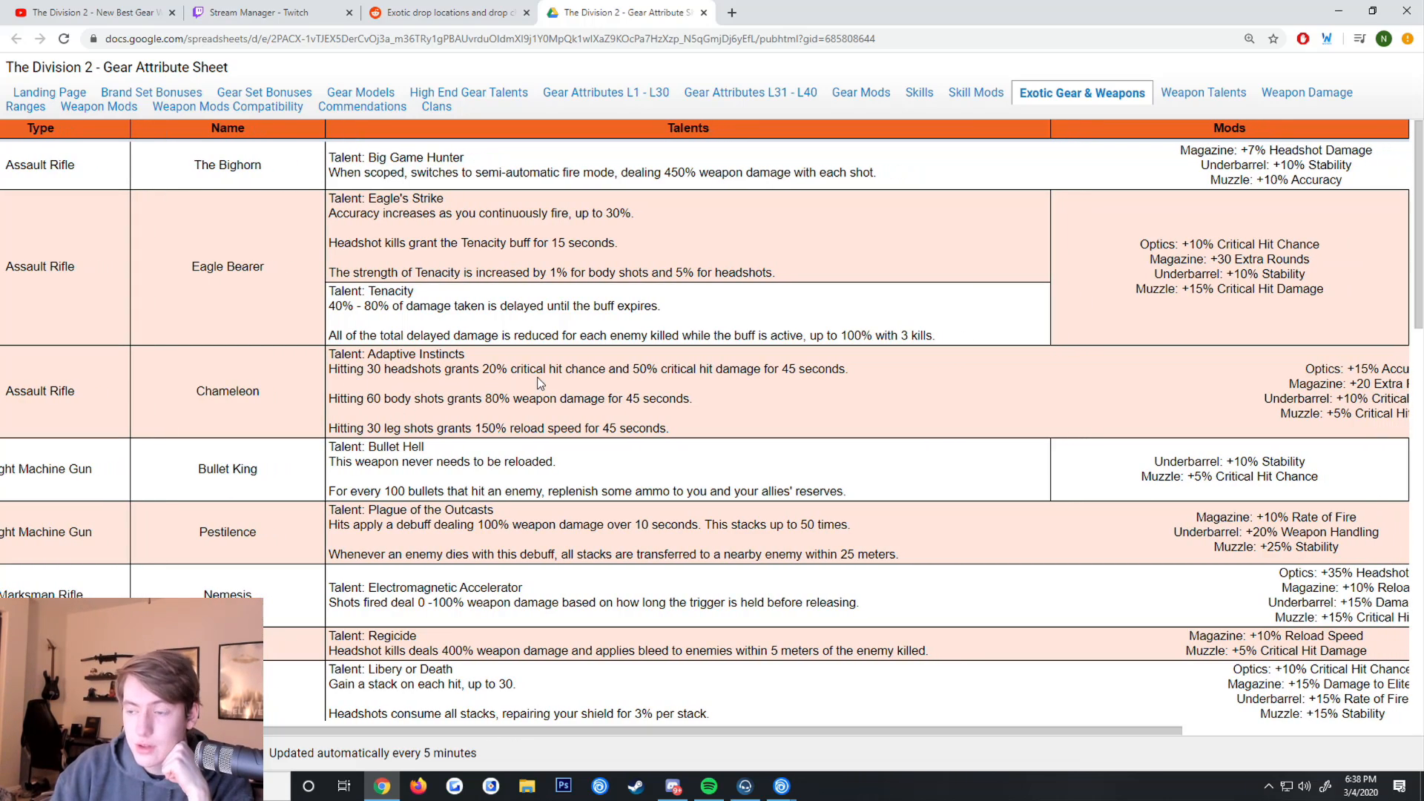
{"action": "mouse_move", "coordinate": [459, 410]}
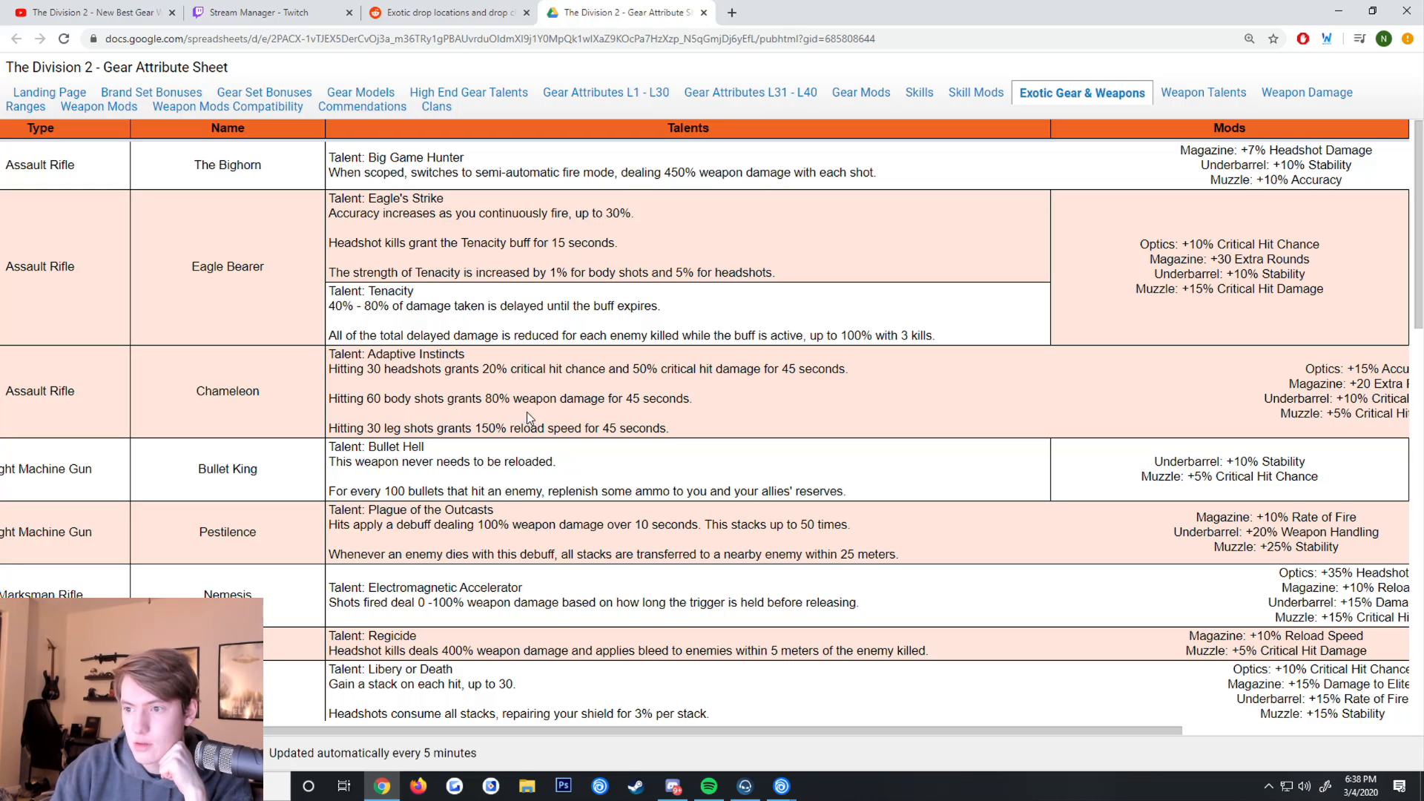
{"action": "mouse_move", "coordinate": [649, 405]}
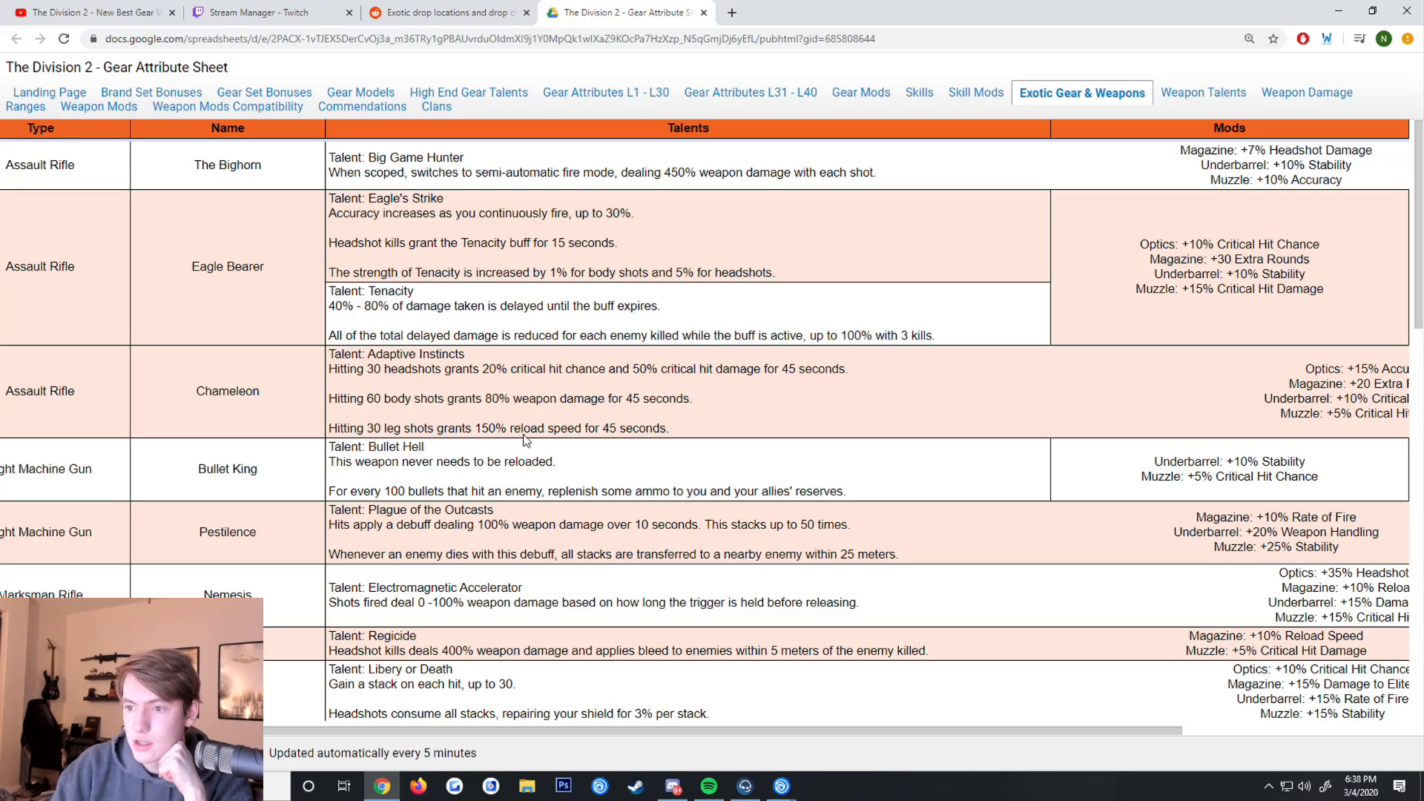
{"action": "mouse_move", "coordinate": [880, 579]}
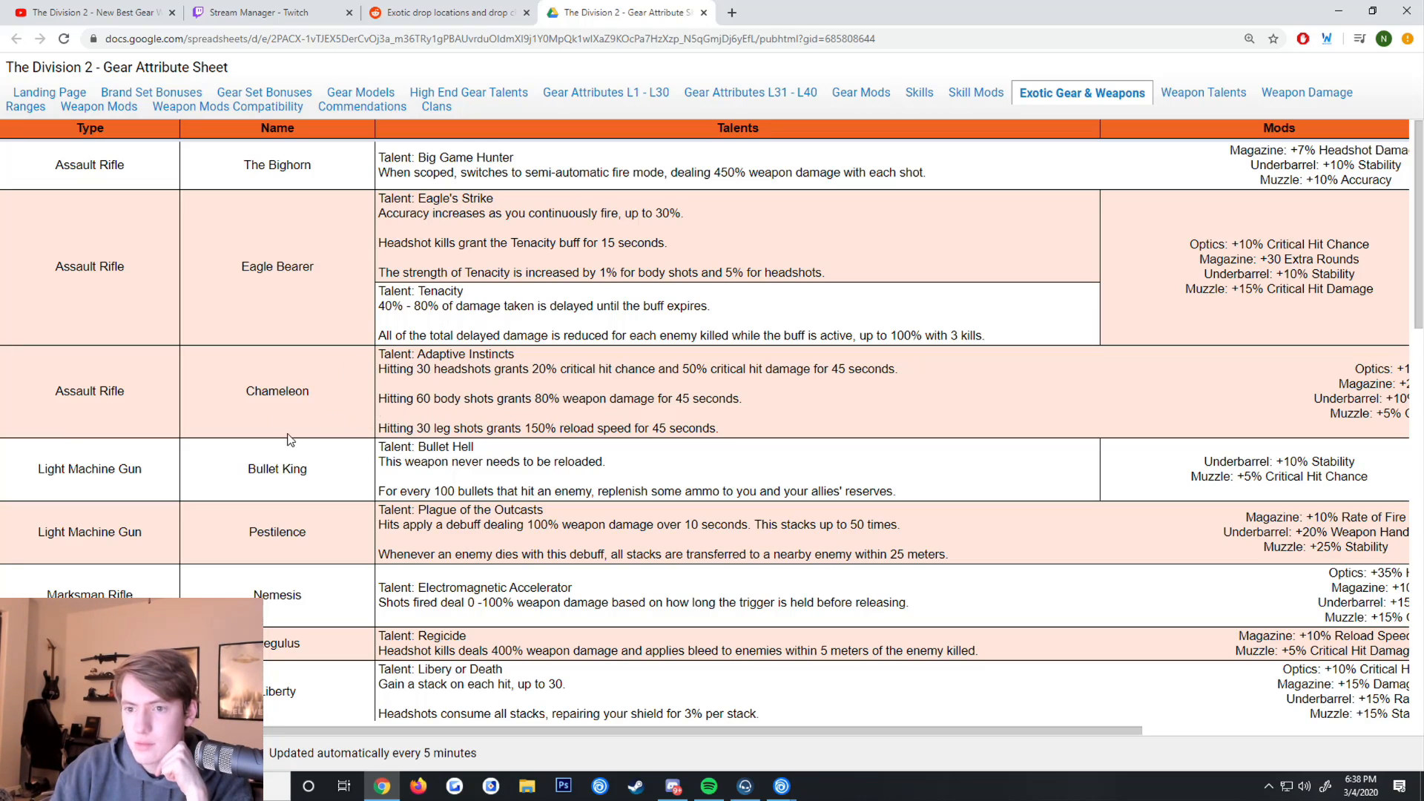
{"action": "scroll", "scroll_direction": "down", "scroll_amount": 3}
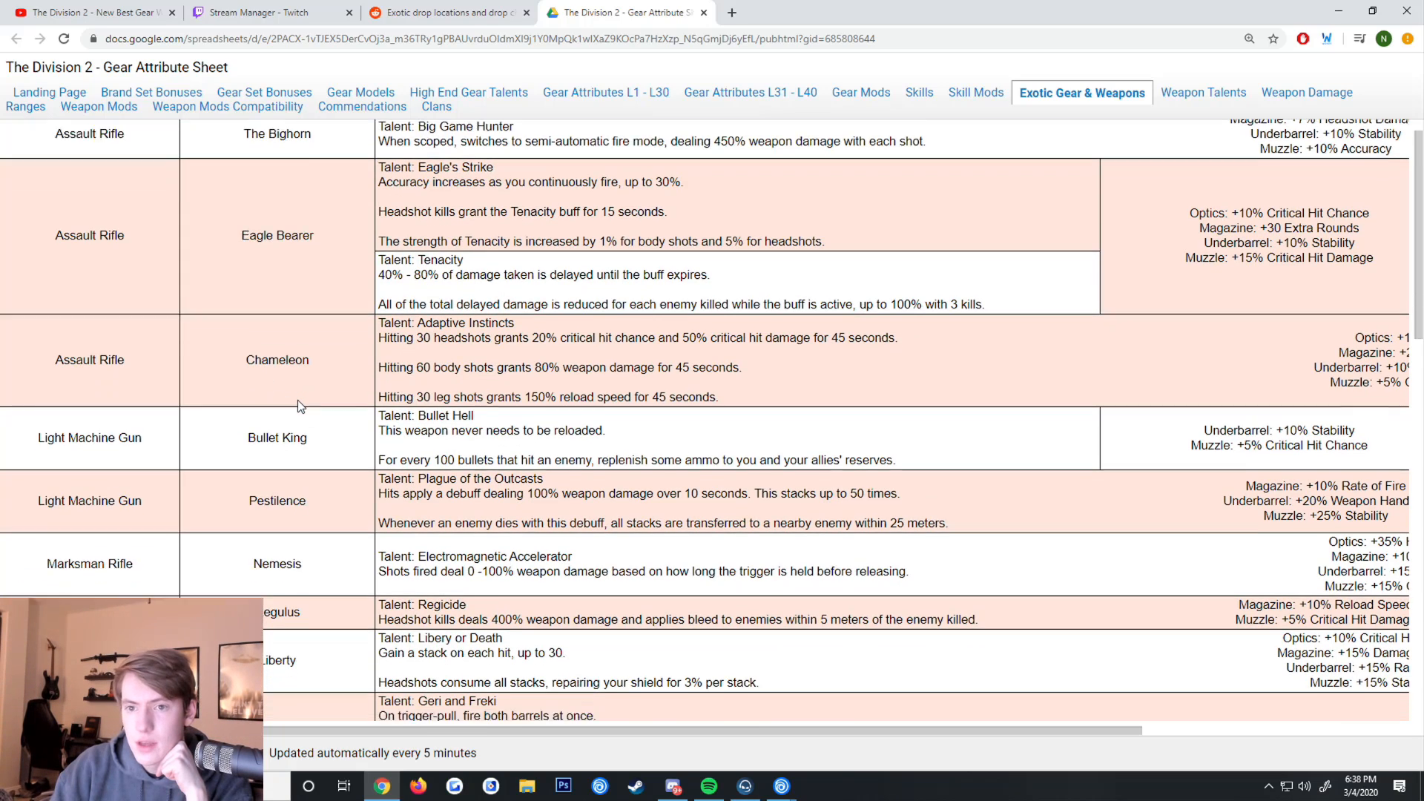
{"action": "scroll", "scroll_direction": "down", "scroll_amount": 3}
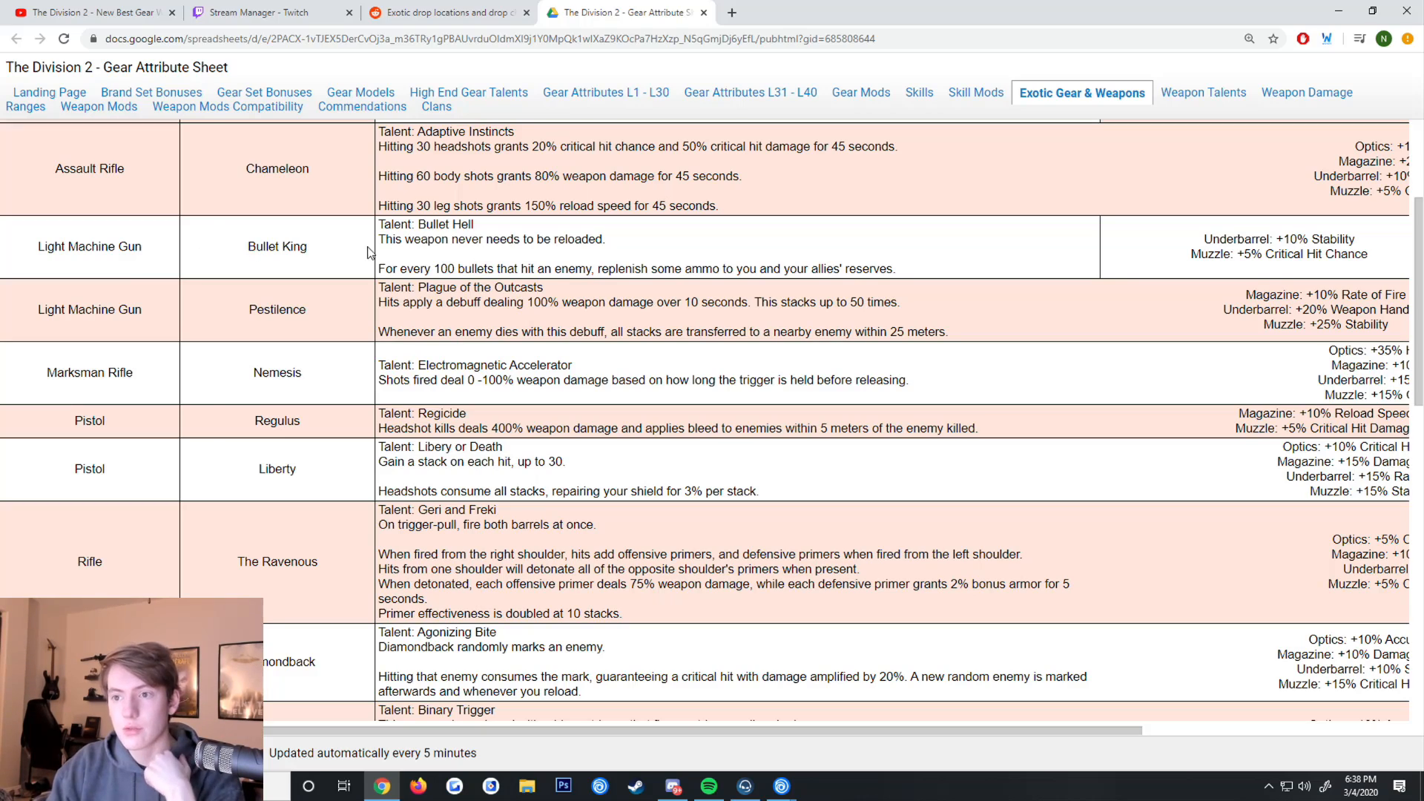
{"action": "mouse_move", "coordinate": [451, 238]}
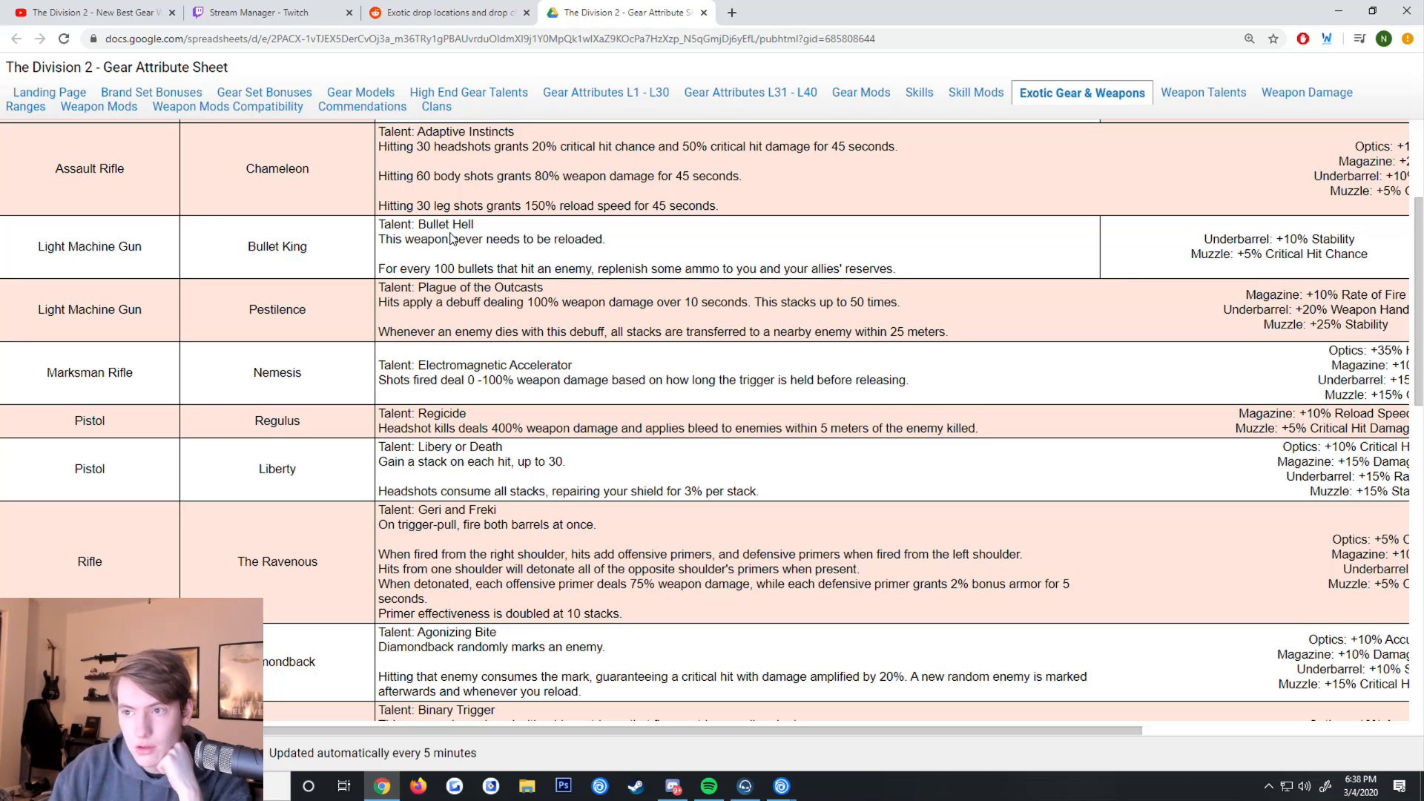
{"action": "mouse_move", "coordinate": [515, 246]}
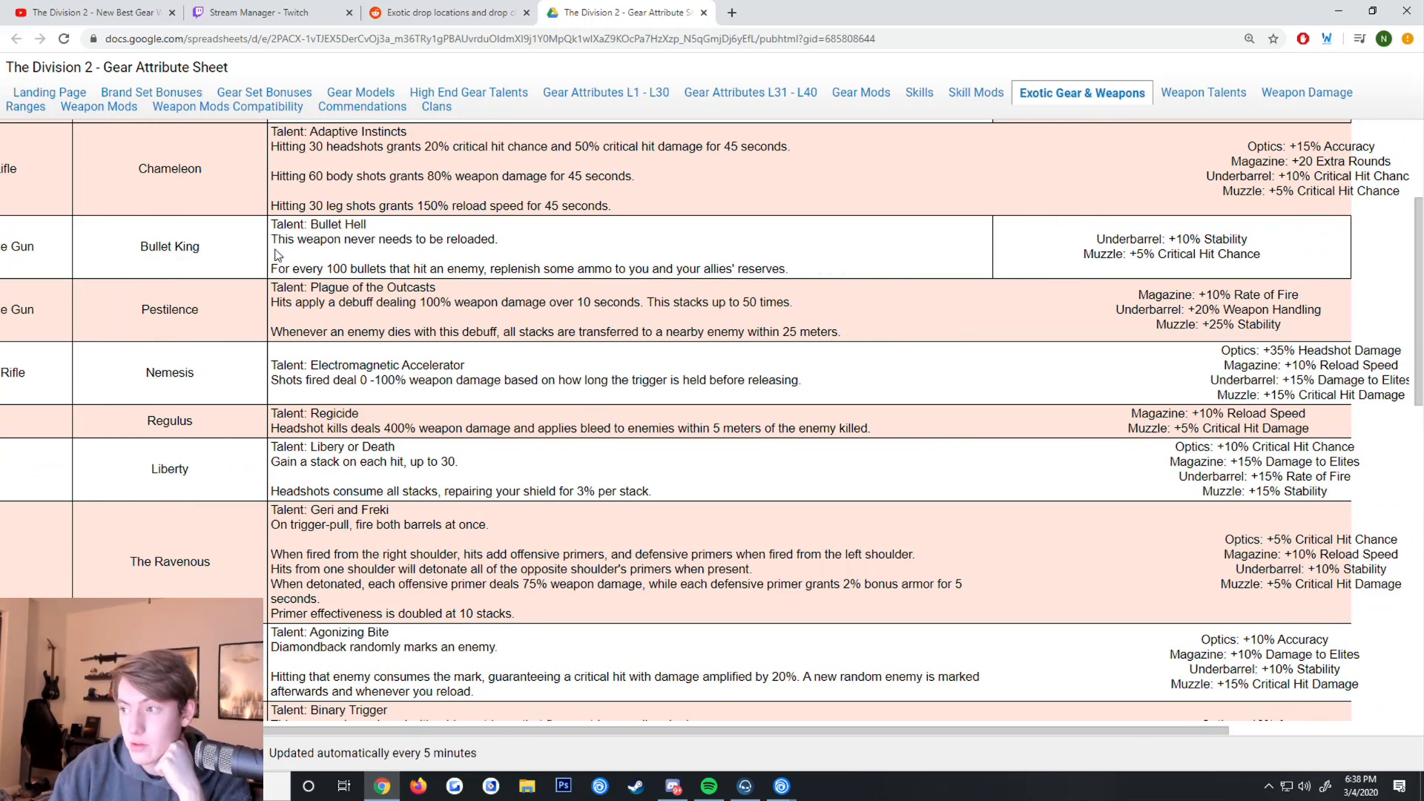
{"action": "mouse_move", "coordinate": [1130, 256]}
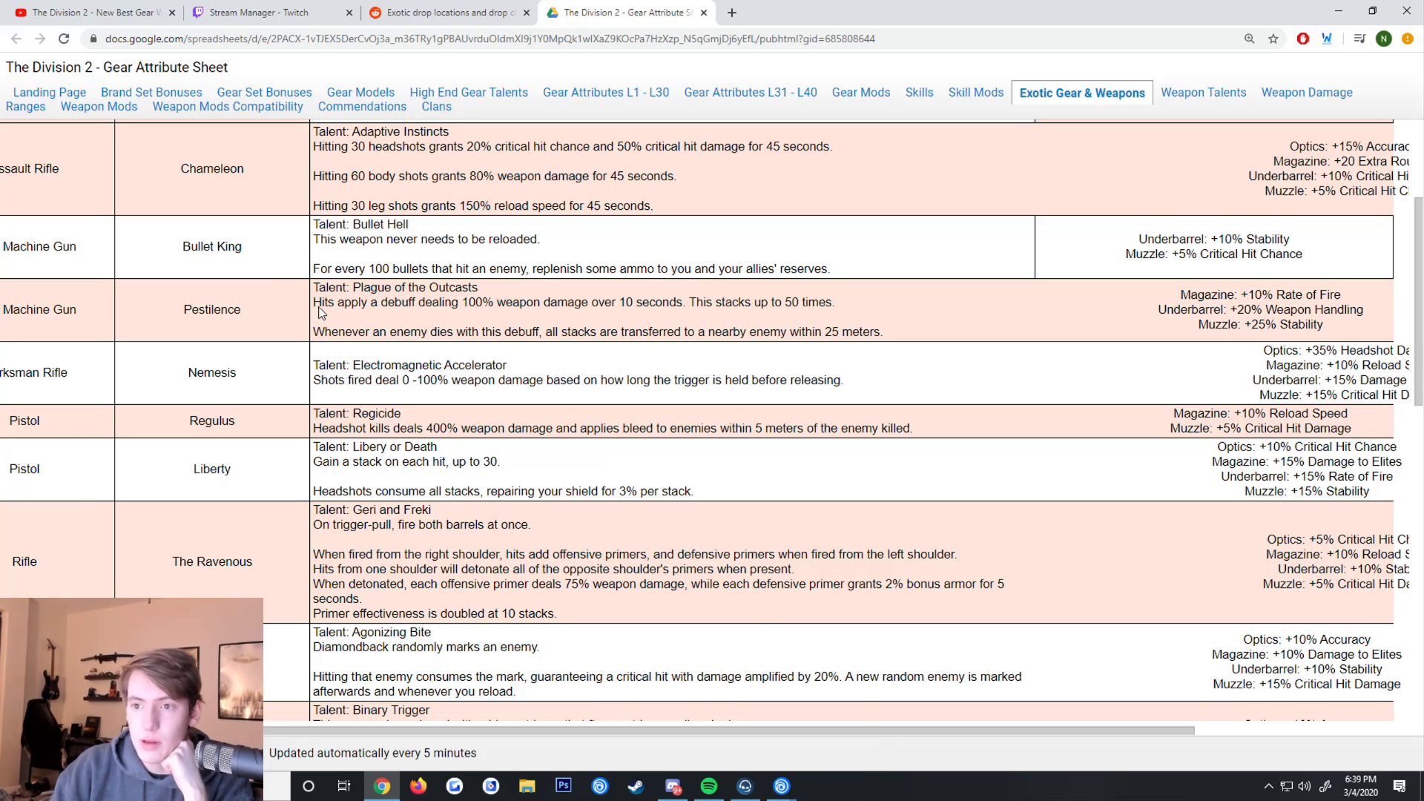
{"action": "mouse_move", "coordinate": [485, 313]}
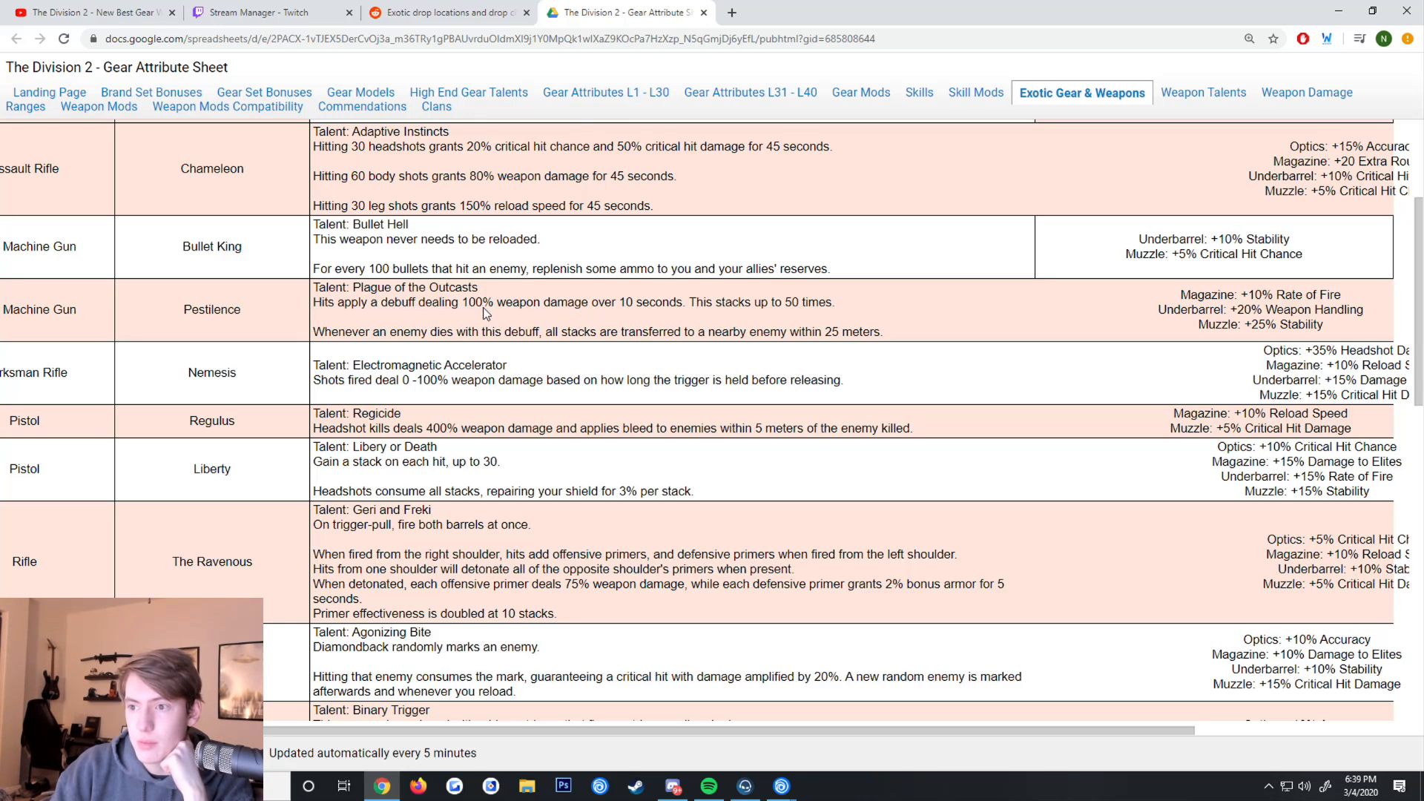
{"action": "mouse_move", "coordinate": [827, 313]}
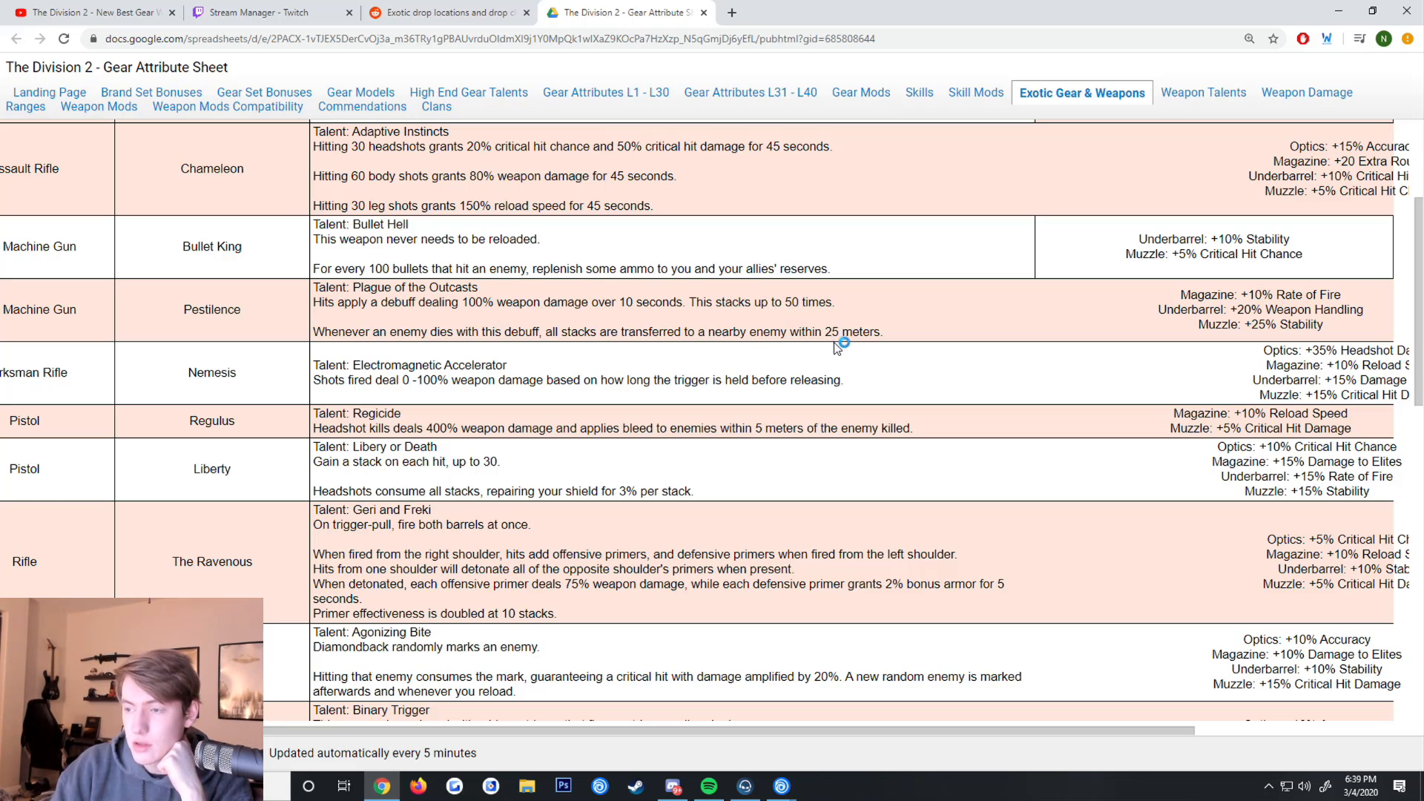
{"action": "mouse_move", "coordinate": [543, 277]}
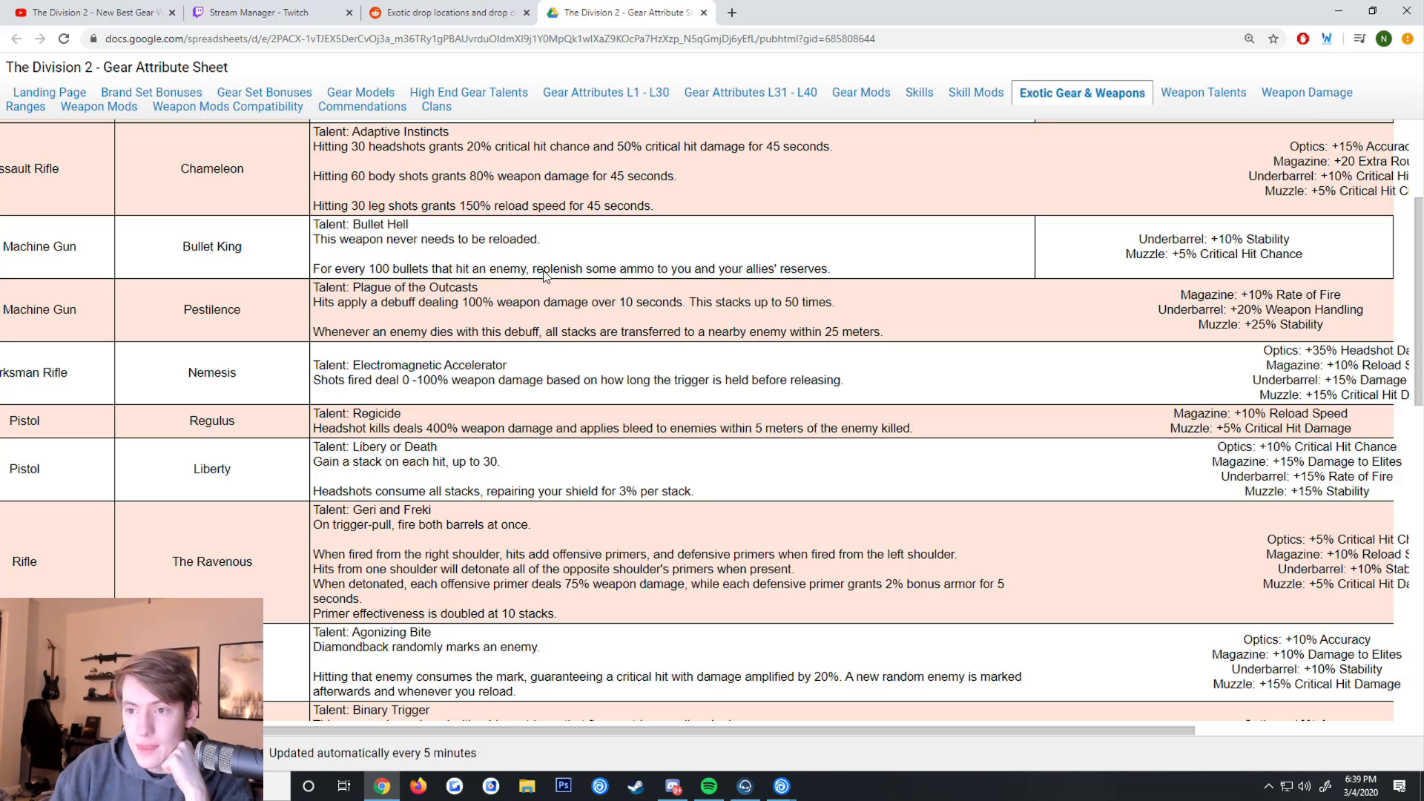
{"action": "mouse_move", "coordinate": [462, 302]}
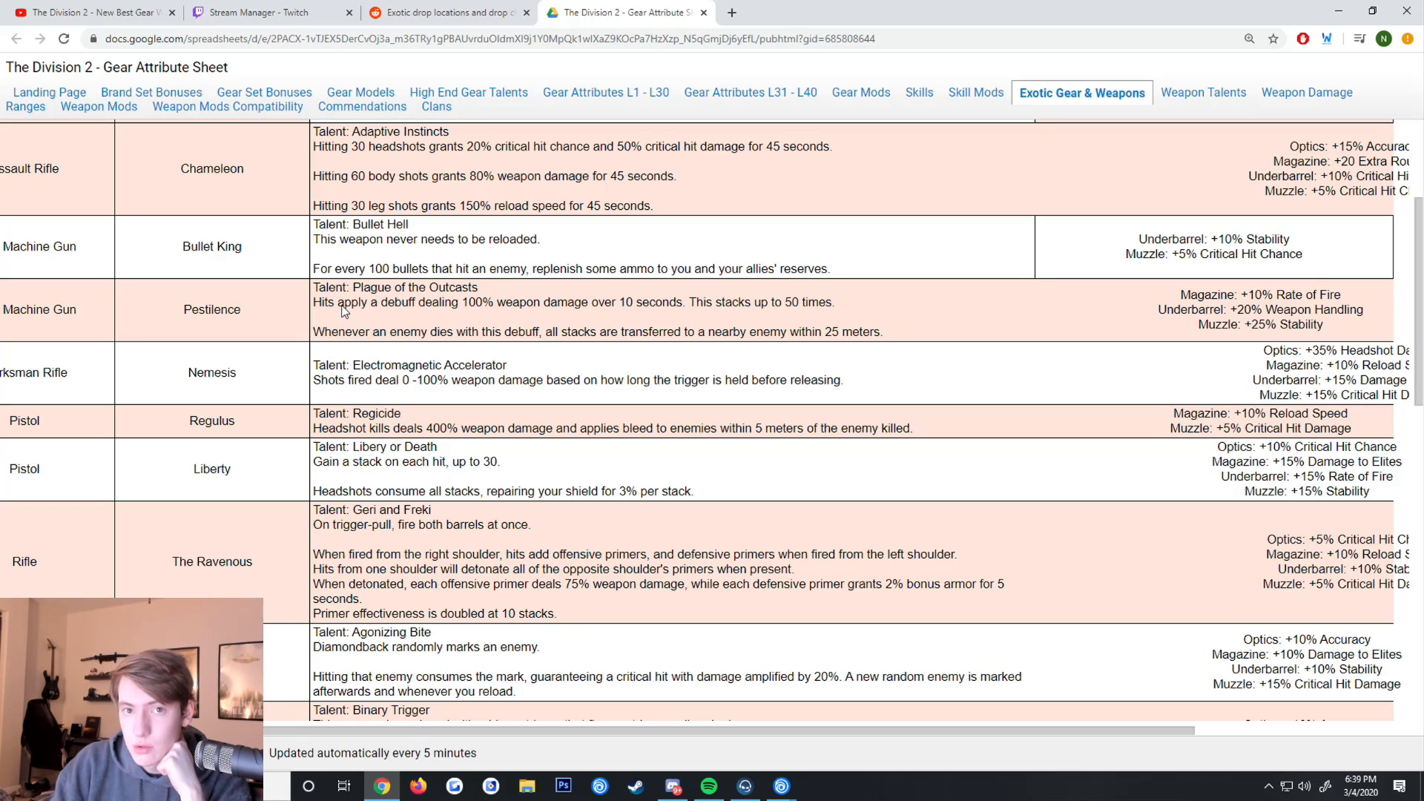
{"action": "mouse_move", "coordinate": [566, 312]}
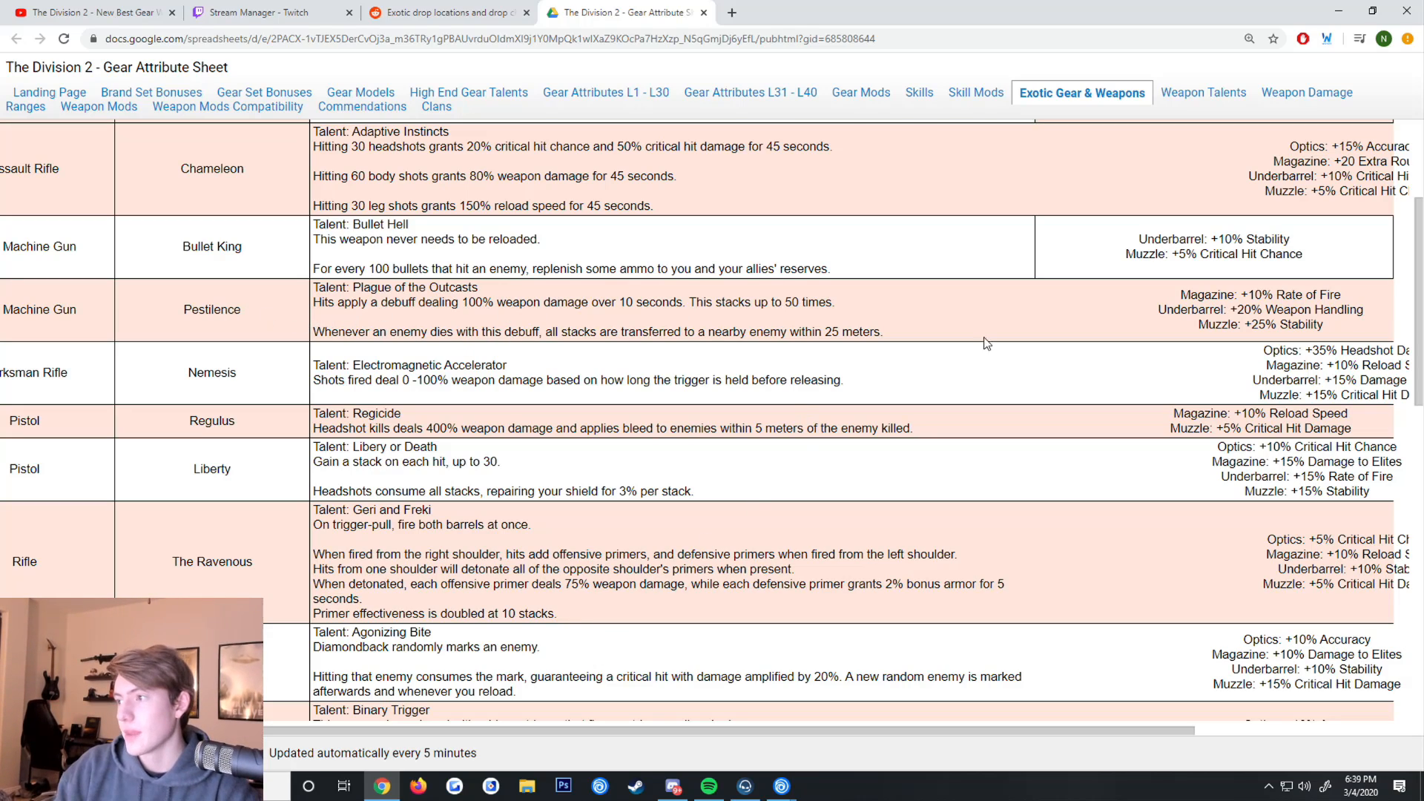
{"action": "mouse_move", "coordinate": [1258, 303]}
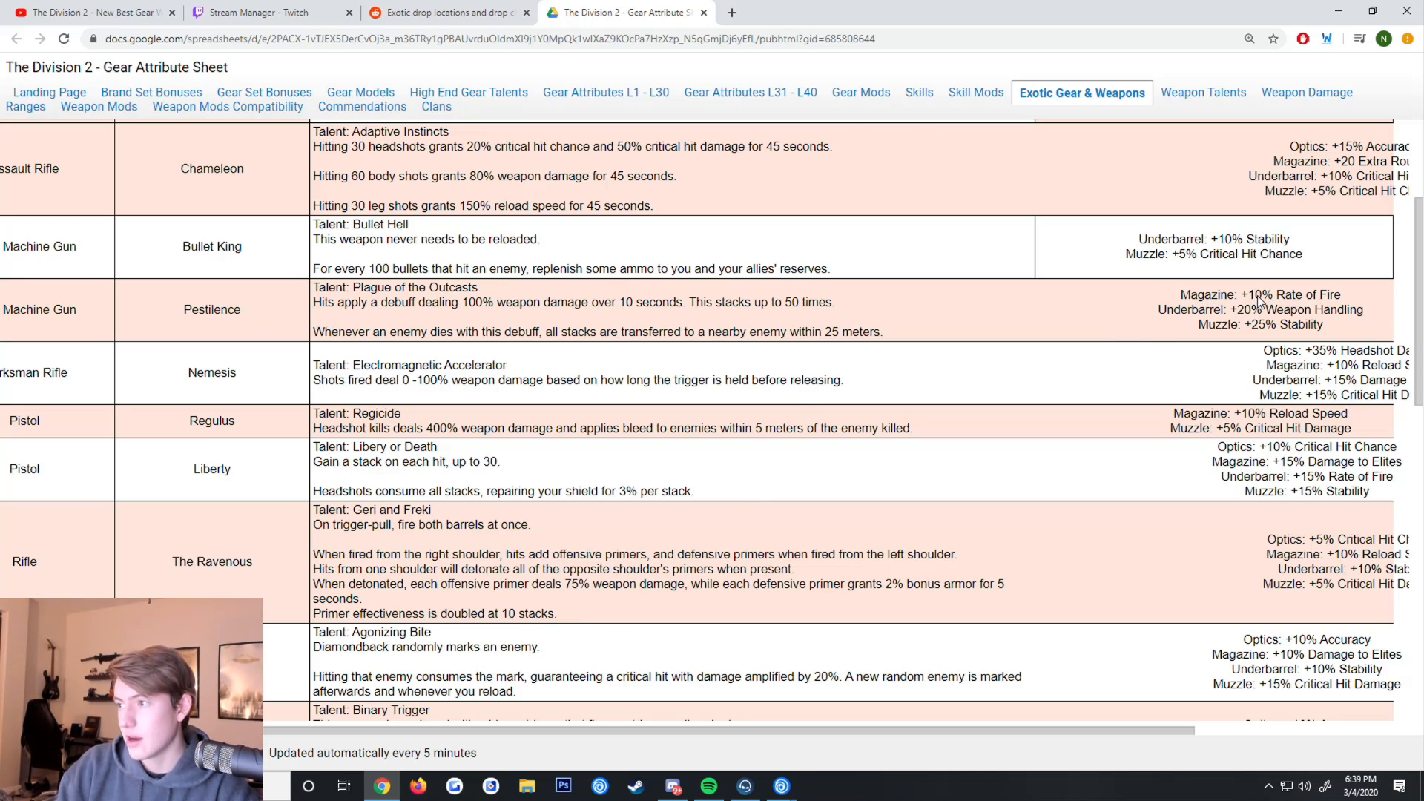
{"action": "mouse_move", "coordinate": [1310, 333]}
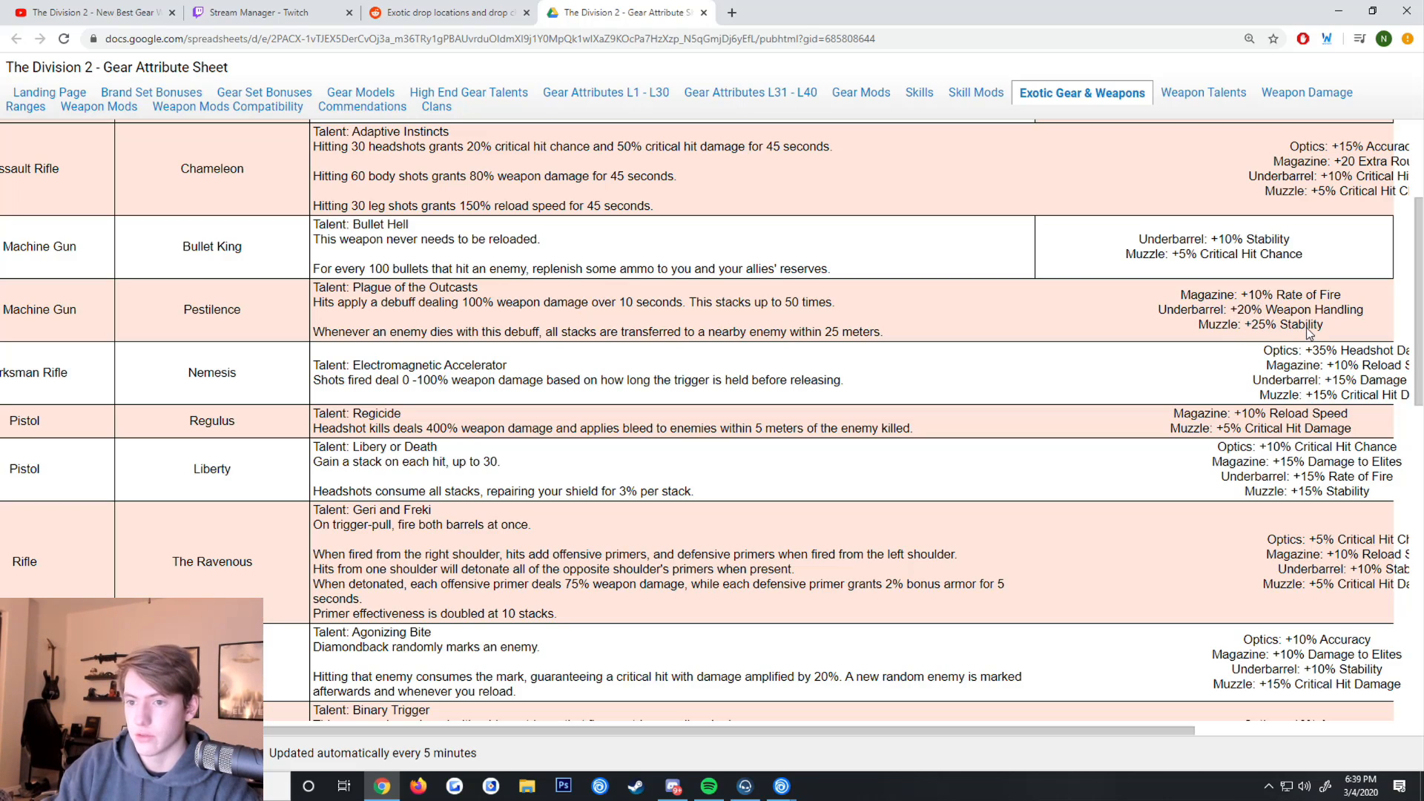
{"action": "mouse_move", "coordinate": [329, 383]}
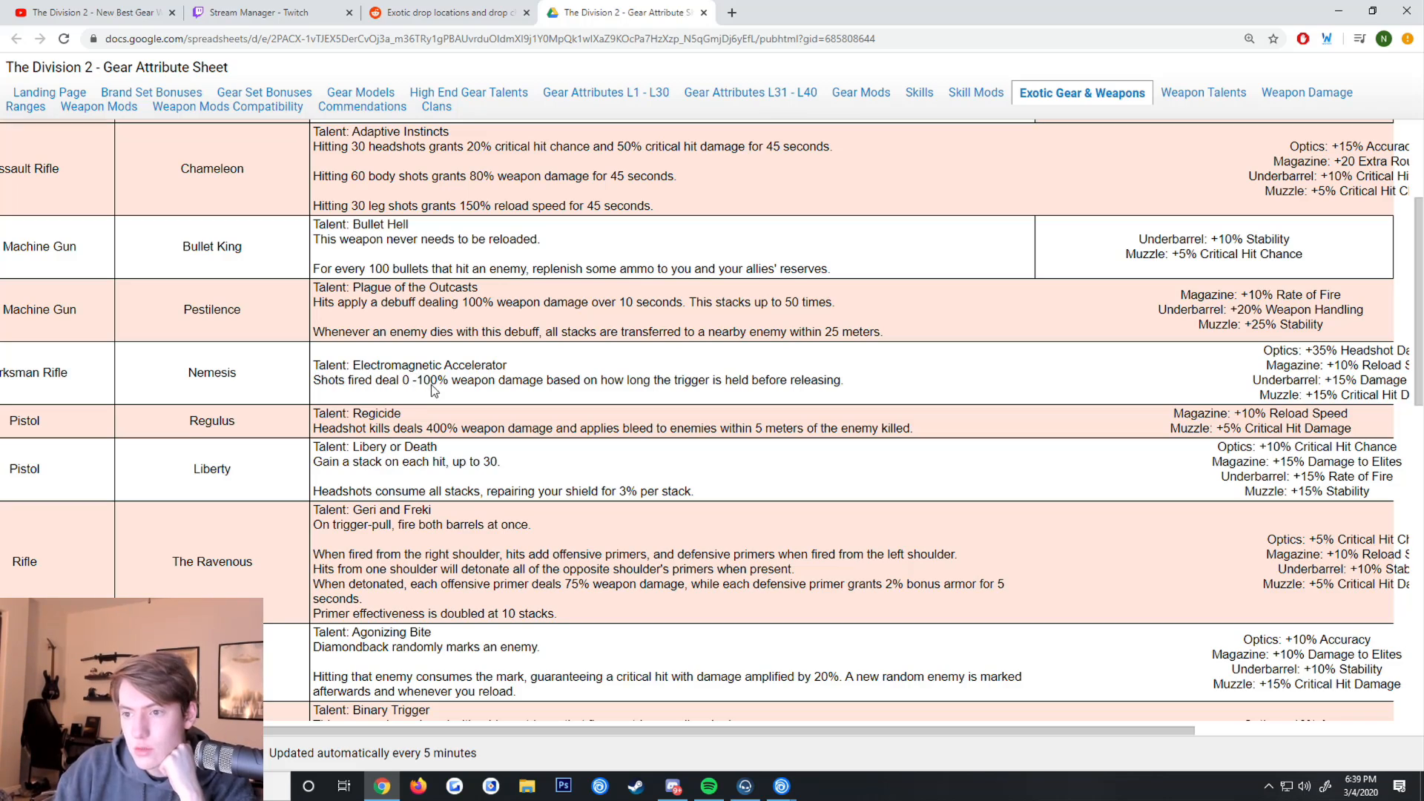
{"action": "mouse_move", "coordinate": [679, 386]}
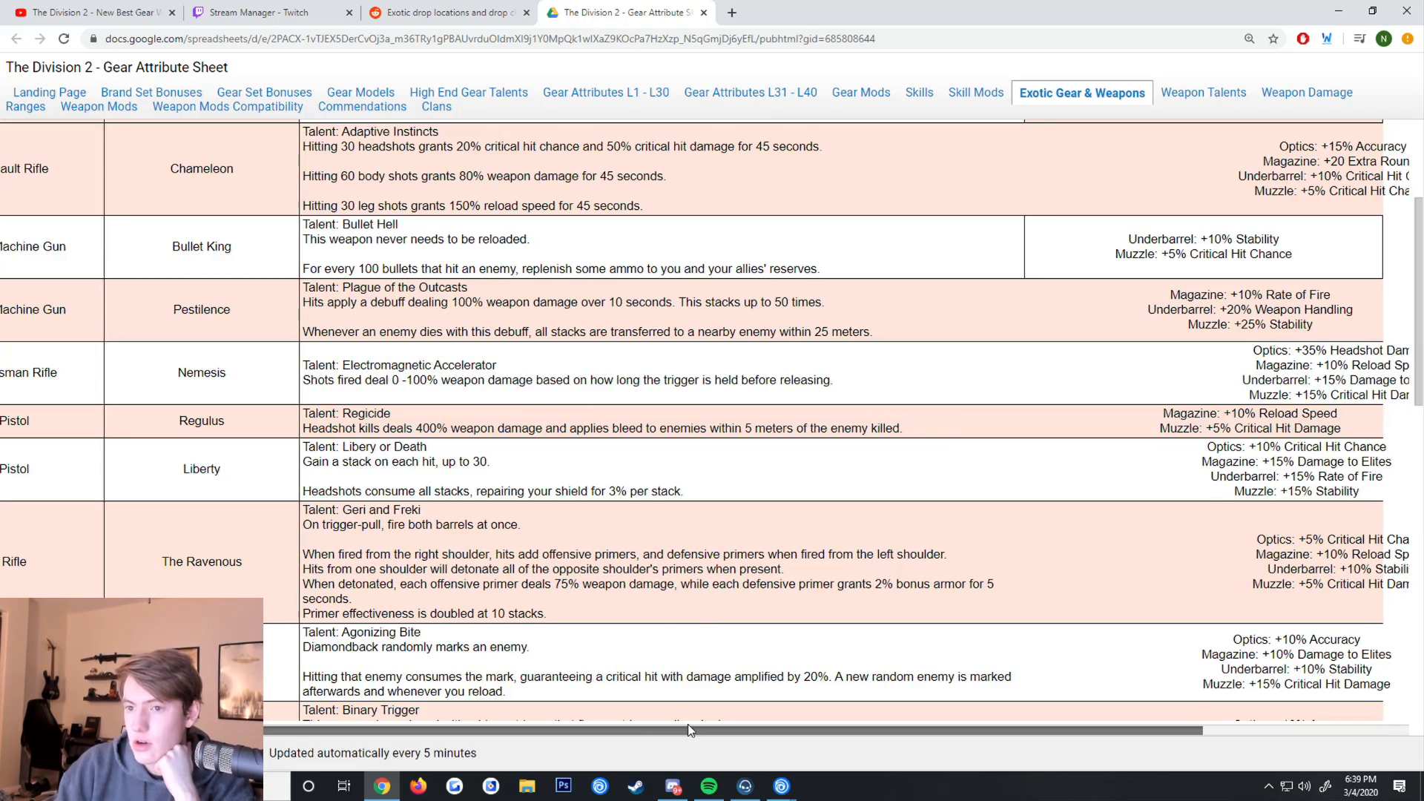
- Scroll down past Regulus and Liberty to the Merciless, Sweet Dreams and Chatterbox talents
{"action": "scroll", "scroll_direction": "left", "scroll_amount": 3}
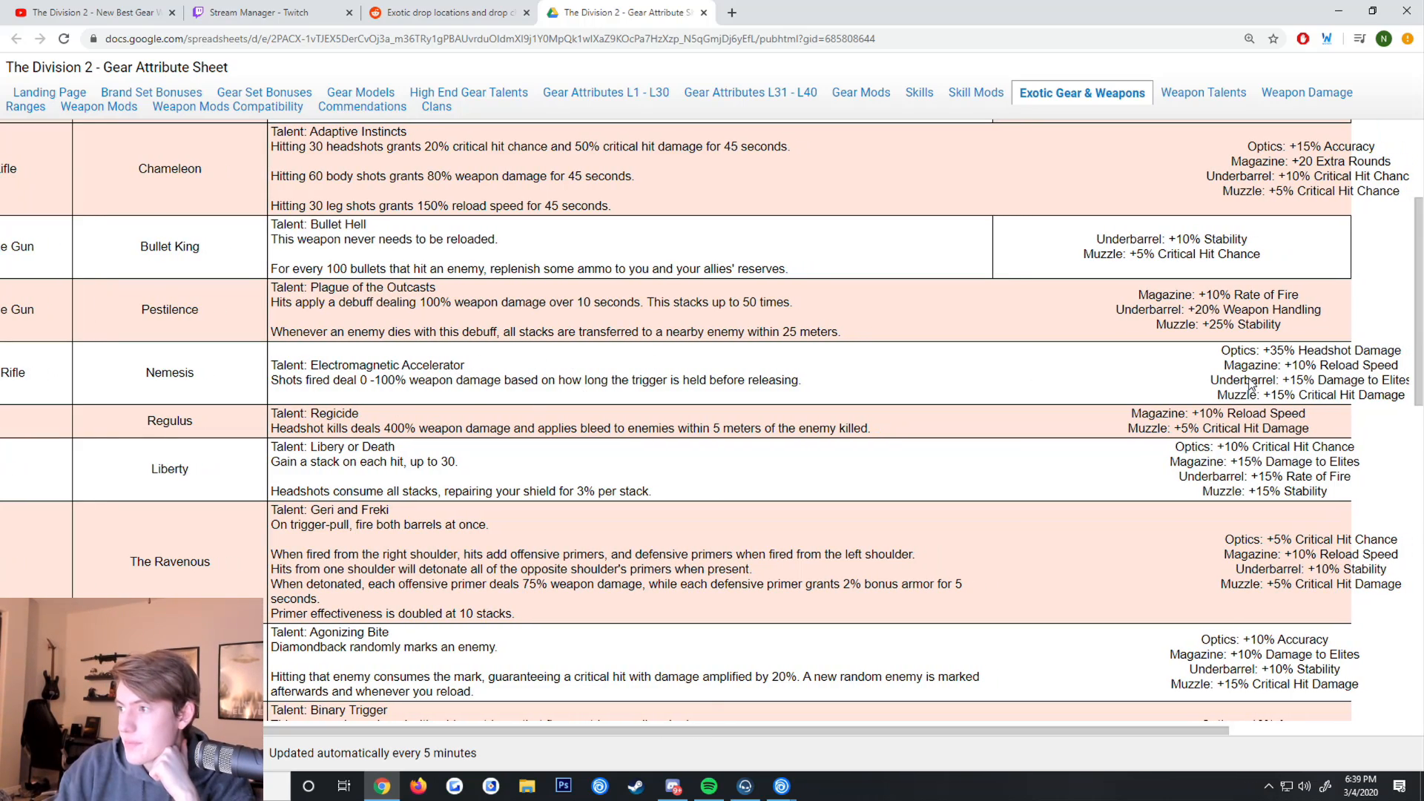
{"action": "mouse_move", "coordinate": [1284, 357]}
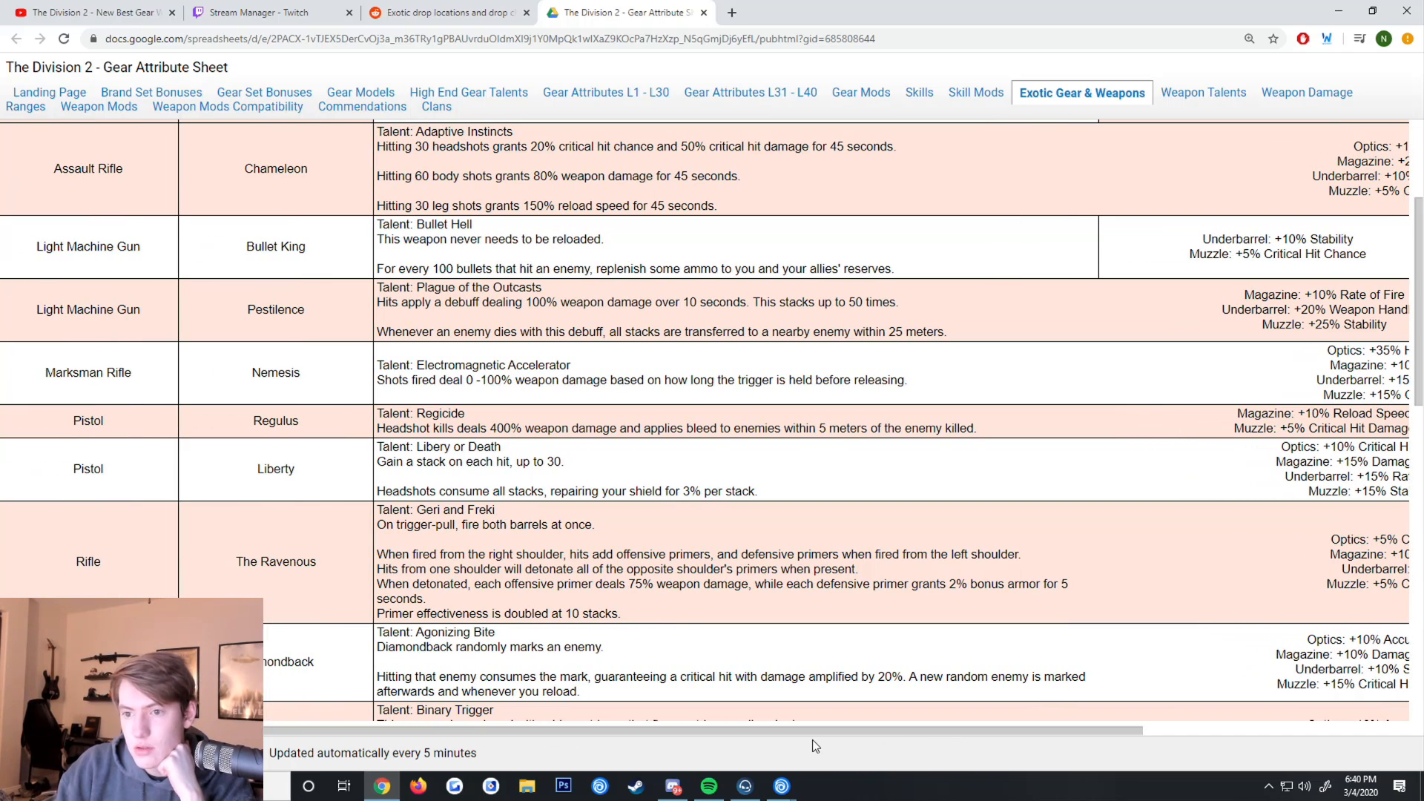
{"action": "scroll", "scroll_direction": "down", "scroll_amount": 3}
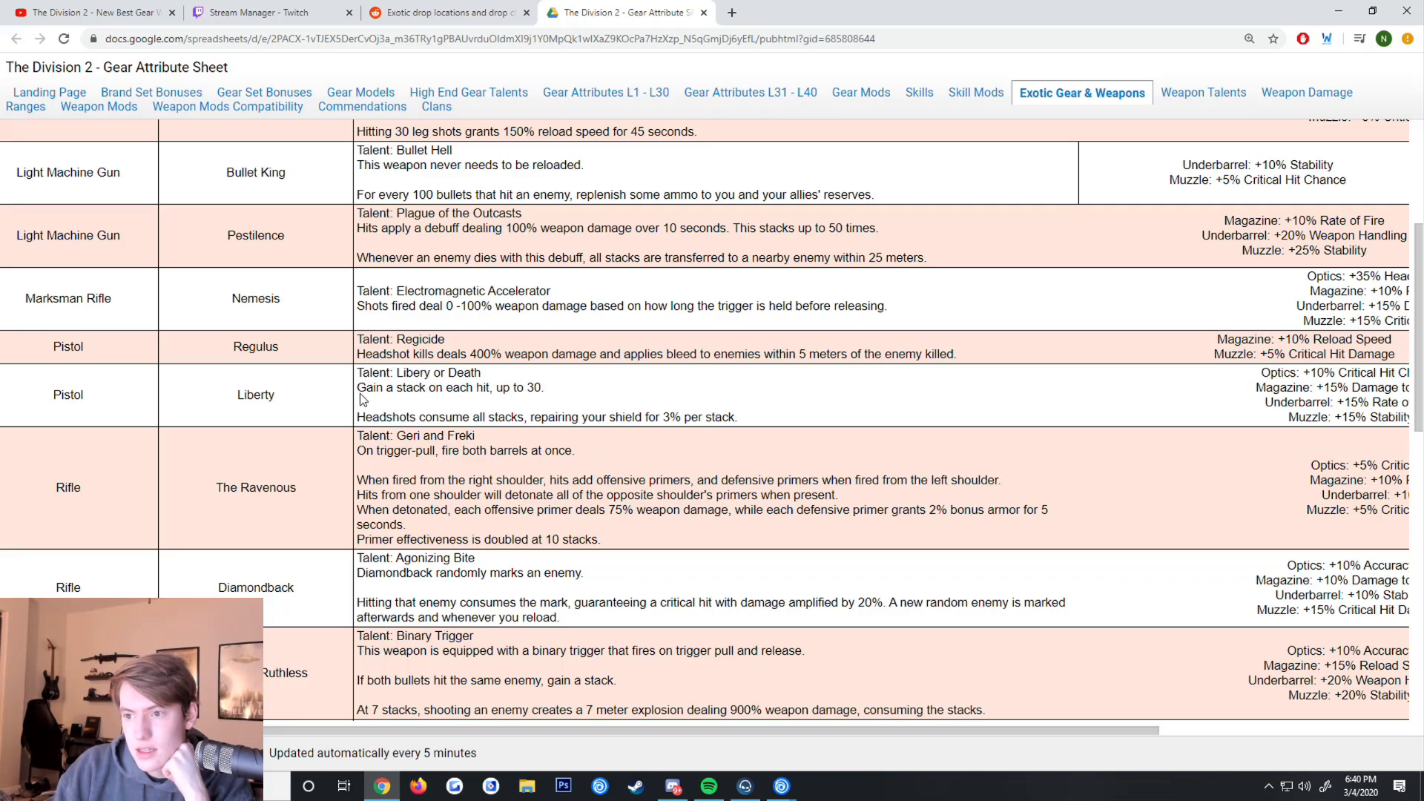
{"action": "mouse_move", "coordinate": [437, 428]}
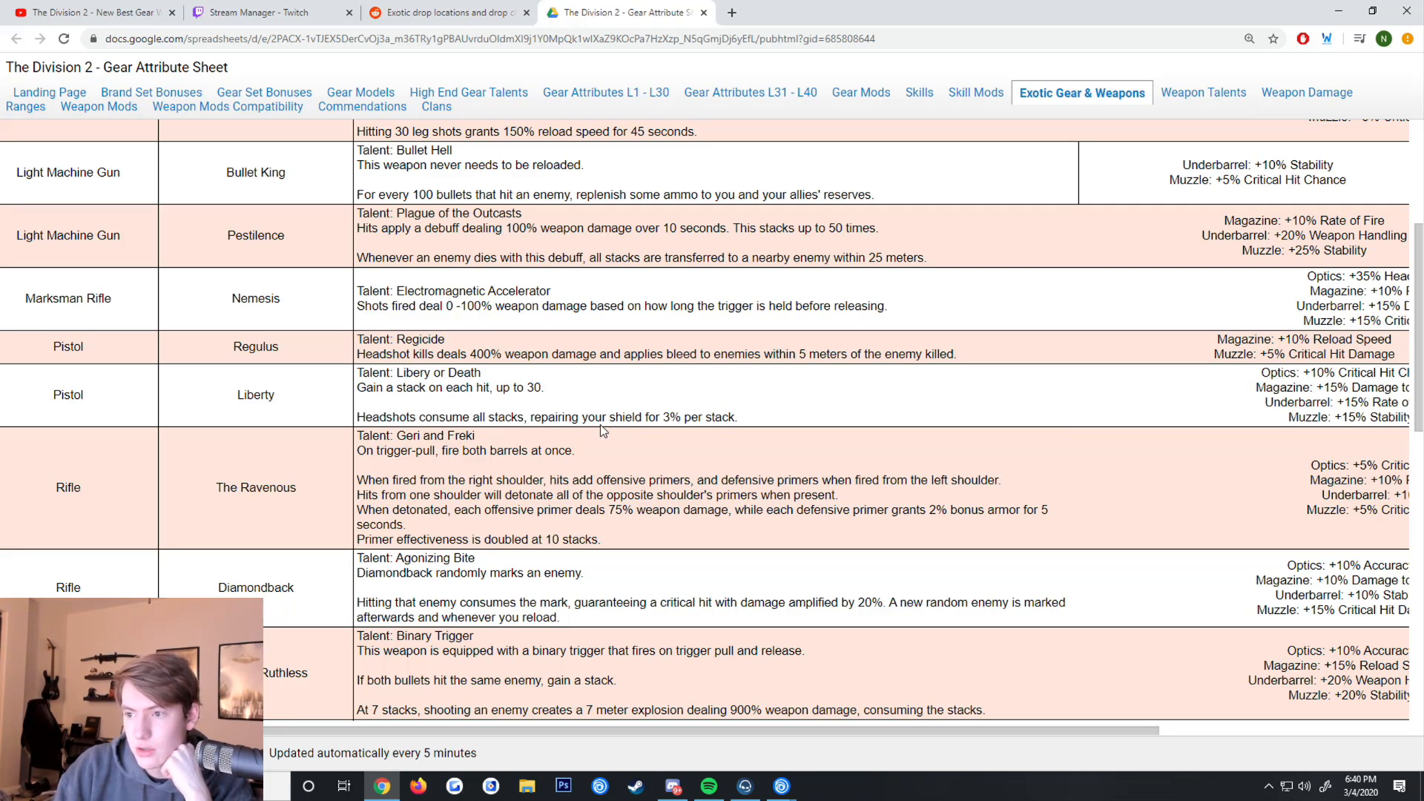
{"action": "mouse_move", "coordinate": [622, 433]}
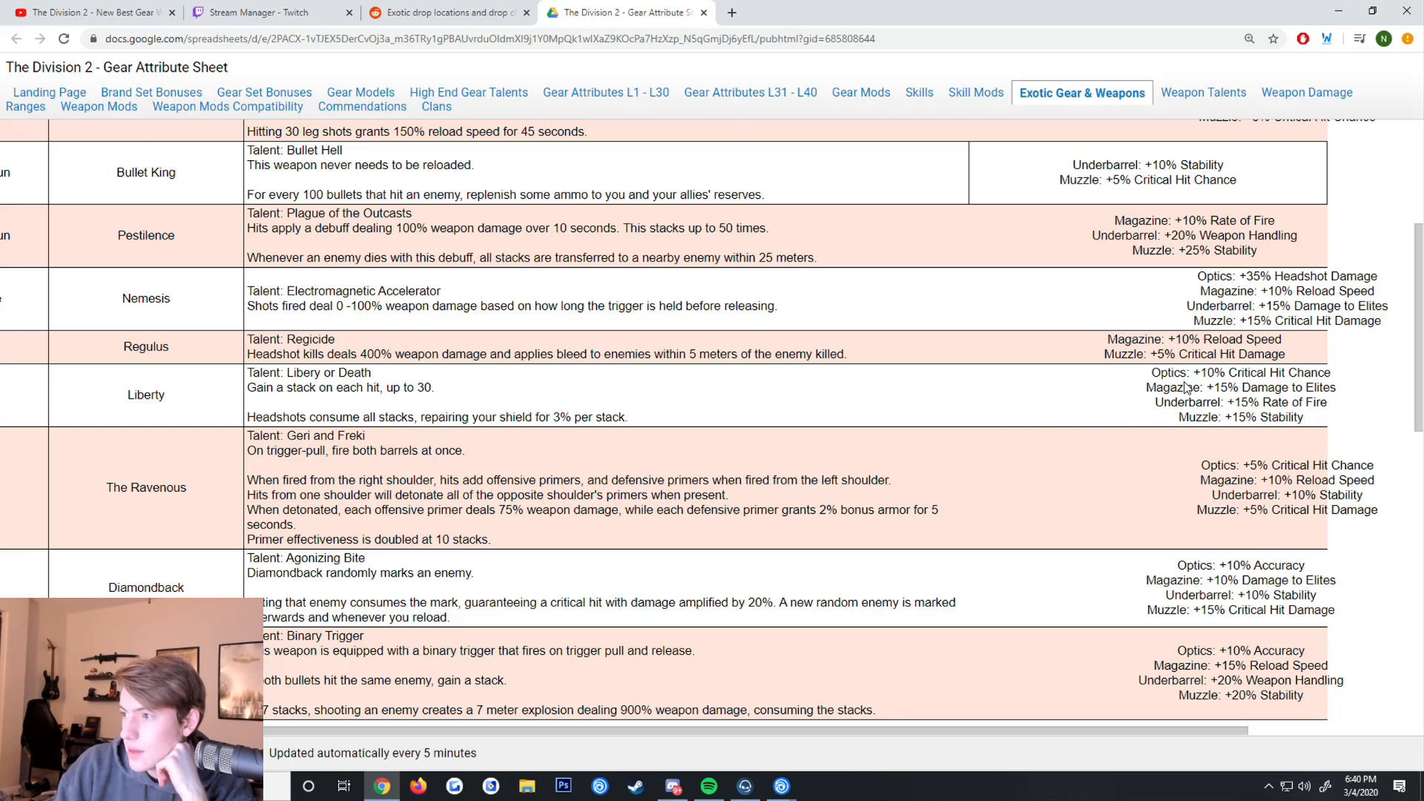
{"action": "mouse_move", "coordinate": [1259, 397]}
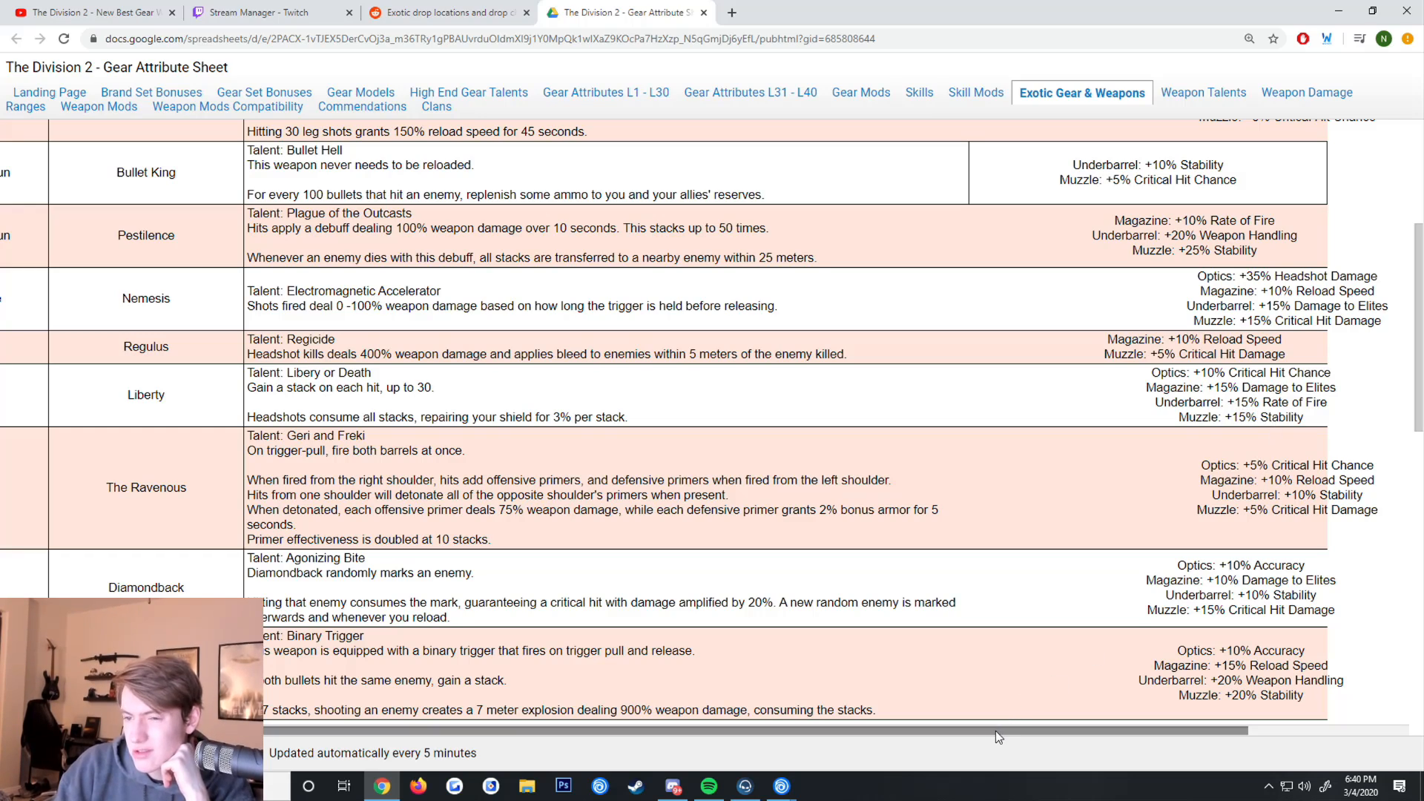
{"action": "scroll", "scroll_direction": "right", "scroll_amount": 3}
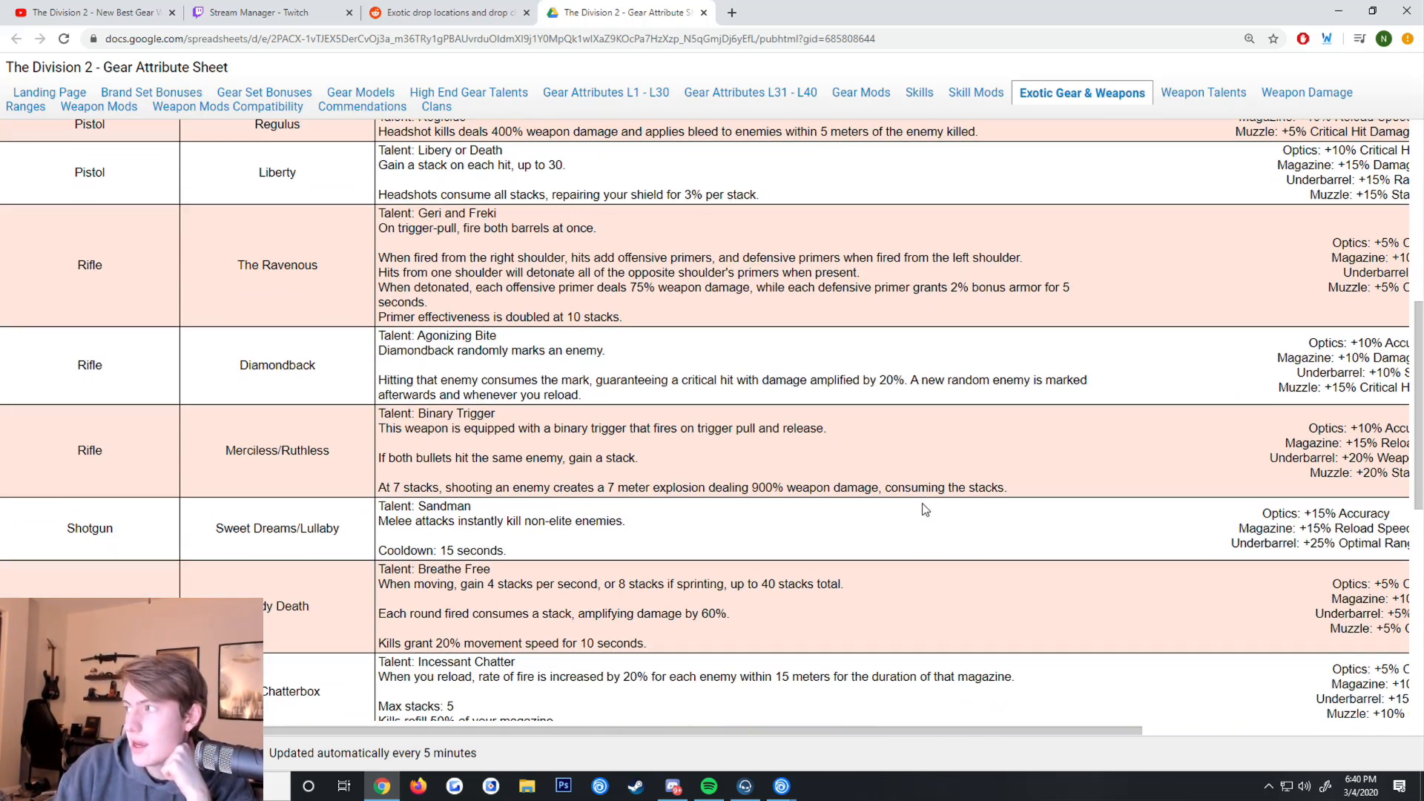
{"action": "scroll", "scroll_direction": "down", "scroll_amount": 3}
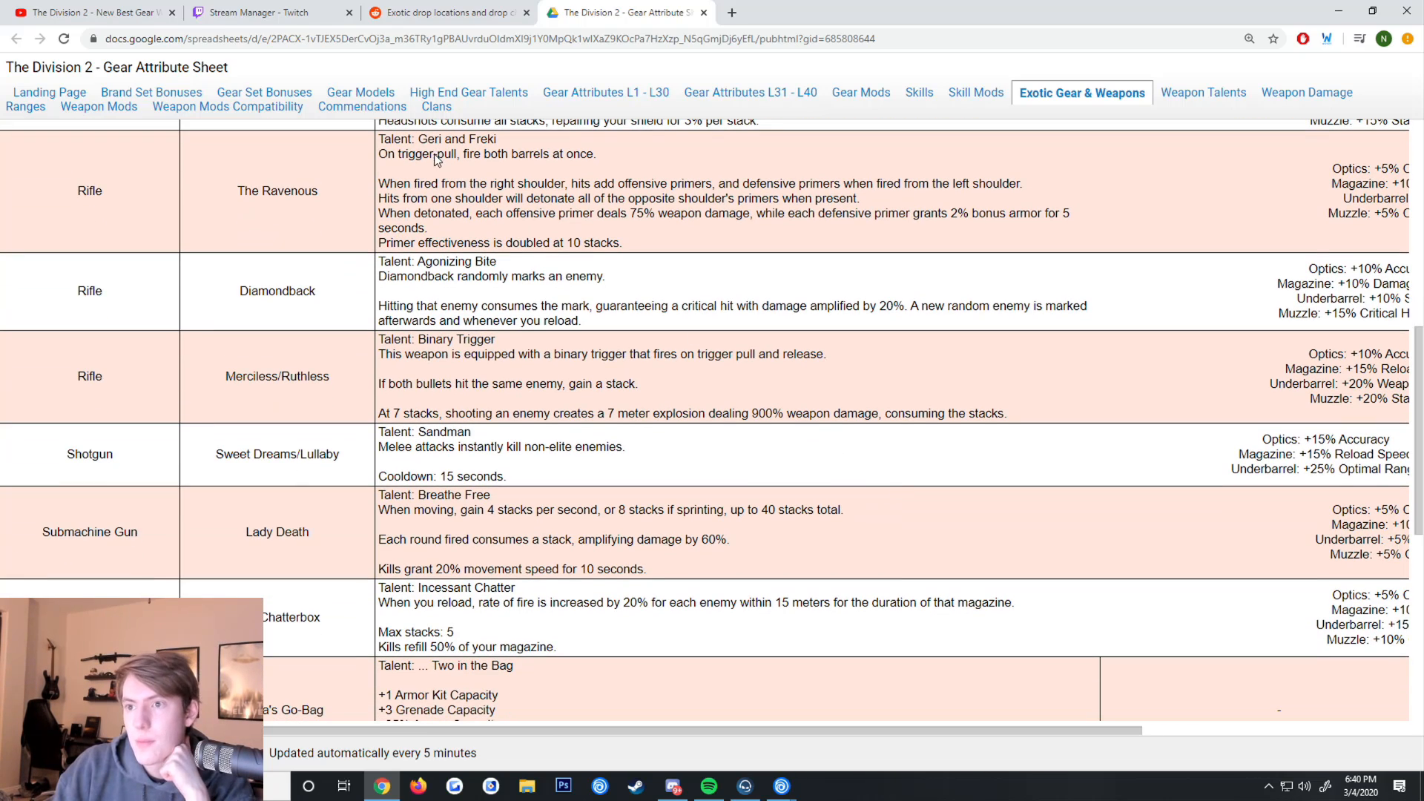
{"action": "mouse_move", "coordinate": [436, 162]}
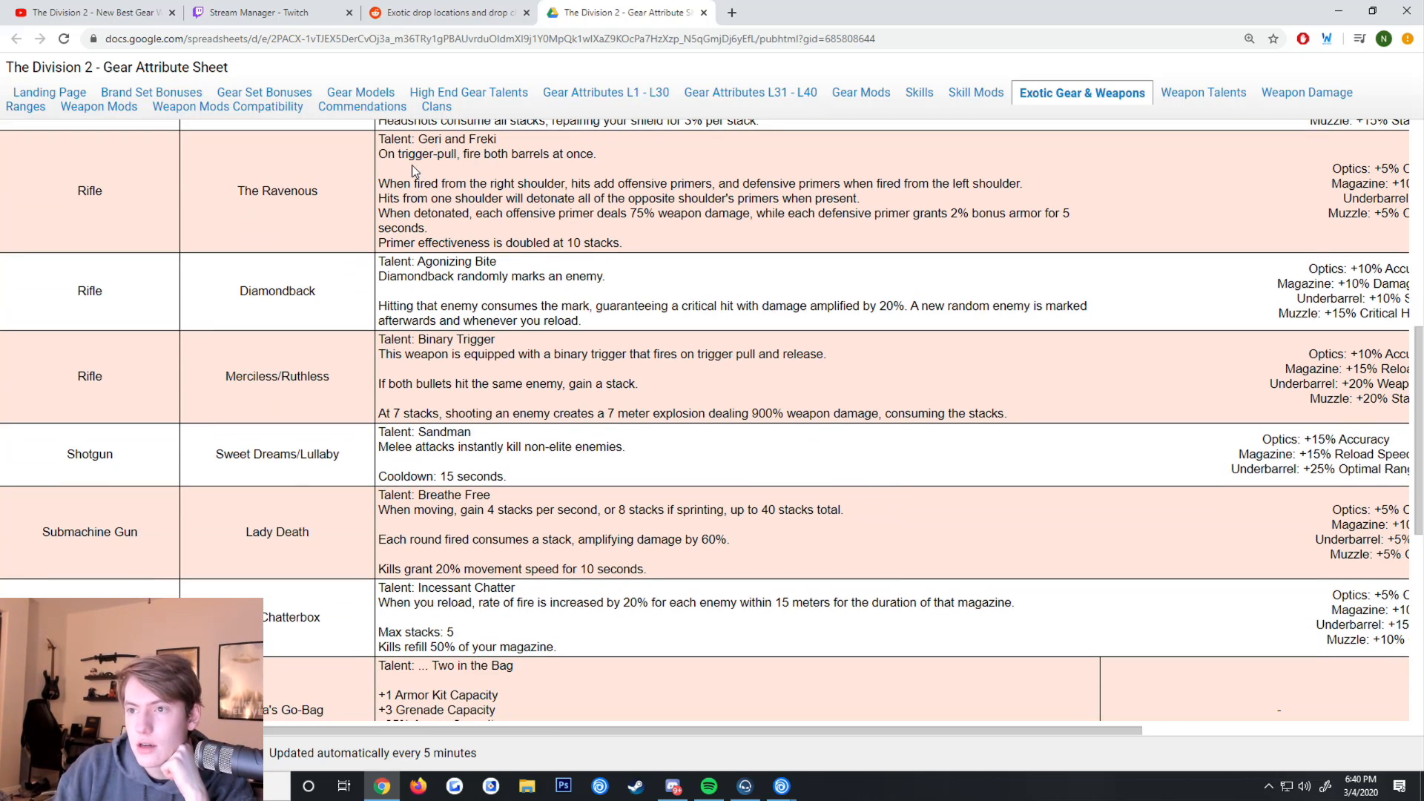
{"action": "mouse_move", "coordinate": [507, 169]}
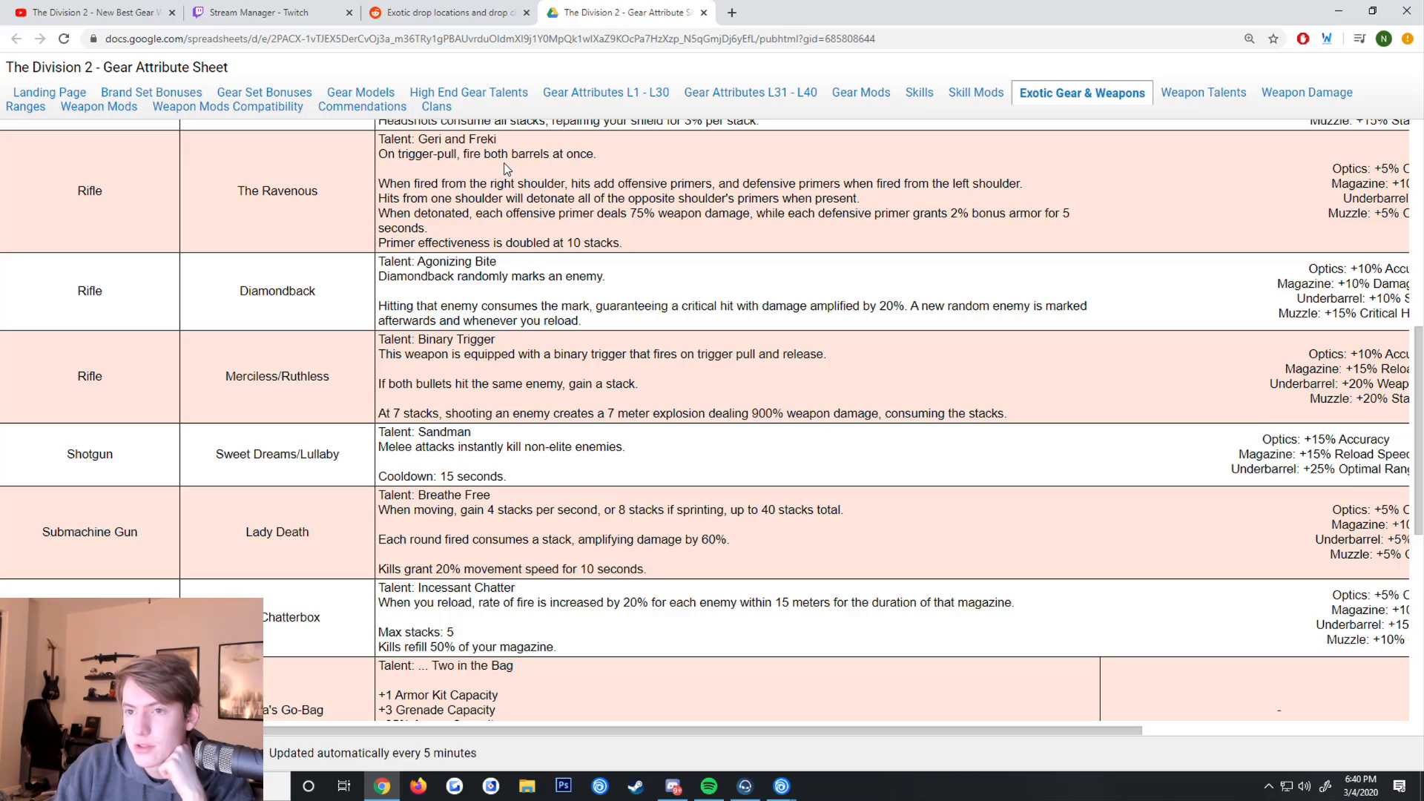
{"action": "mouse_move", "coordinate": [285, 202]}
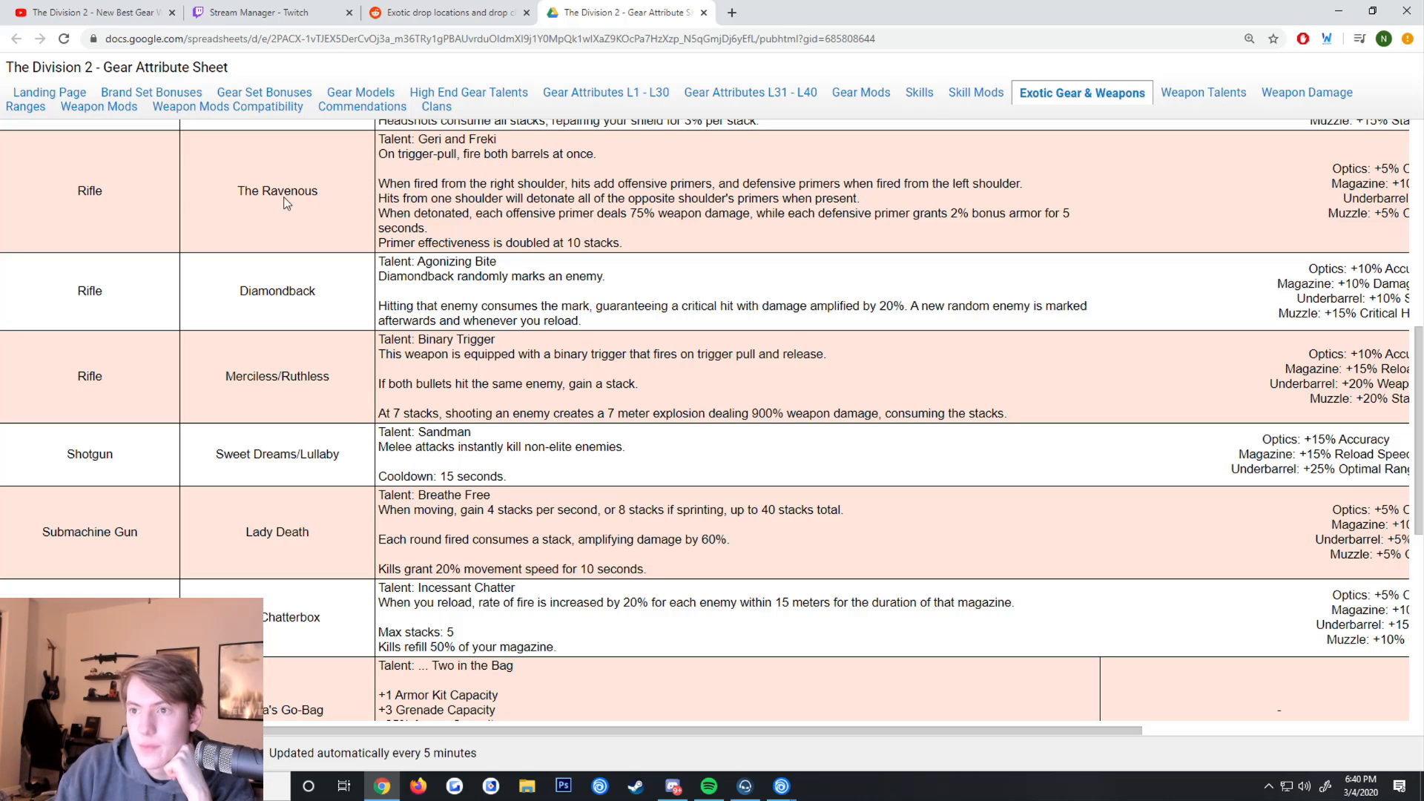
{"action": "mouse_move", "coordinate": [622, 200]}
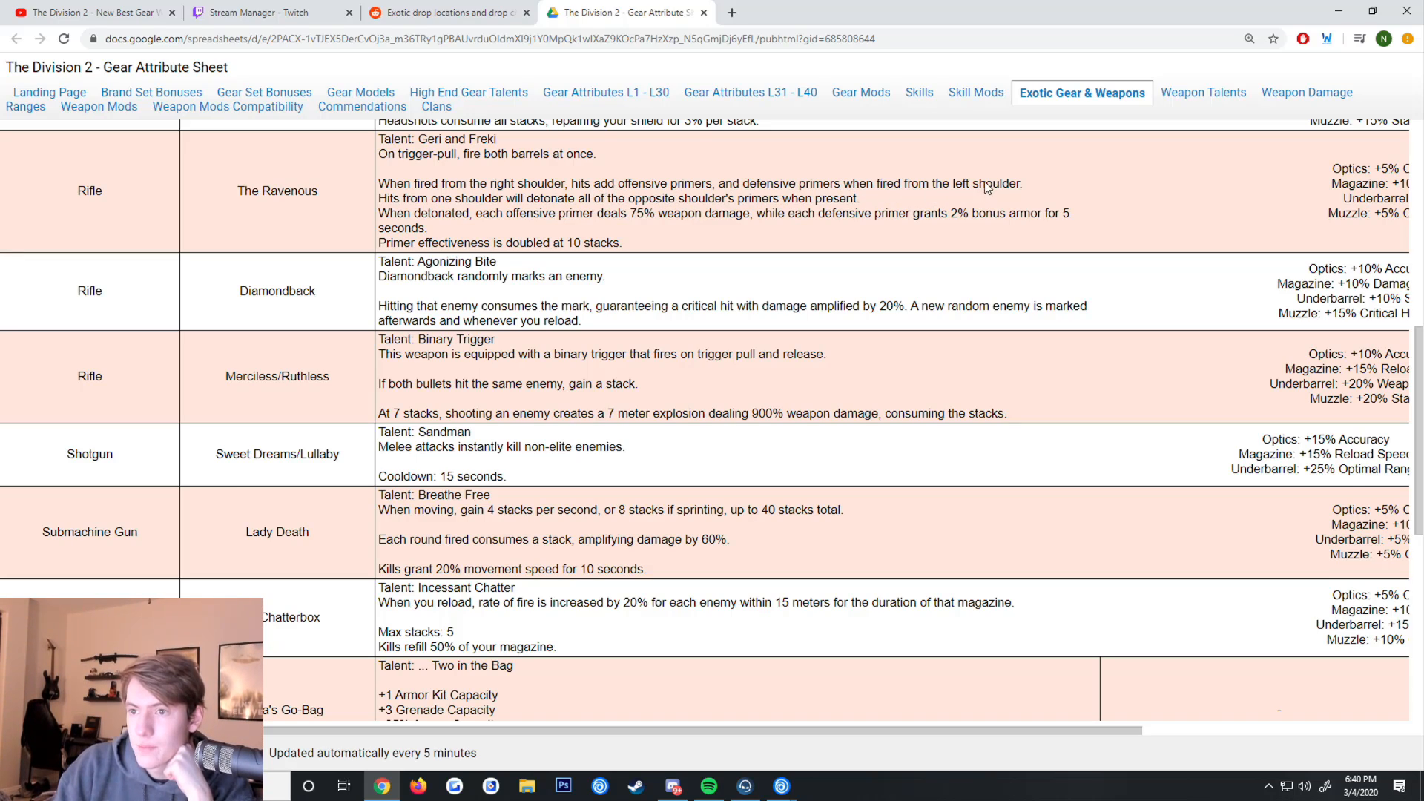
{"action": "mouse_move", "coordinate": [563, 226]}
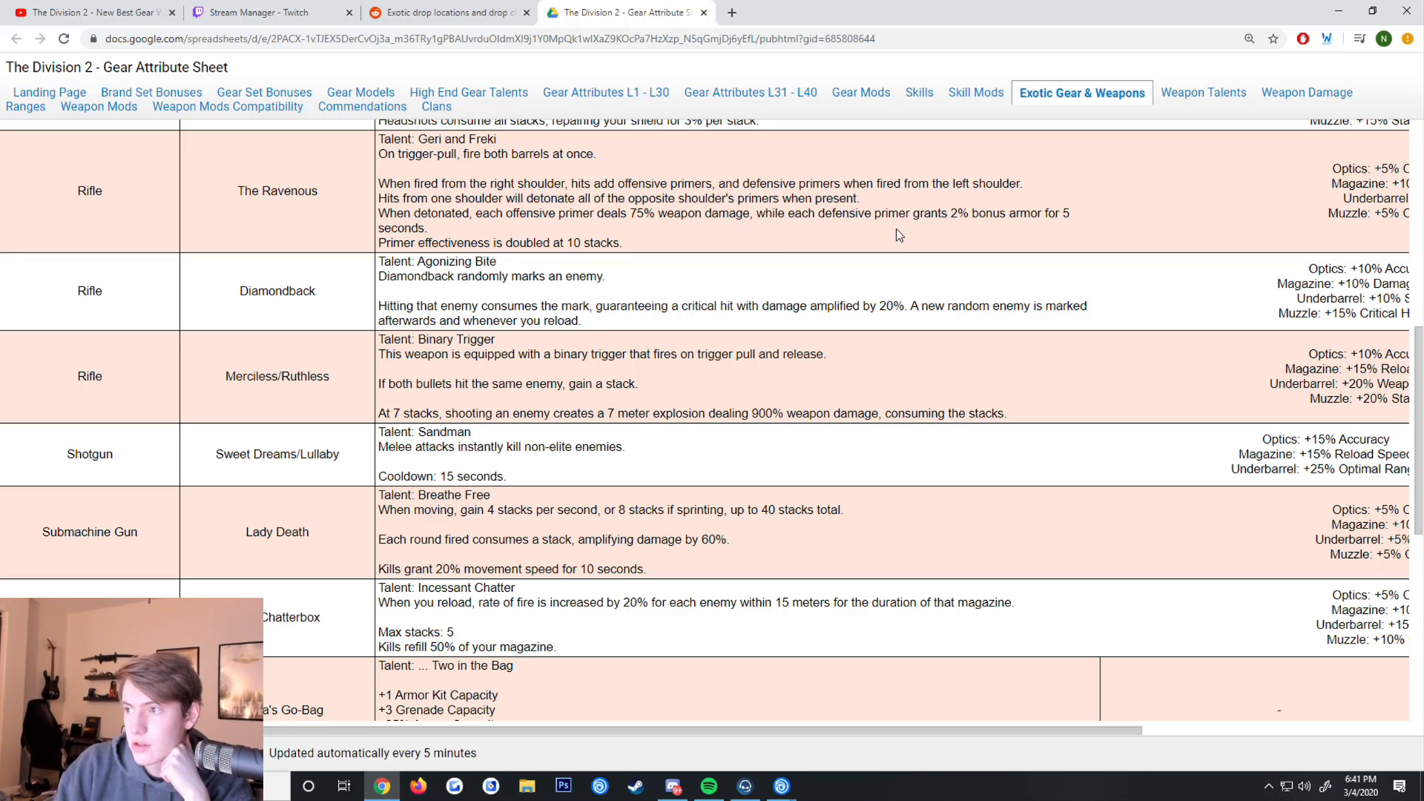
{"action": "mouse_move", "coordinate": [525, 251]}
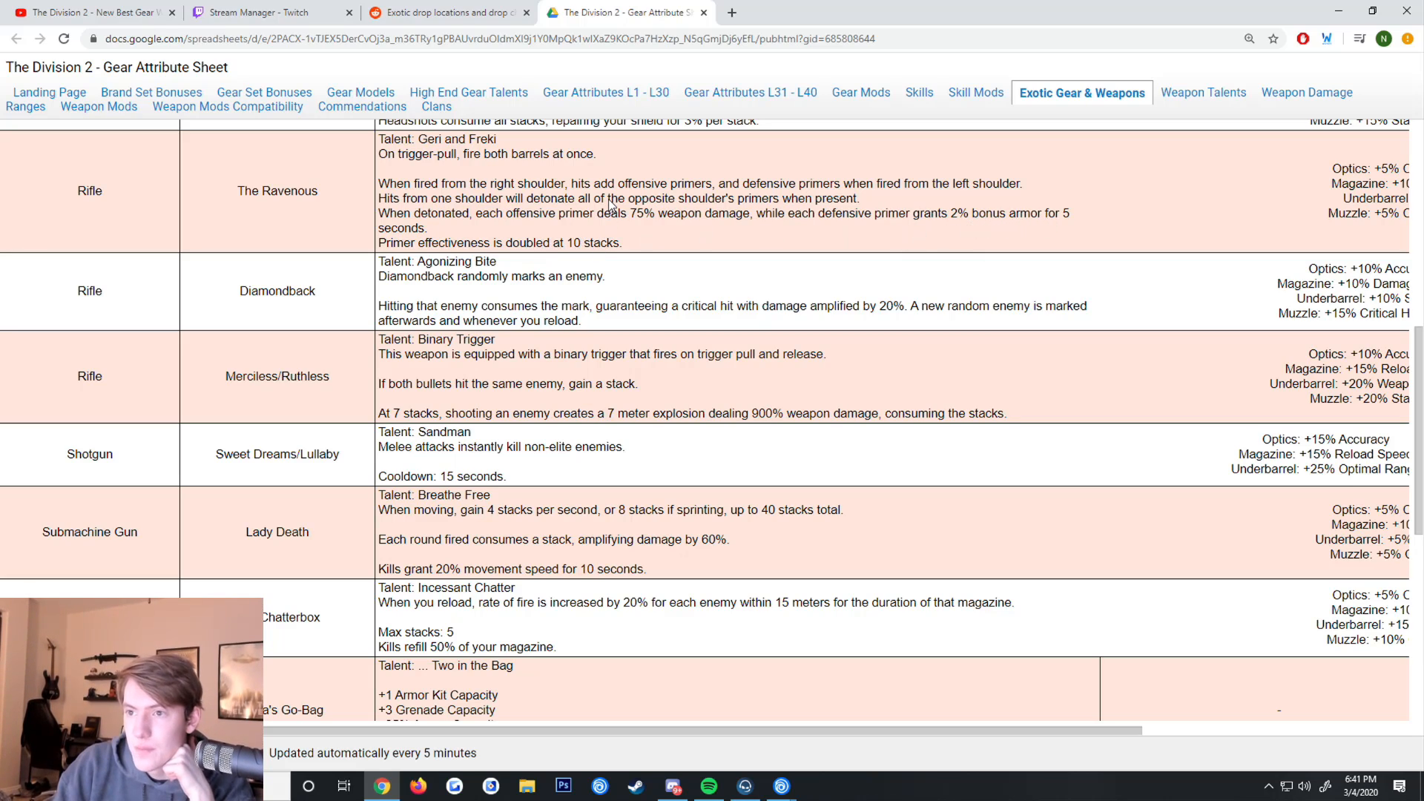
{"action": "mouse_move", "coordinate": [532, 211]}
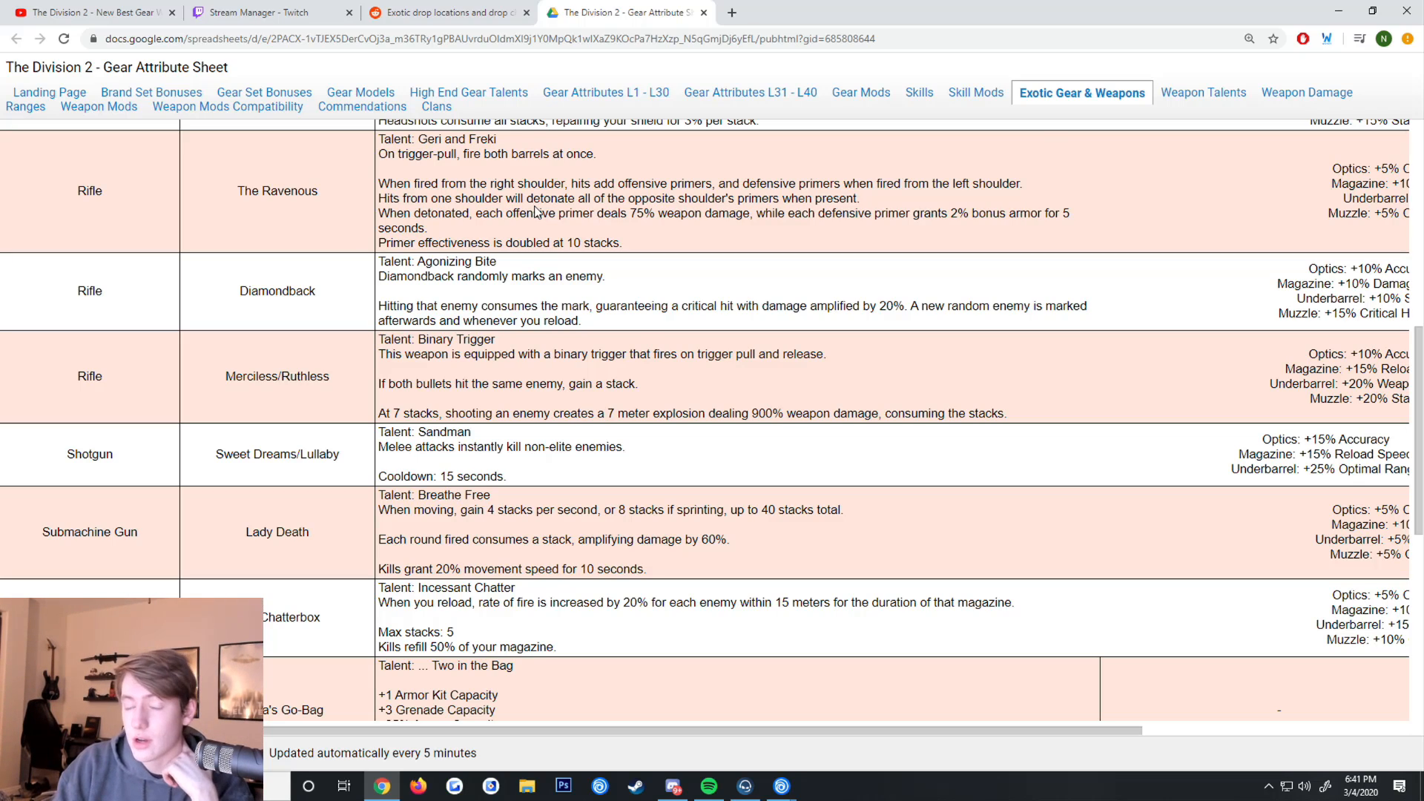
{"action": "mouse_move", "coordinate": [660, 683]}
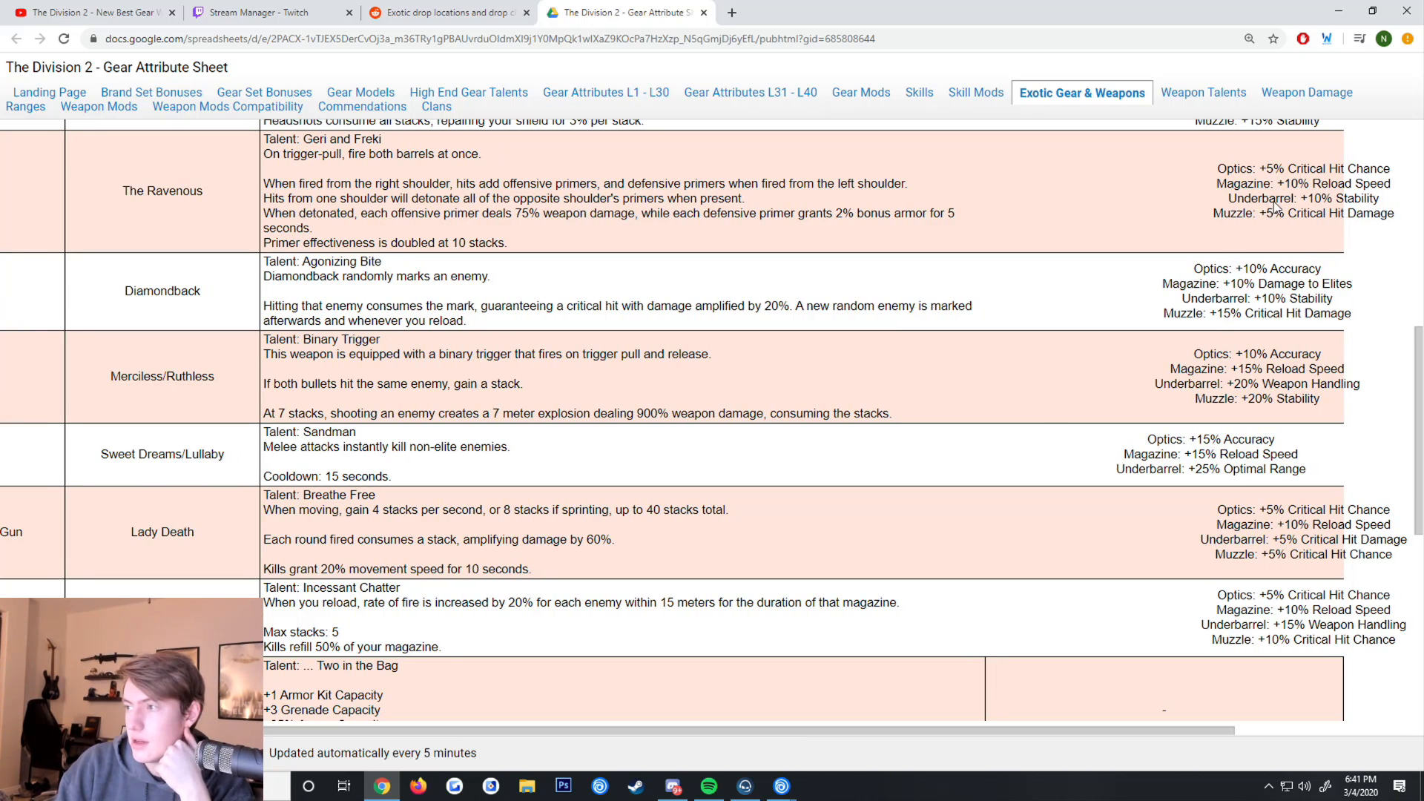
{"action": "scroll", "scroll_direction": "right", "scroll_amount": 3}
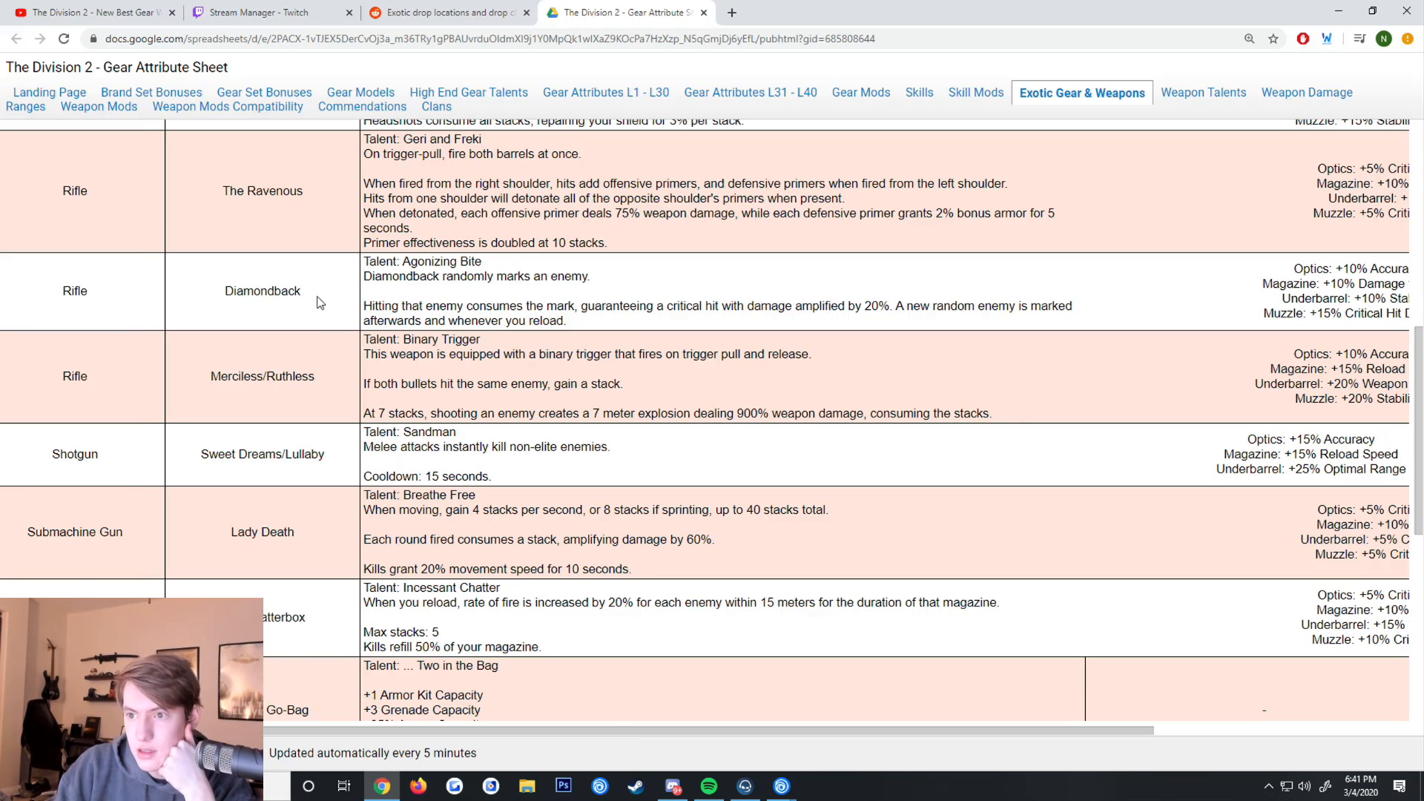
{"action": "mouse_move", "coordinate": [580, 289]}
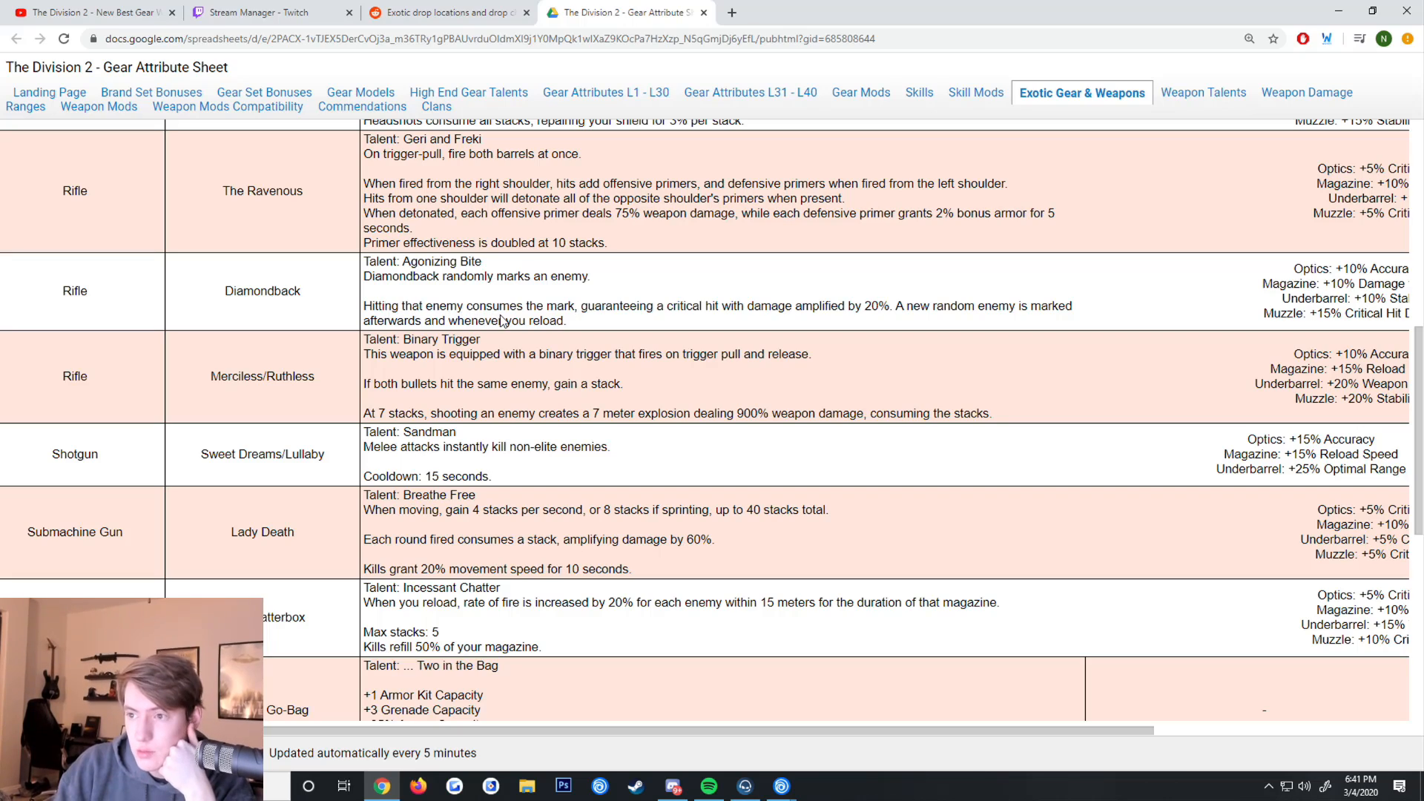
{"action": "mouse_move", "coordinate": [759, 319]}
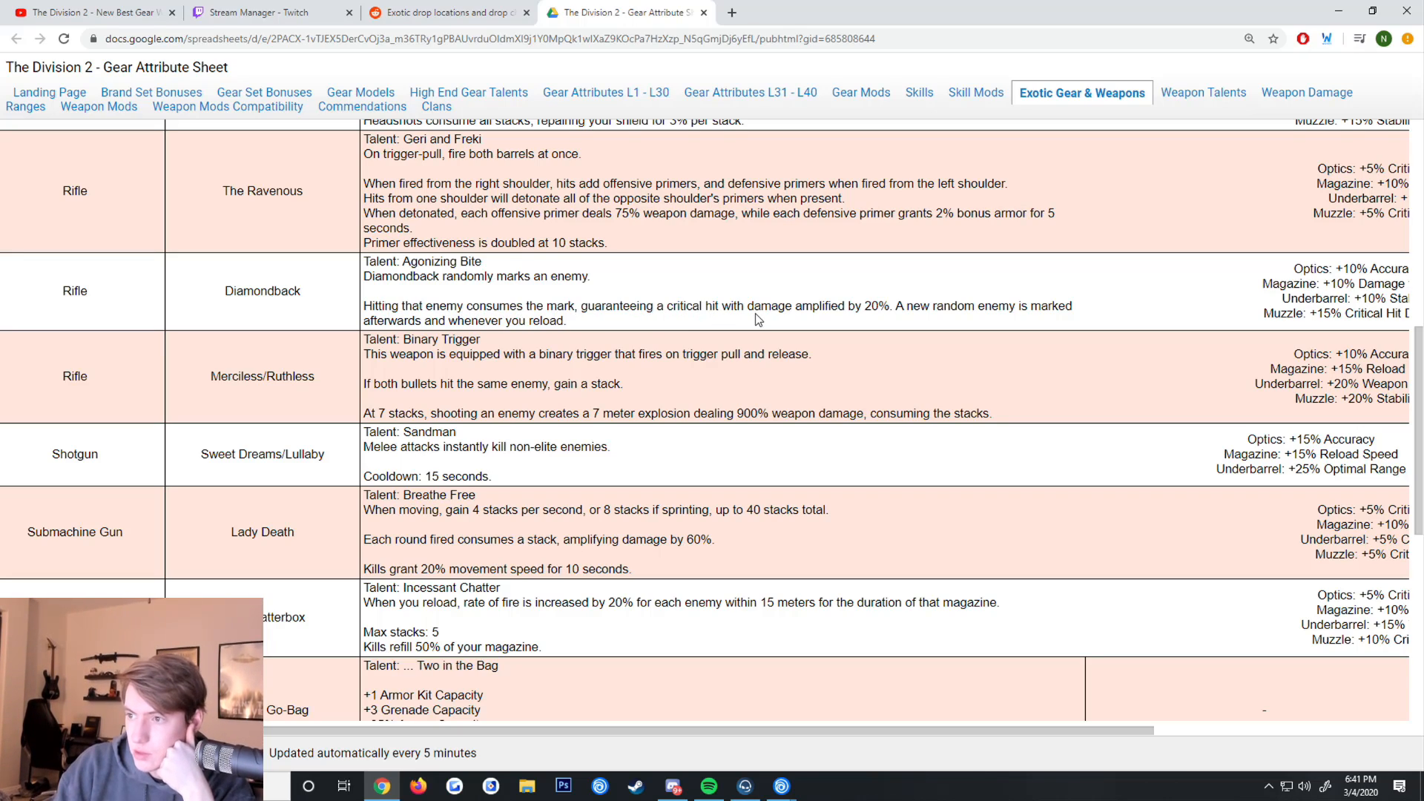
{"action": "mouse_move", "coordinate": [834, 319]}
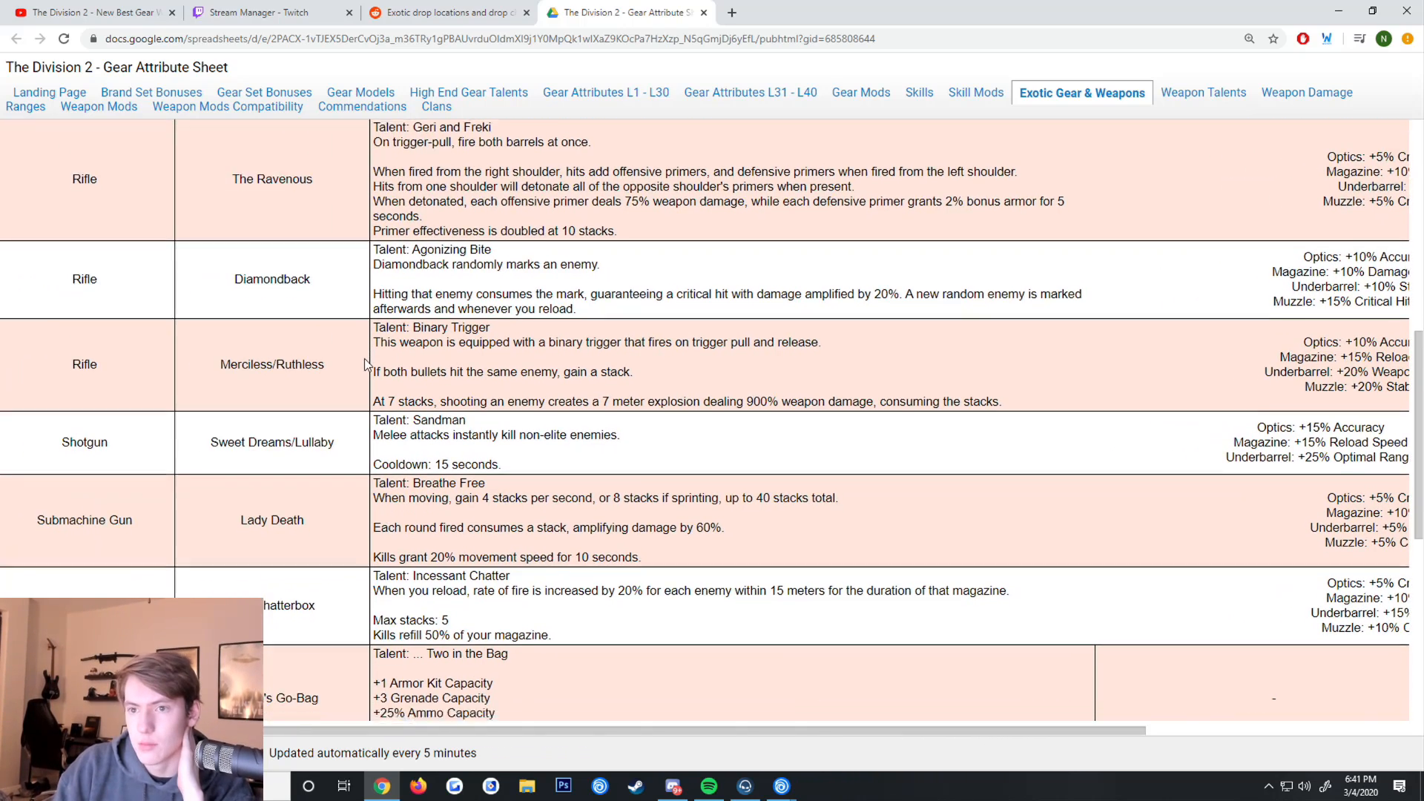
{"action": "scroll", "scroll_direction": "down", "scroll_amount": 3}
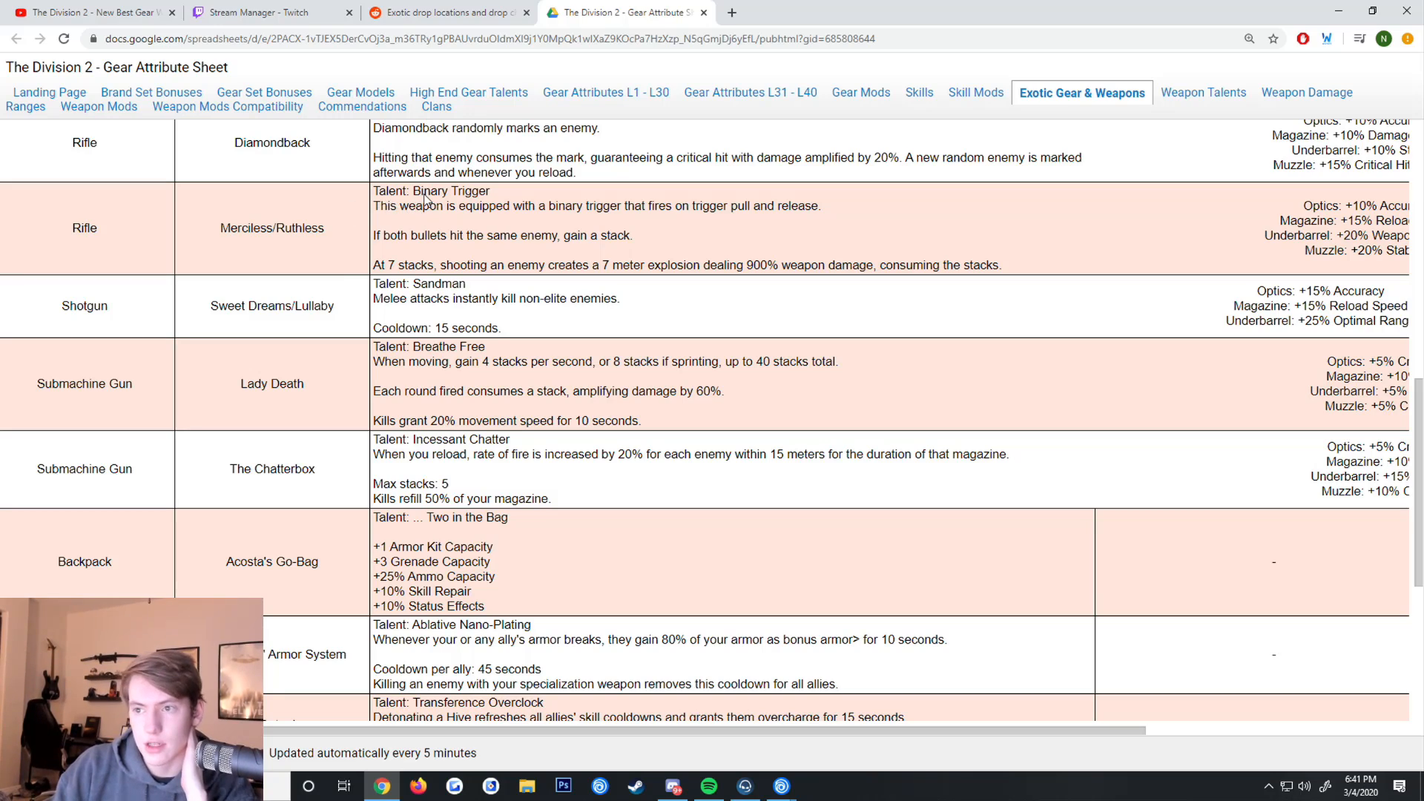
{"action": "mouse_move", "coordinate": [686, 224]}
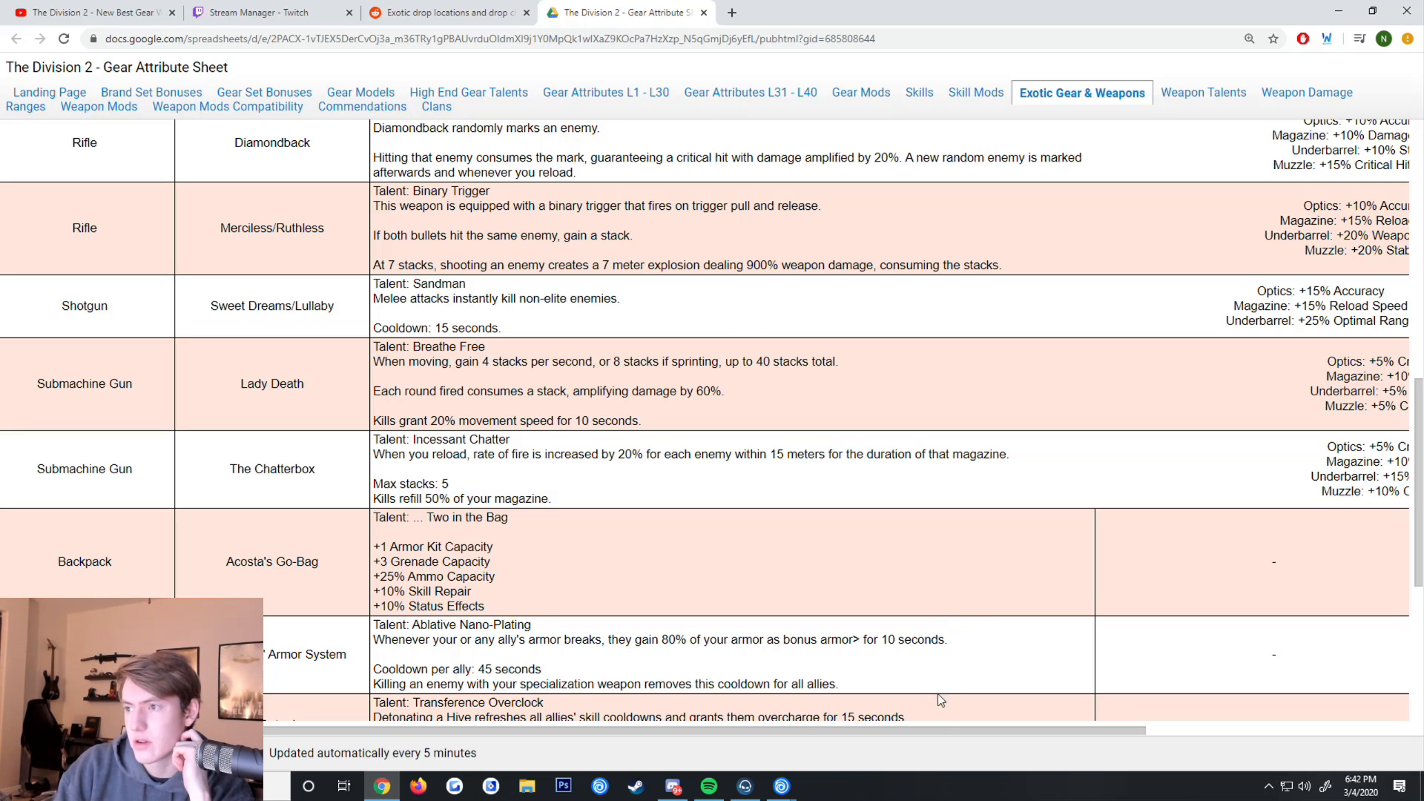
{"action": "scroll", "scroll_direction": "right", "scroll_amount": 3}
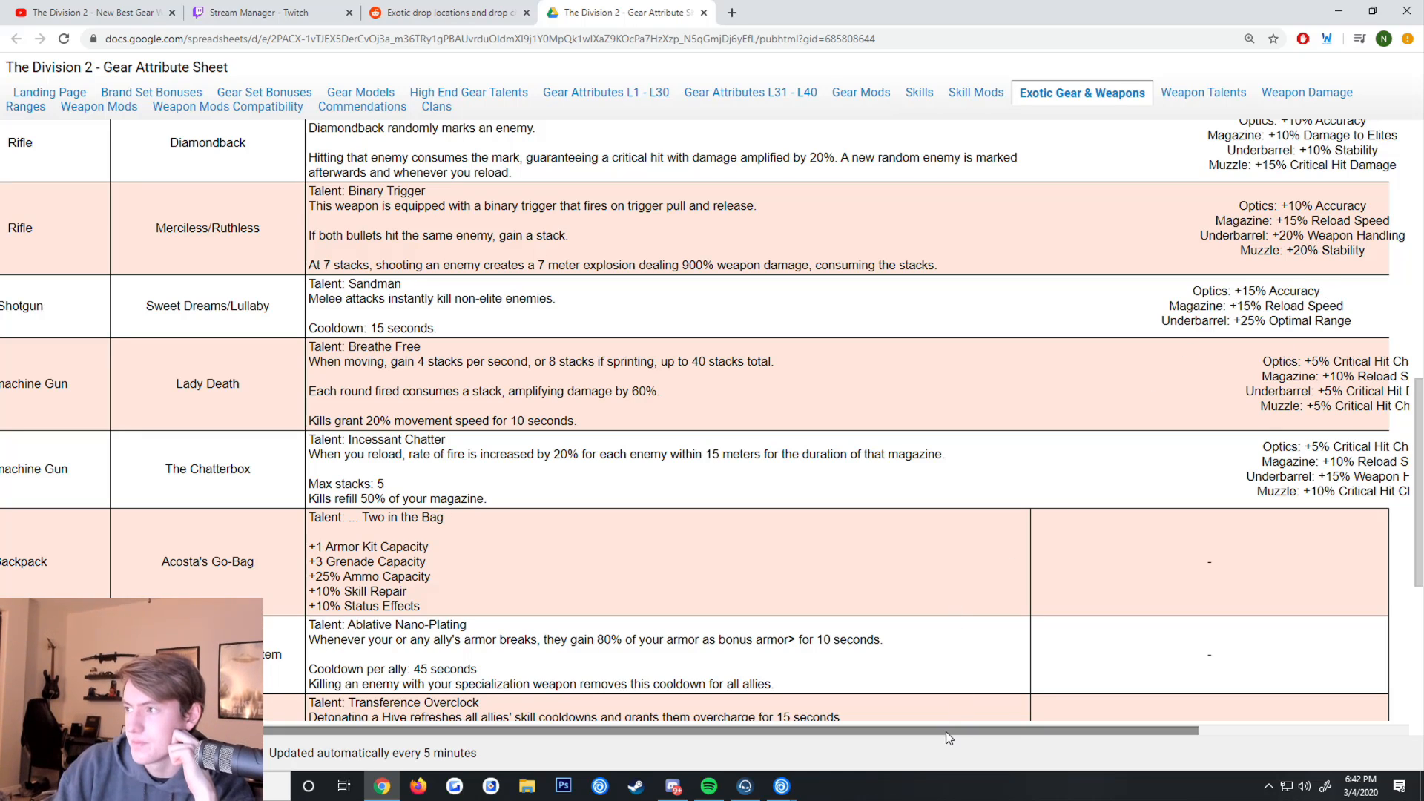
{"action": "scroll", "scroll_direction": "left", "scroll_amount": 3}
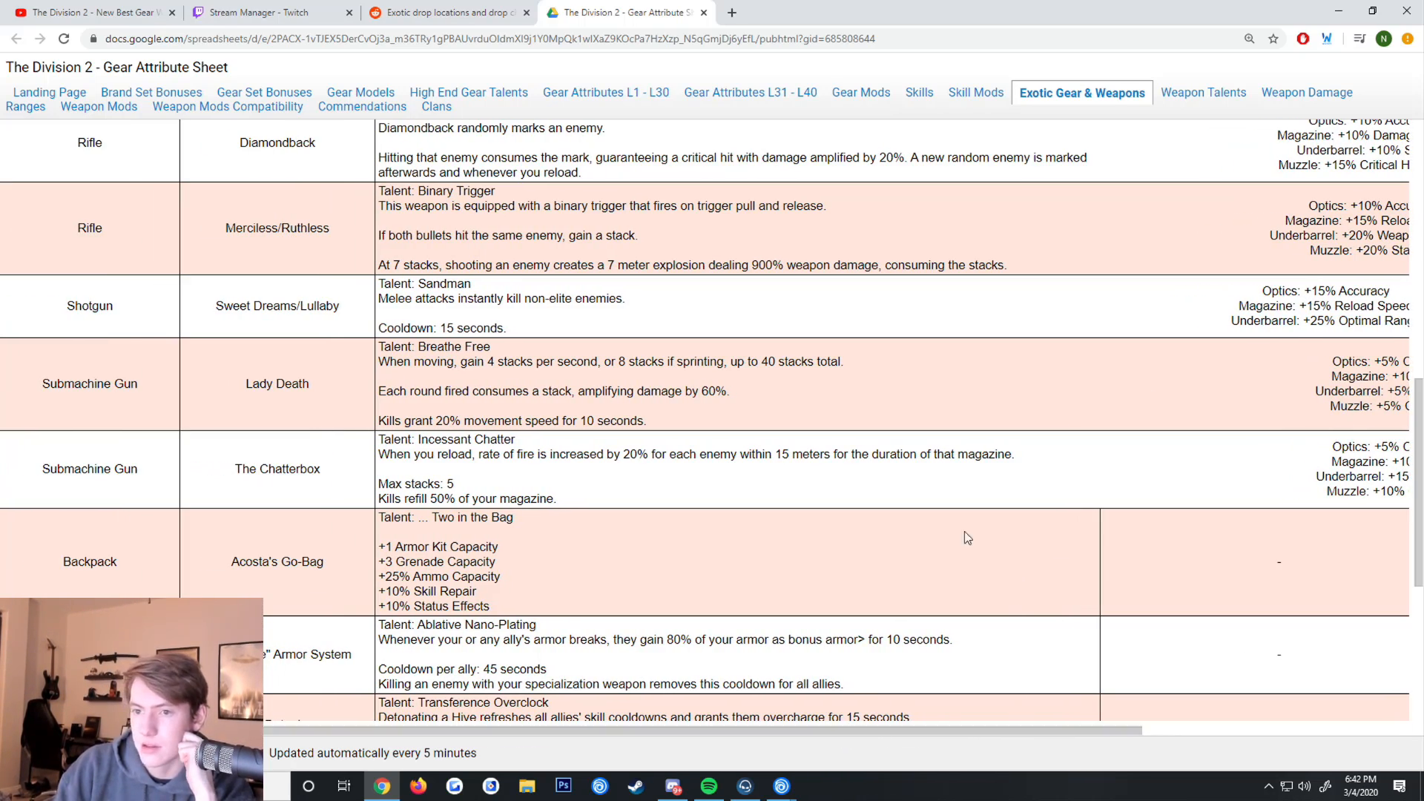
{"action": "scroll", "scroll_direction": "down", "scroll_amount": 3}
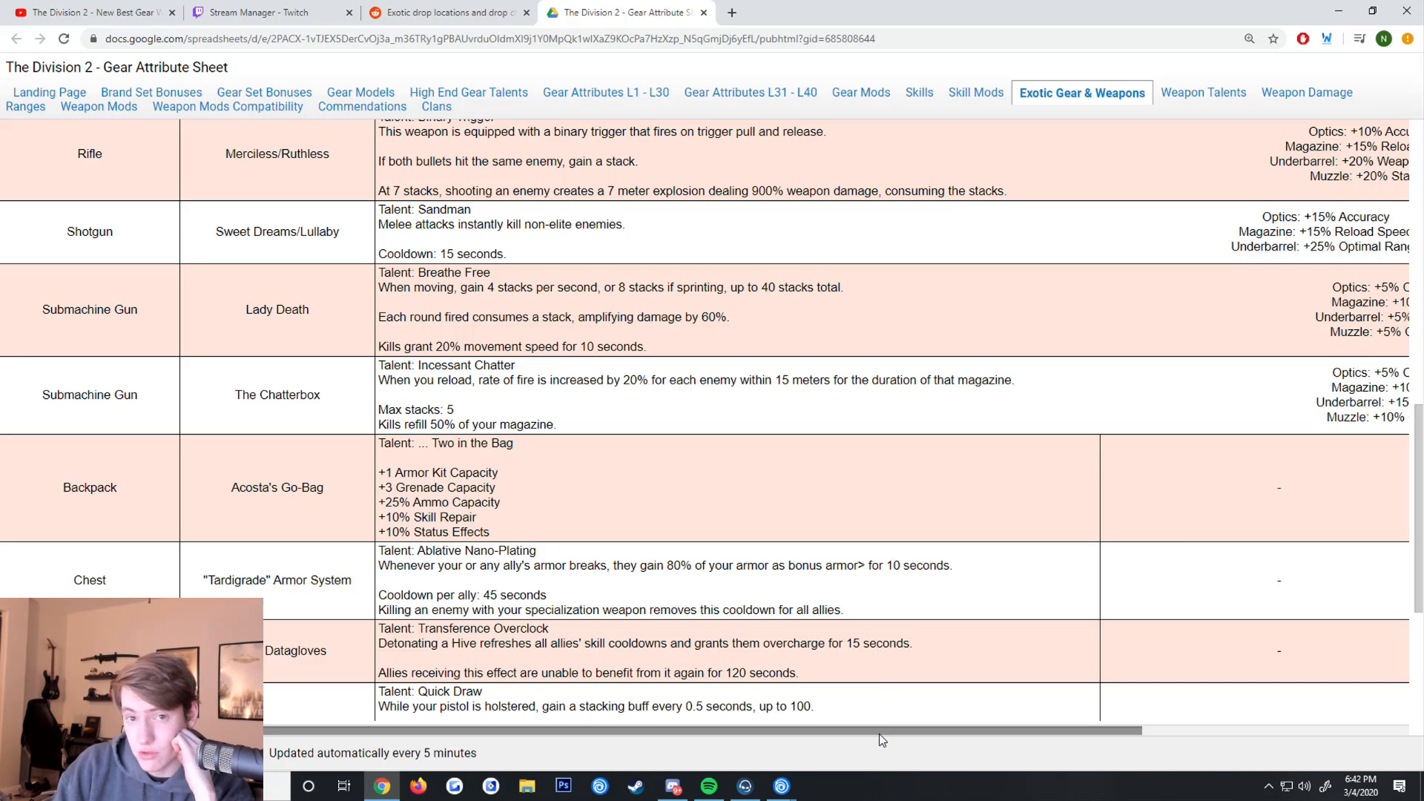
{"action": "scroll", "scroll_direction": "right", "scroll_amount": 3}
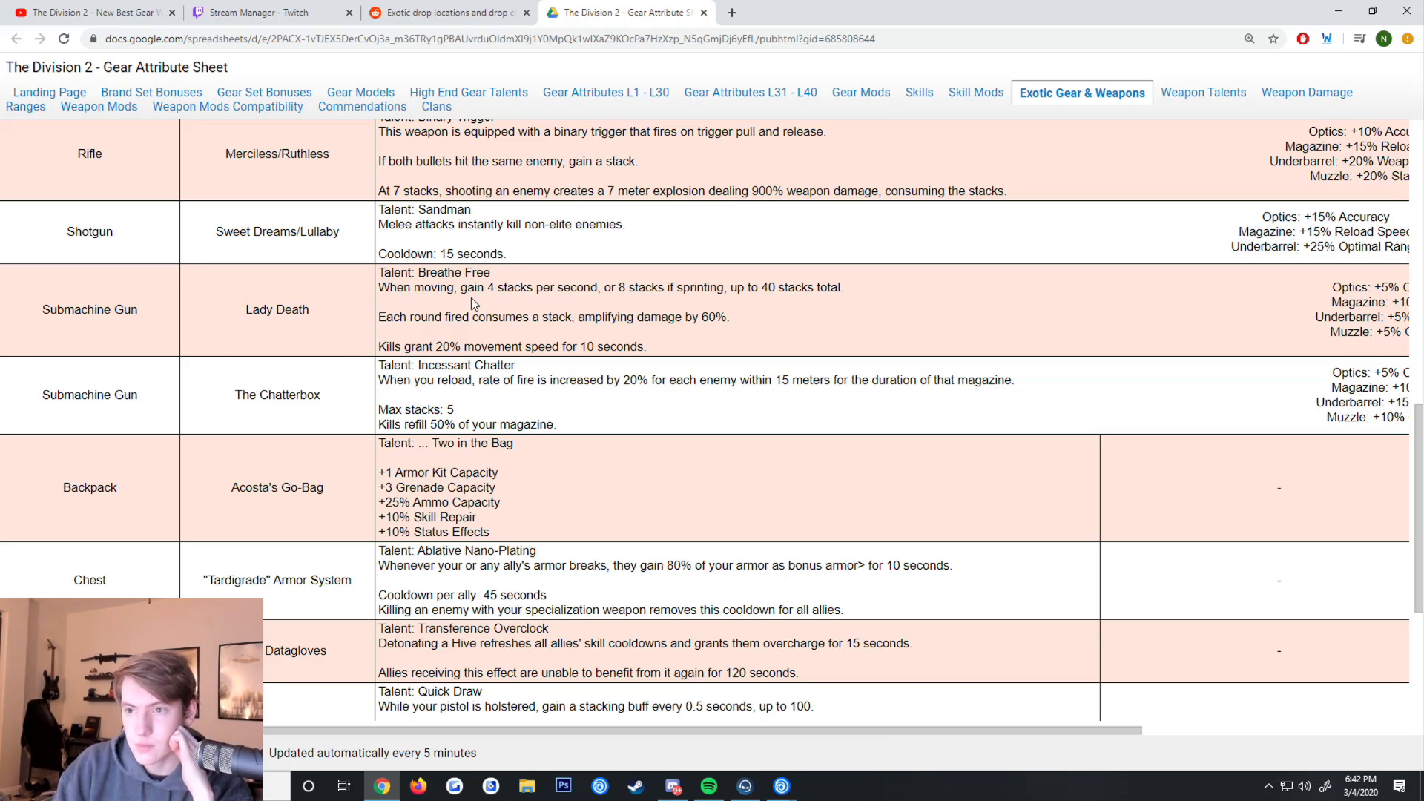
{"action": "scroll", "scroll_direction": "down", "scroll_amount": 3}
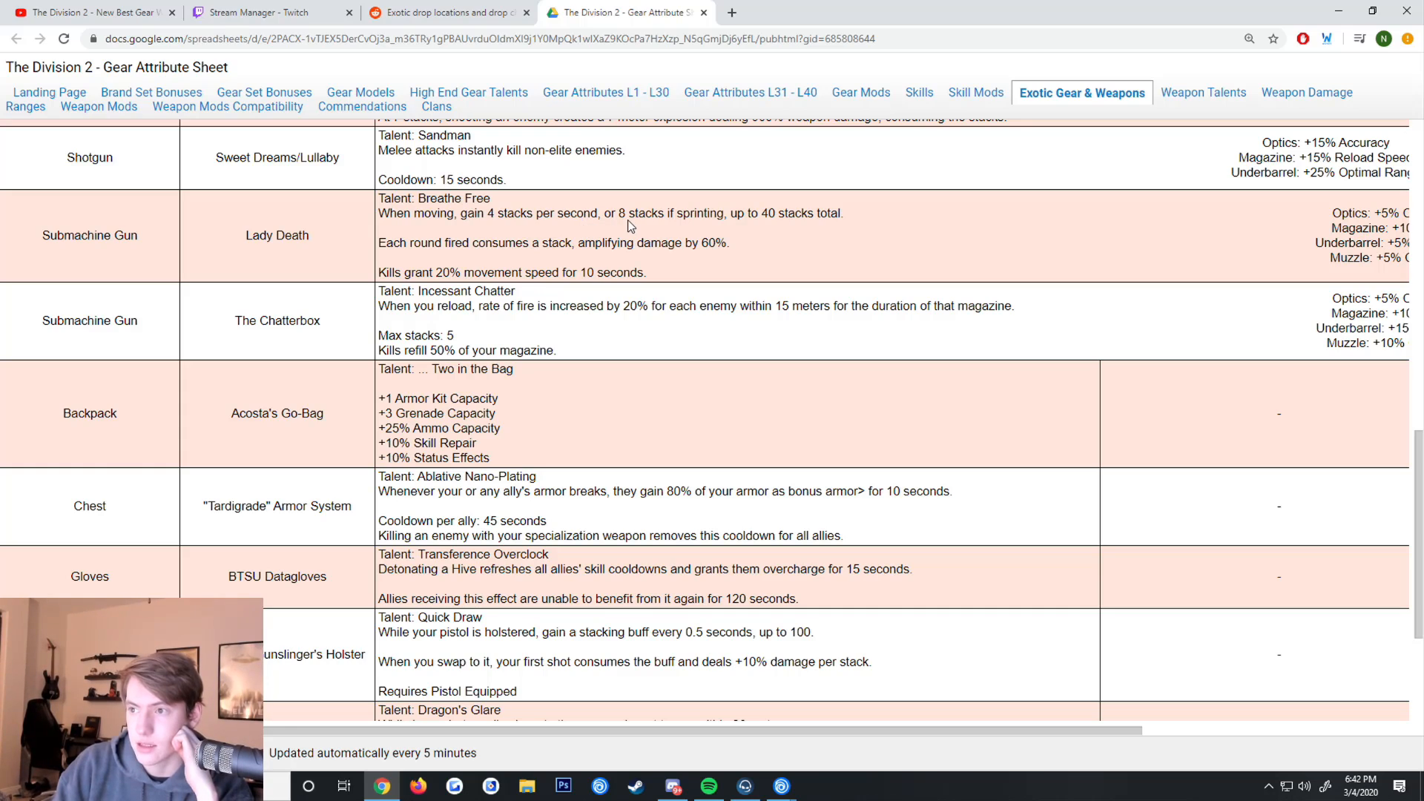
{"action": "mouse_move", "coordinate": [833, 226]}
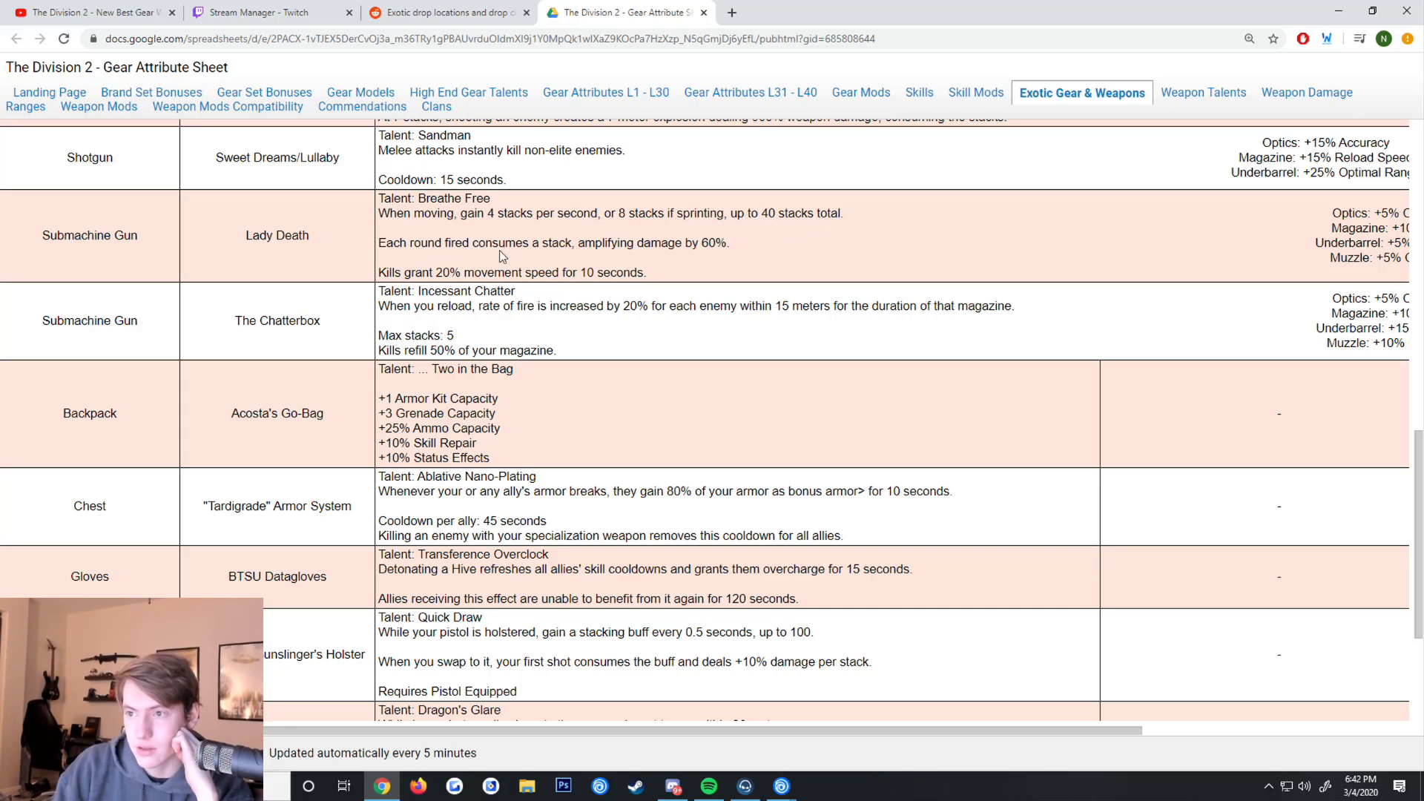
{"action": "mouse_move", "coordinate": [708, 248]}
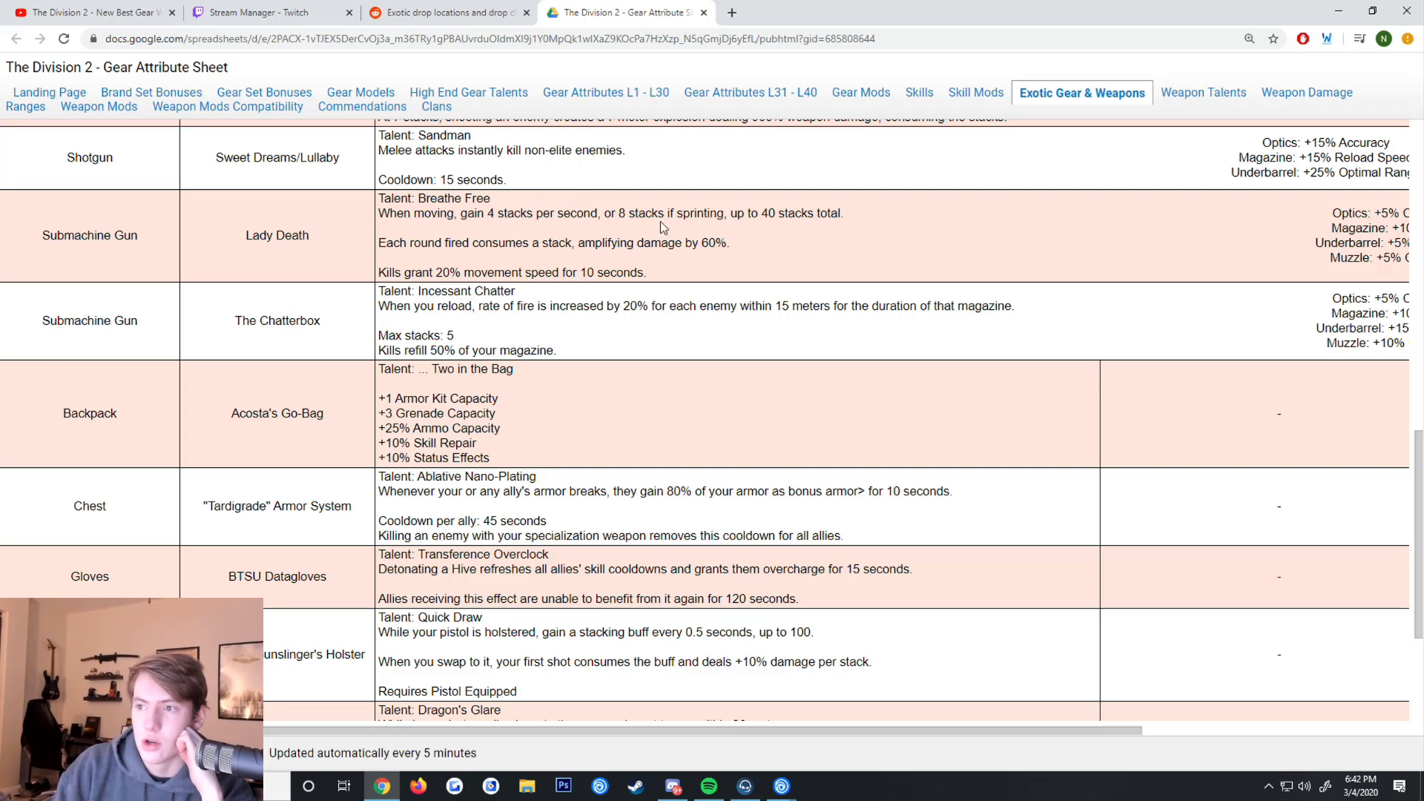
{"action": "mouse_move", "coordinate": [786, 222]}
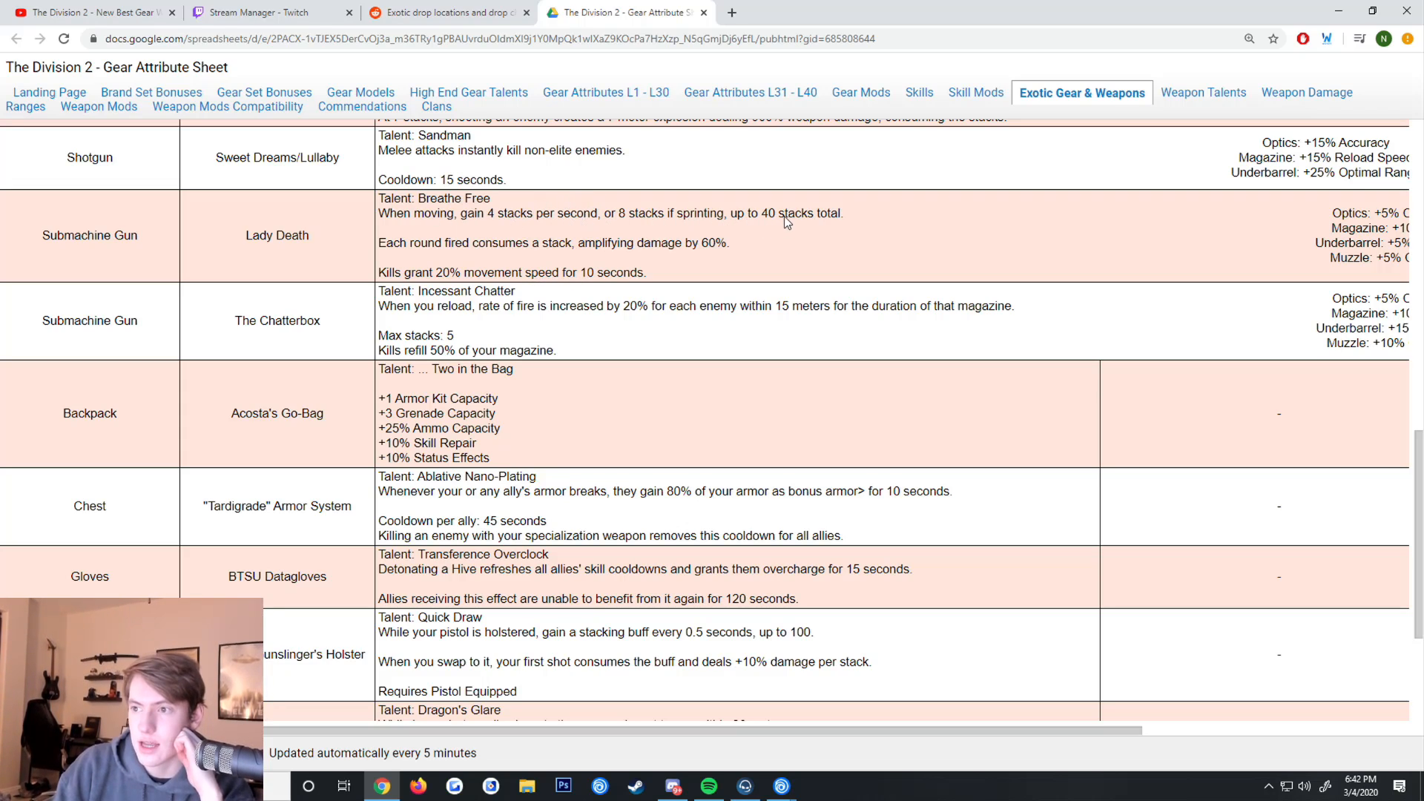
{"action": "mouse_move", "coordinate": [736, 191]}
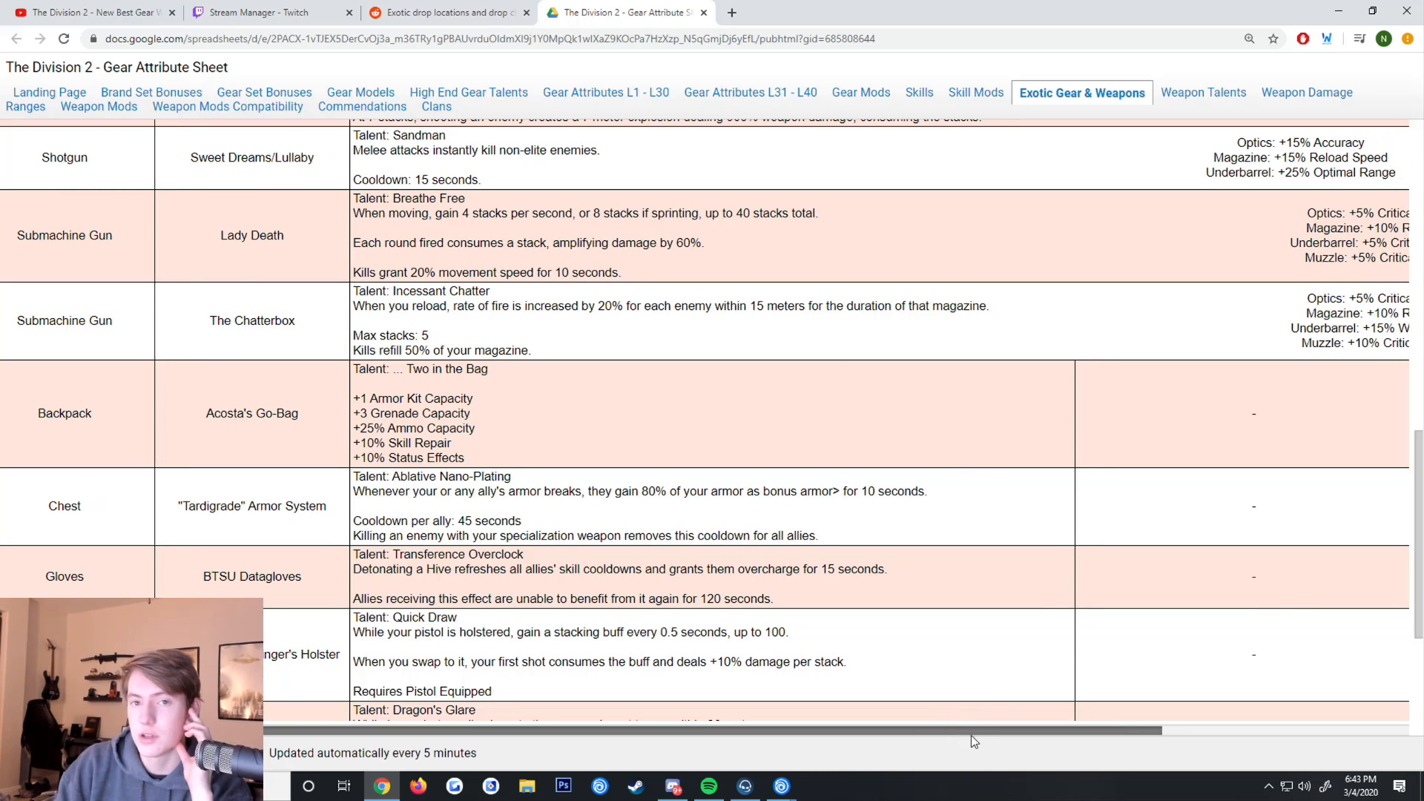
{"action": "scroll", "scroll_direction": "right", "scroll_amount": 3}
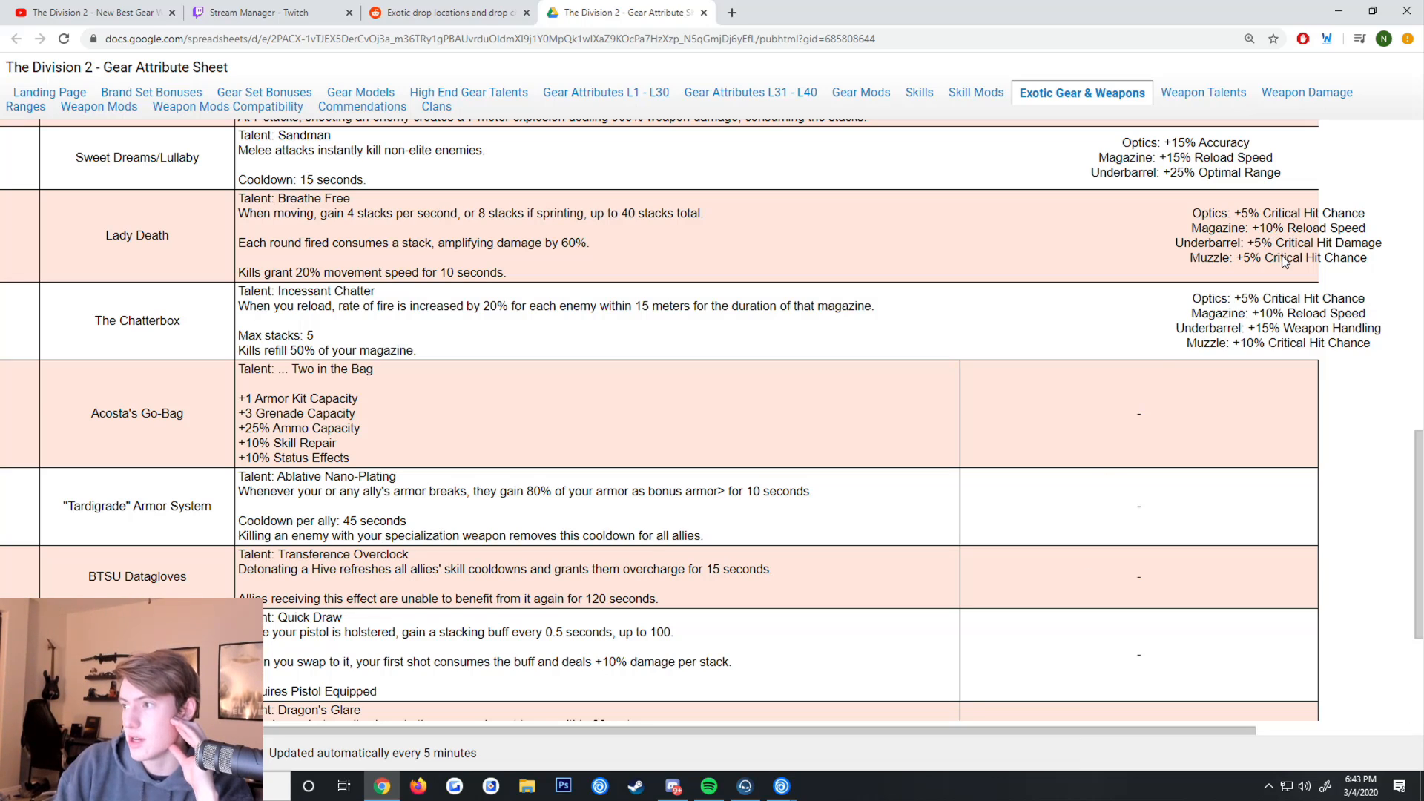
{"action": "scroll", "scroll_direction": "right", "scroll_amount": 3}
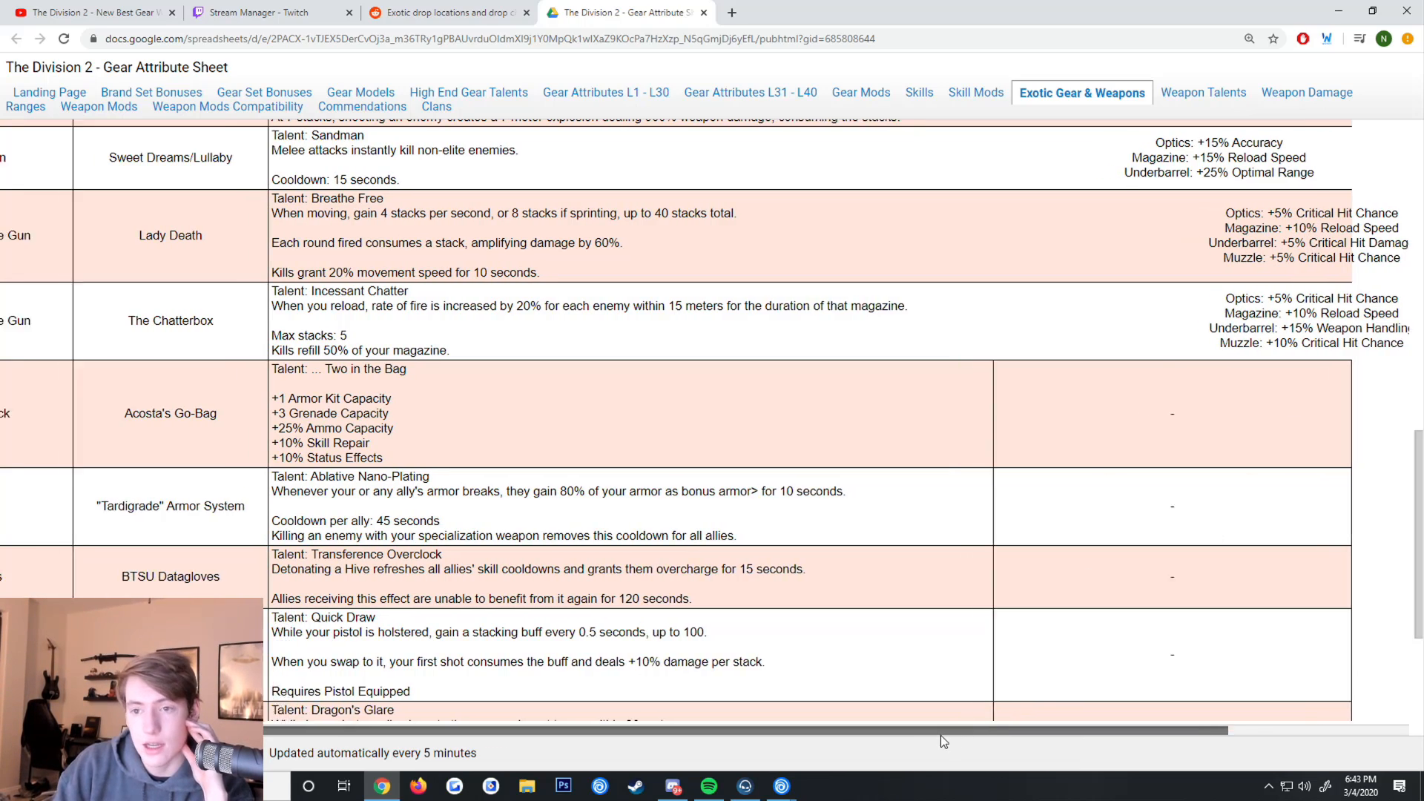
{"action": "scroll", "scroll_direction": "down", "scroll_amount": 3}
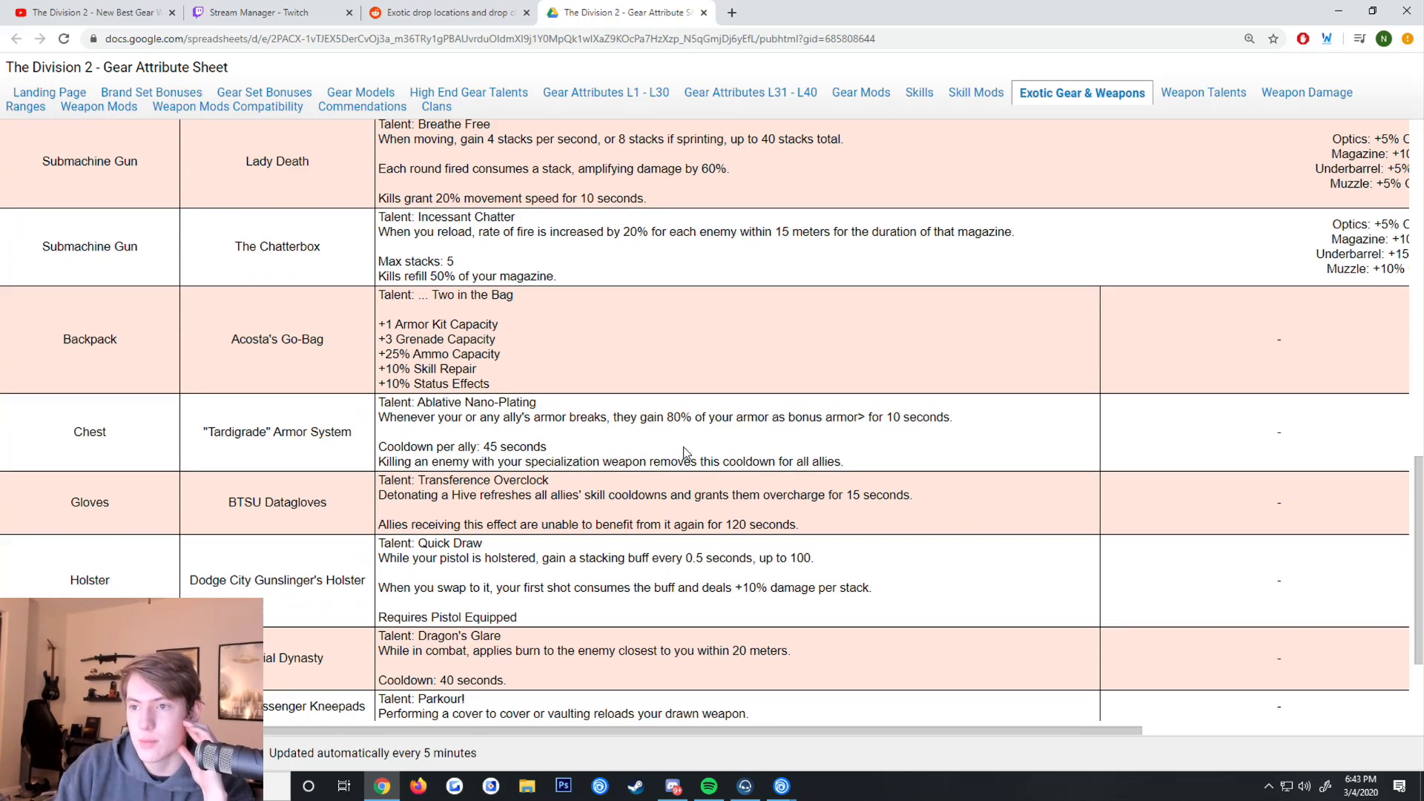
{"action": "mouse_move", "coordinate": [535, 217]}
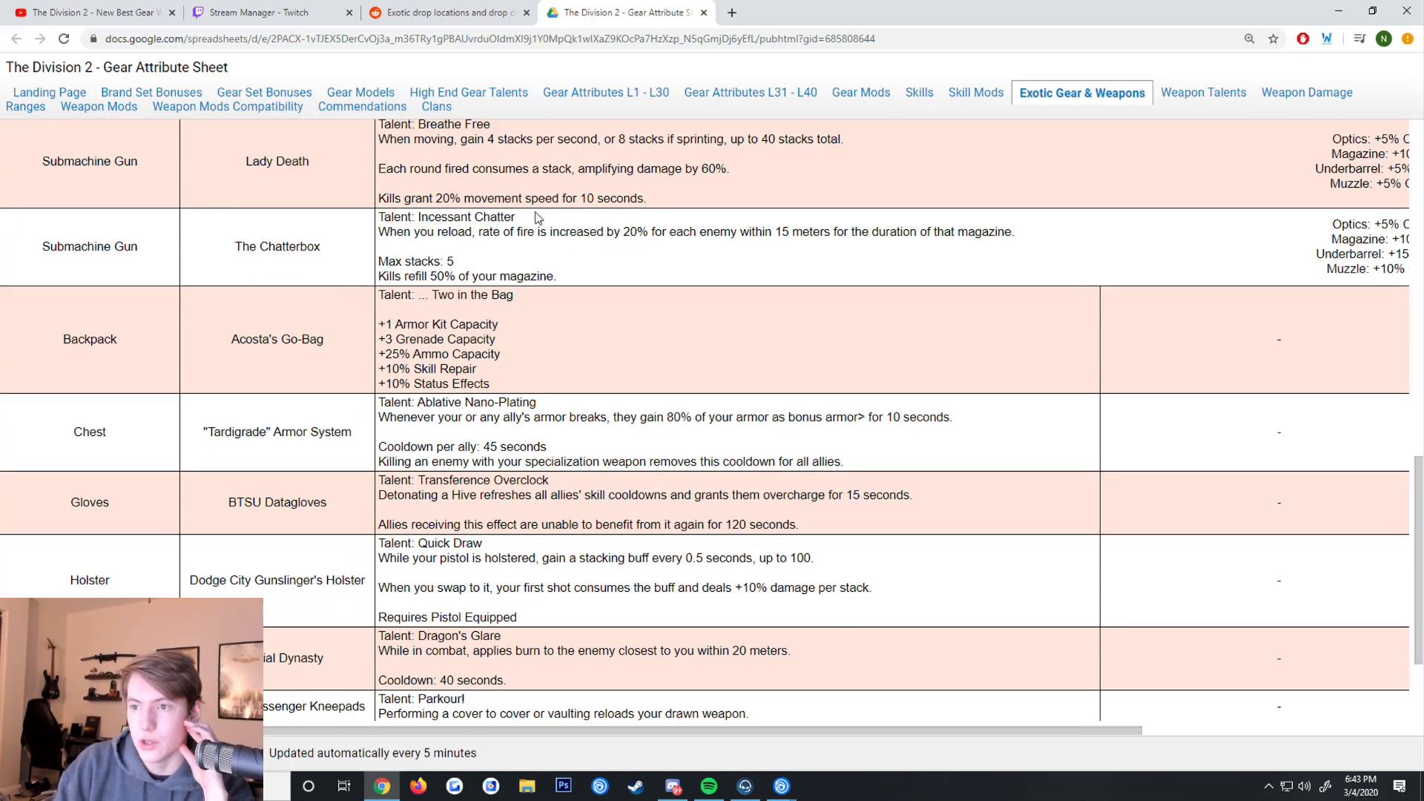
{"action": "mouse_move", "coordinate": [570, 246]}
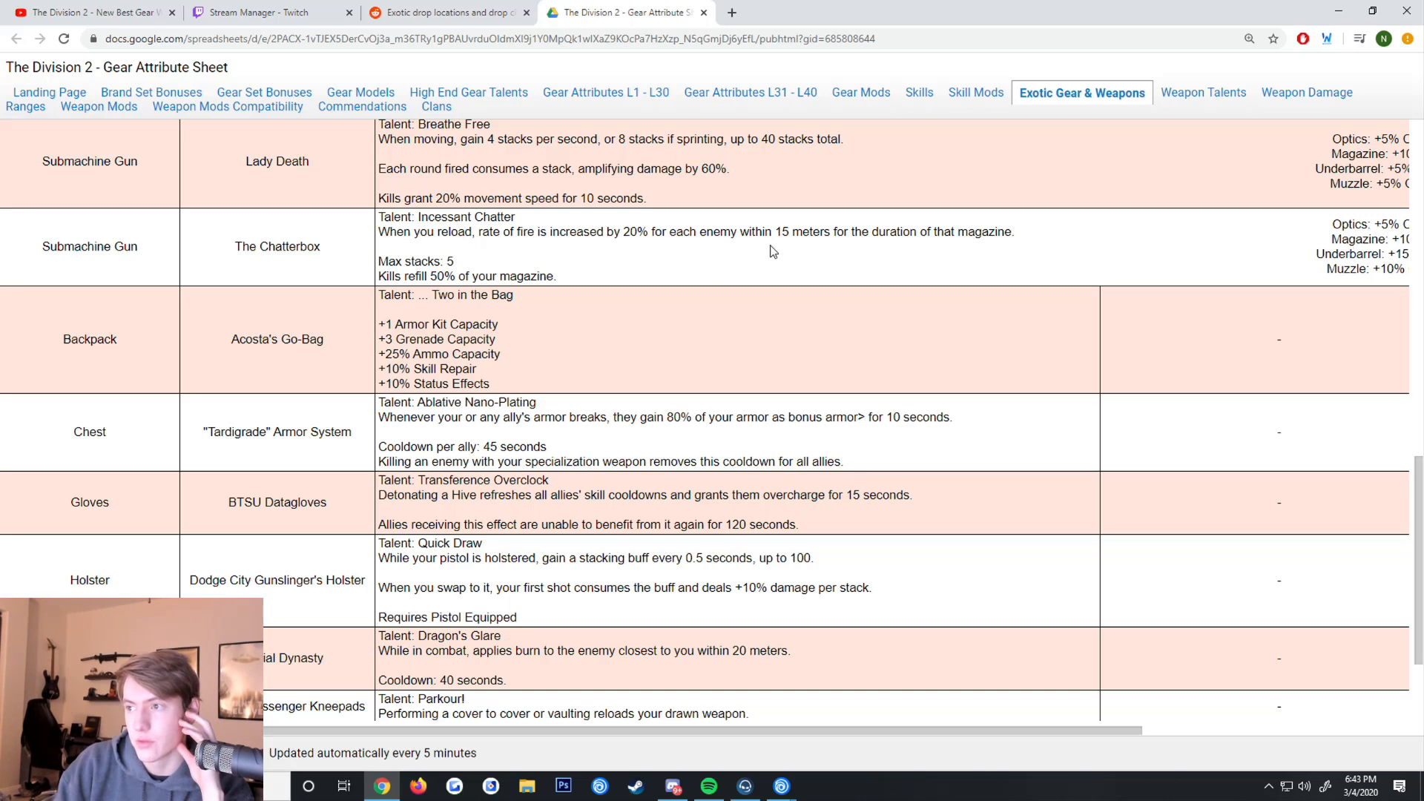
{"action": "mouse_move", "coordinate": [988, 243]}
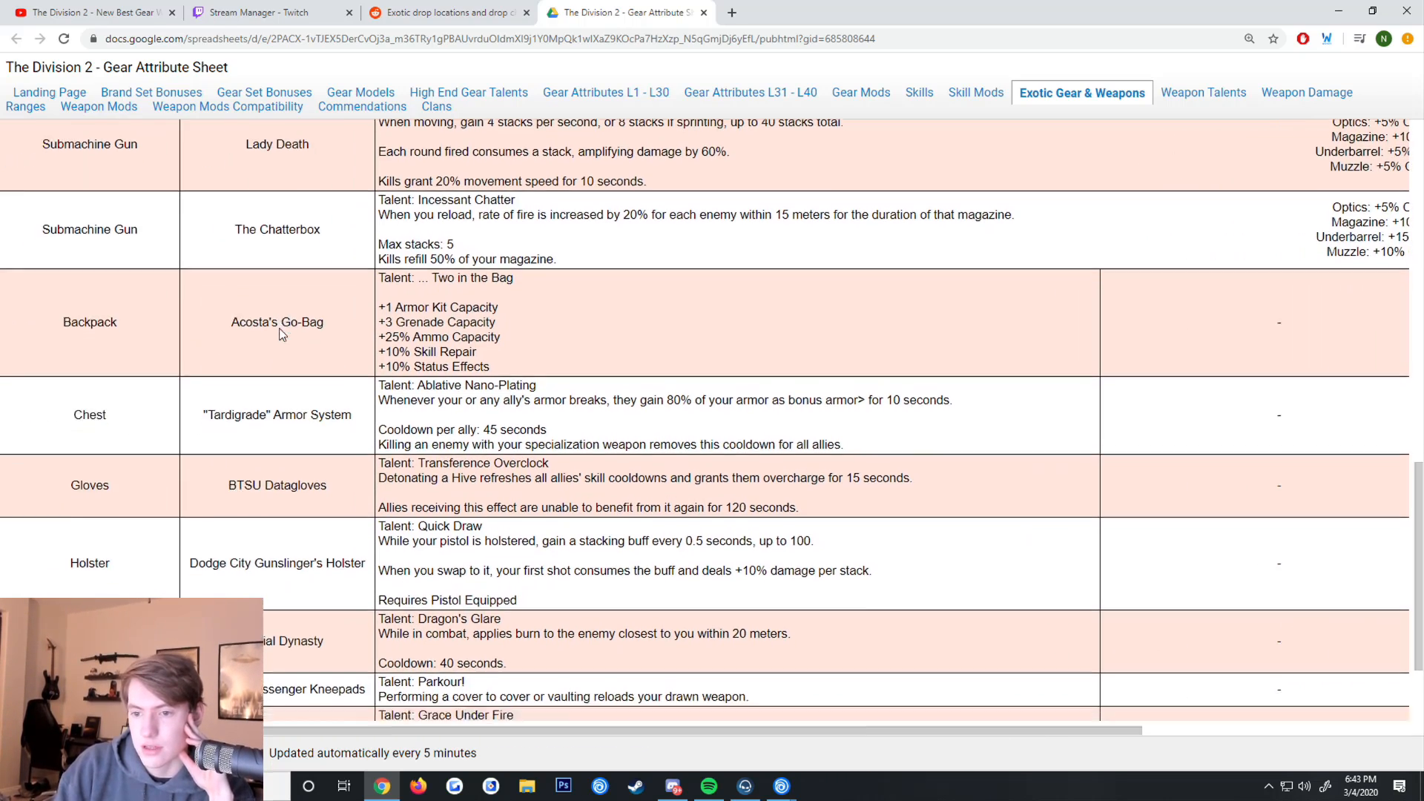
{"action": "scroll", "scroll_direction": "down", "scroll_amount": 3}
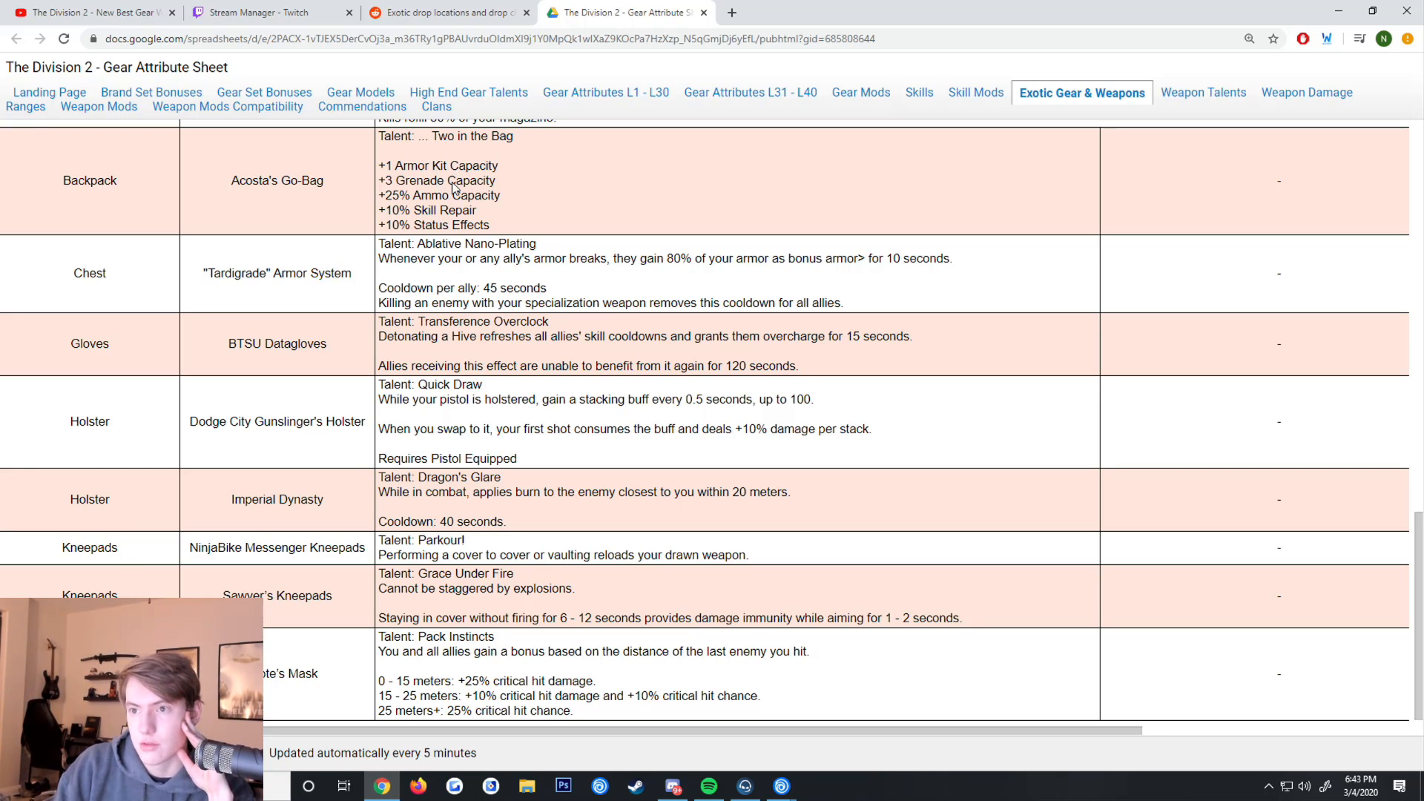
{"action": "mouse_move", "coordinate": [437, 214]}
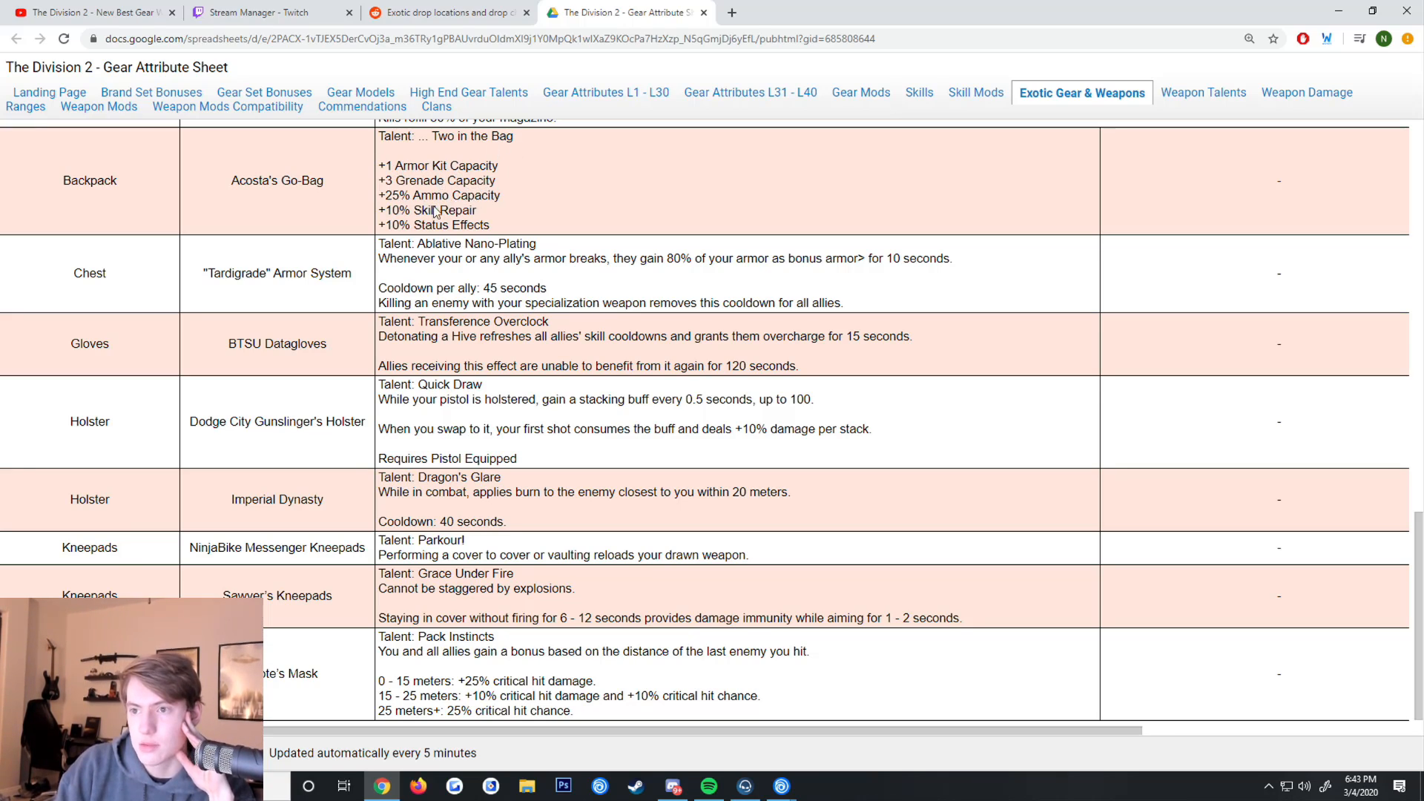
{"action": "mouse_move", "coordinate": [470, 234]}
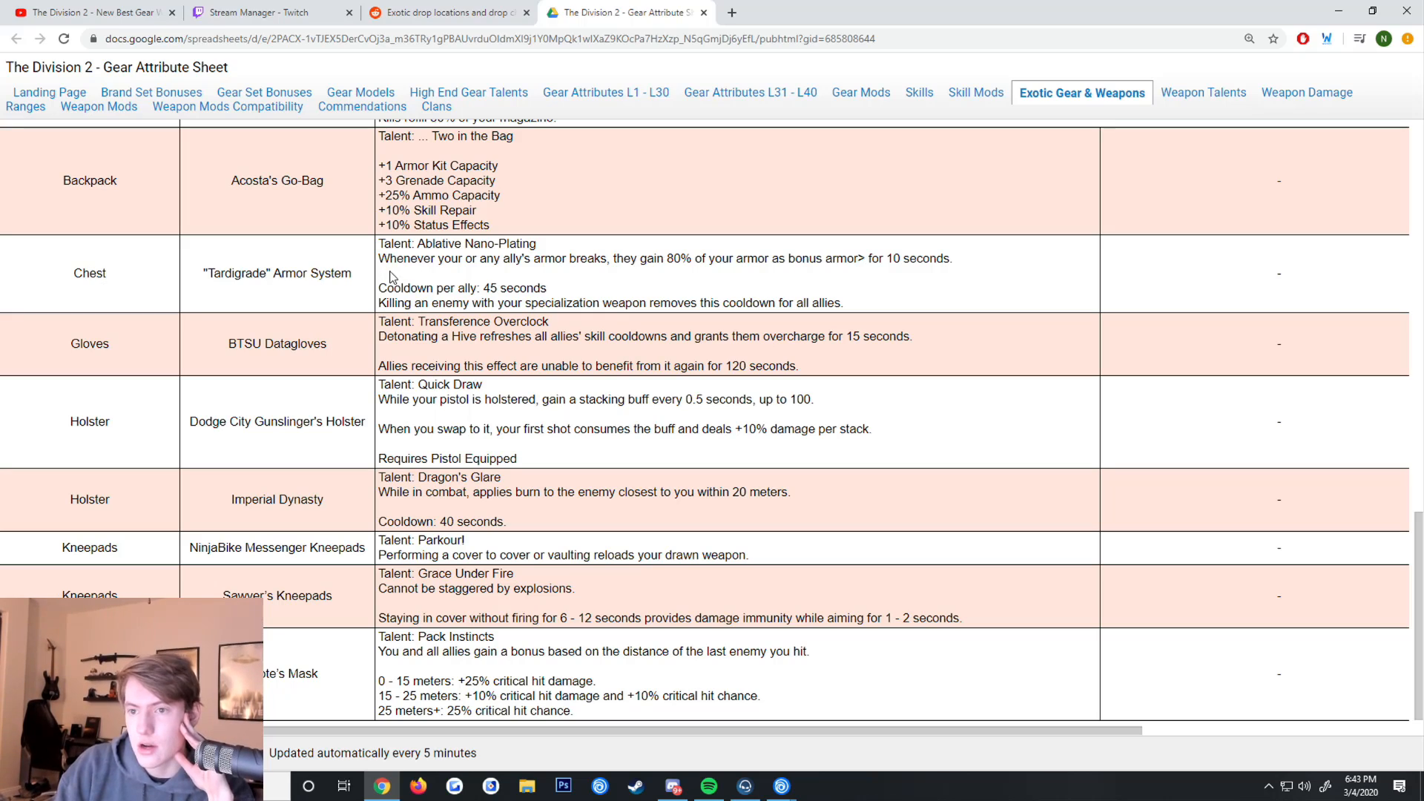
{"action": "mouse_move", "coordinate": [522, 255]}
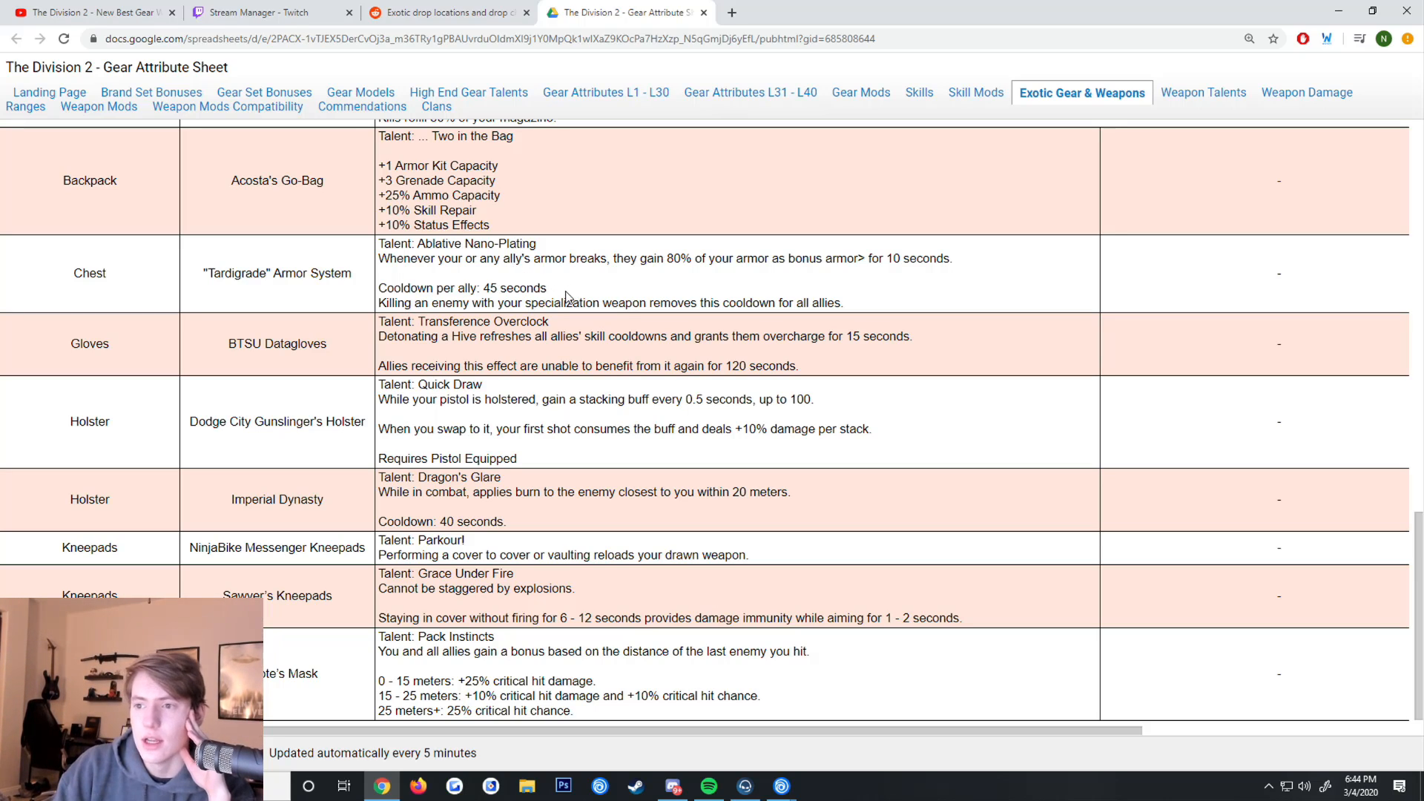
{"action": "mouse_move", "coordinate": [535, 300]}
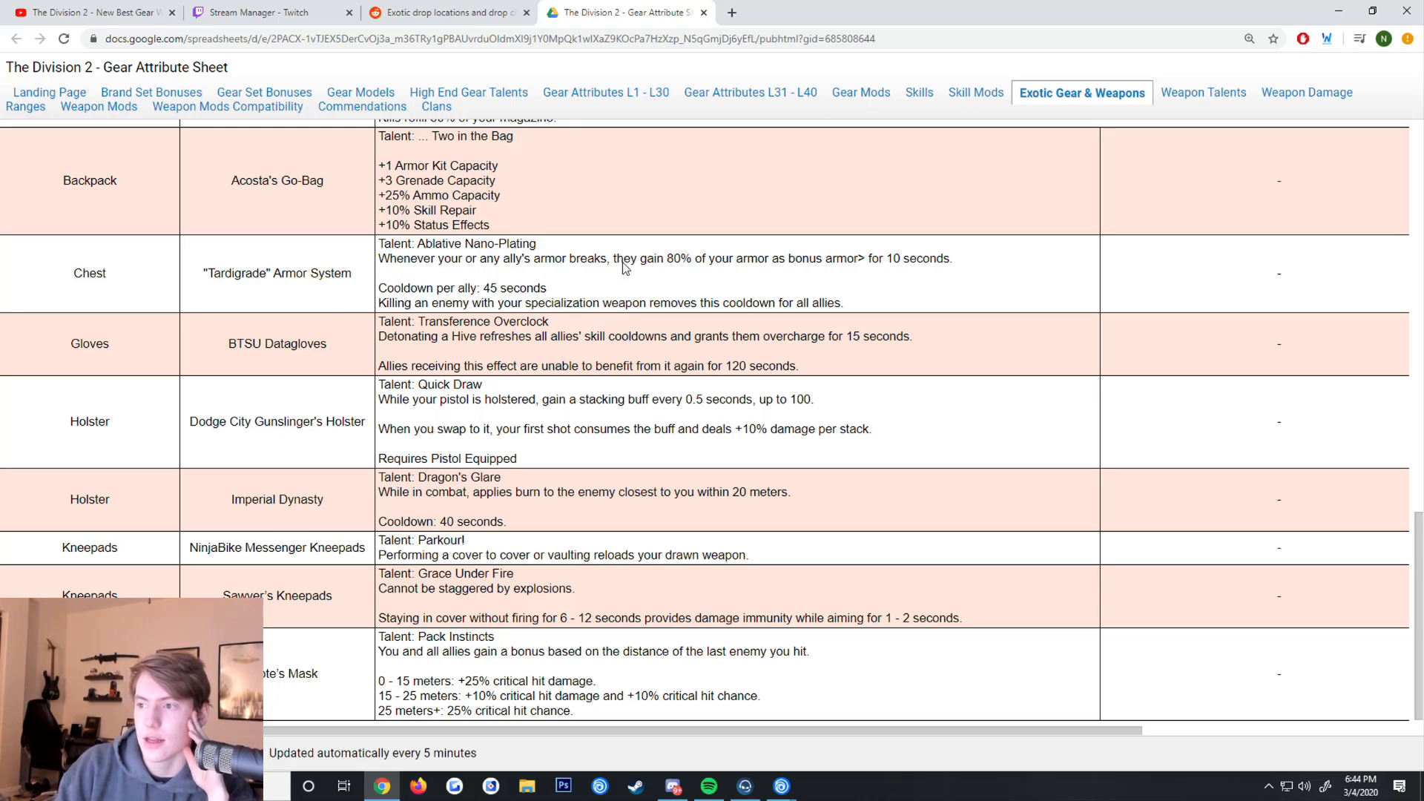
{"action": "mouse_move", "coordinate": [538, 287]}
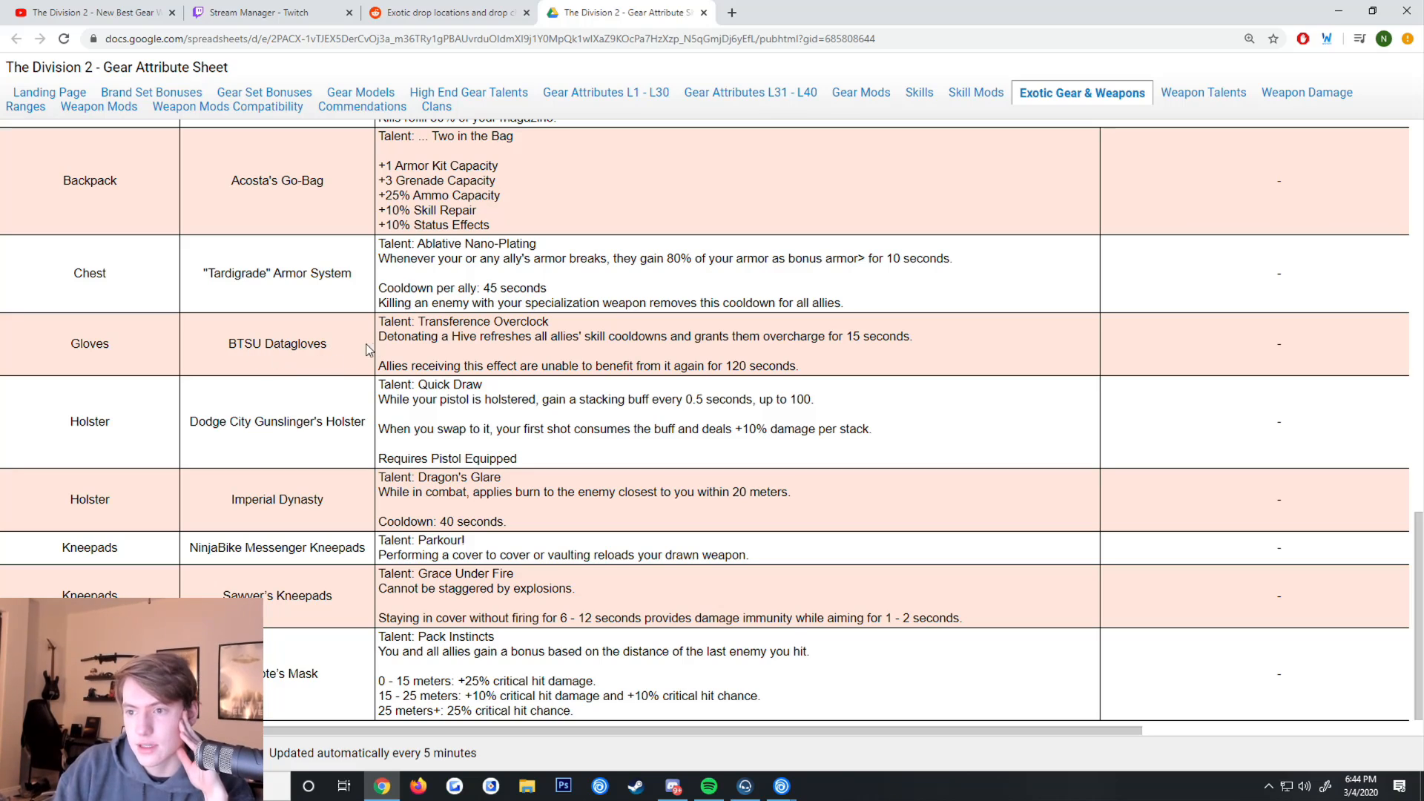
{"action": "mouse_move", "coordinate": [536, 345]}
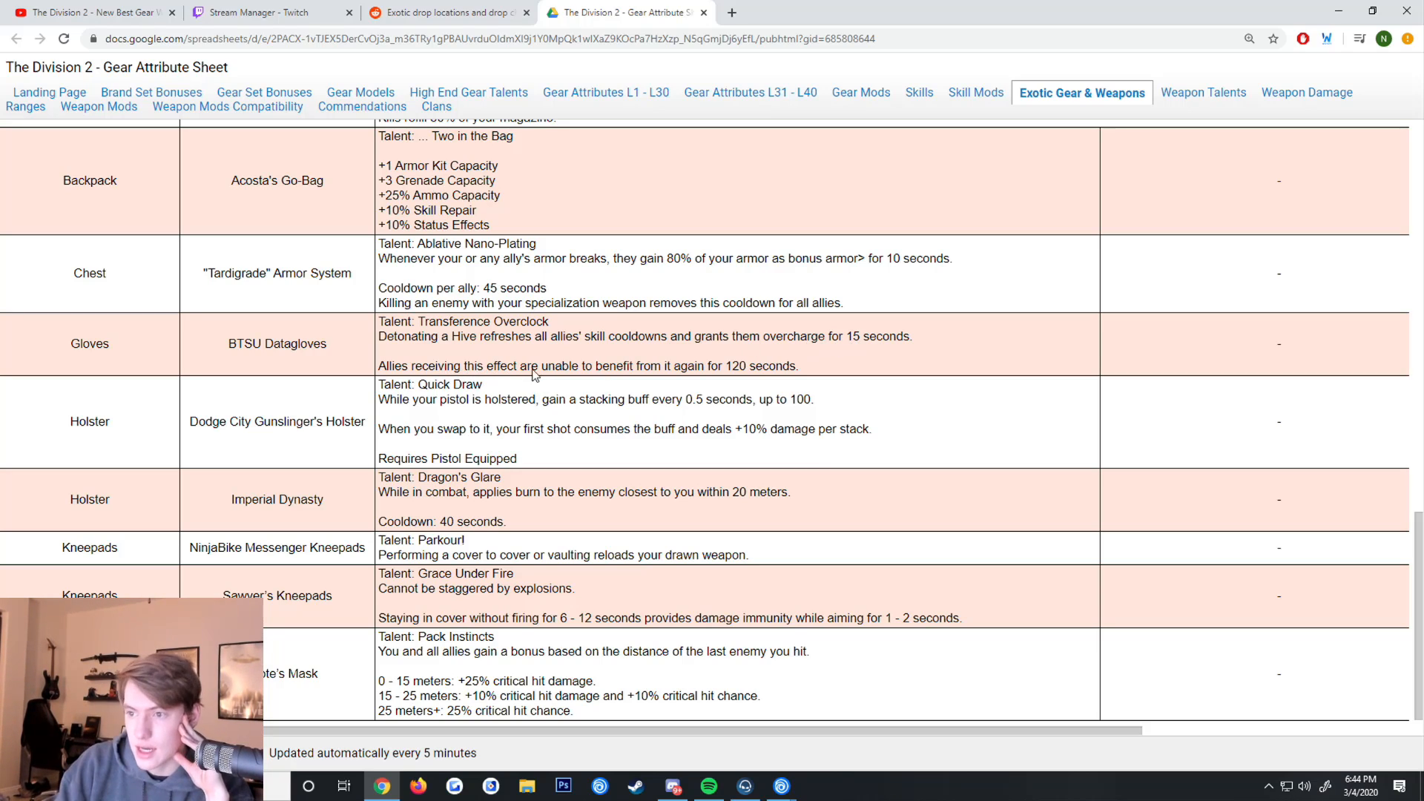
{"action": "mouse_move", "coordinate": [661, 393]}
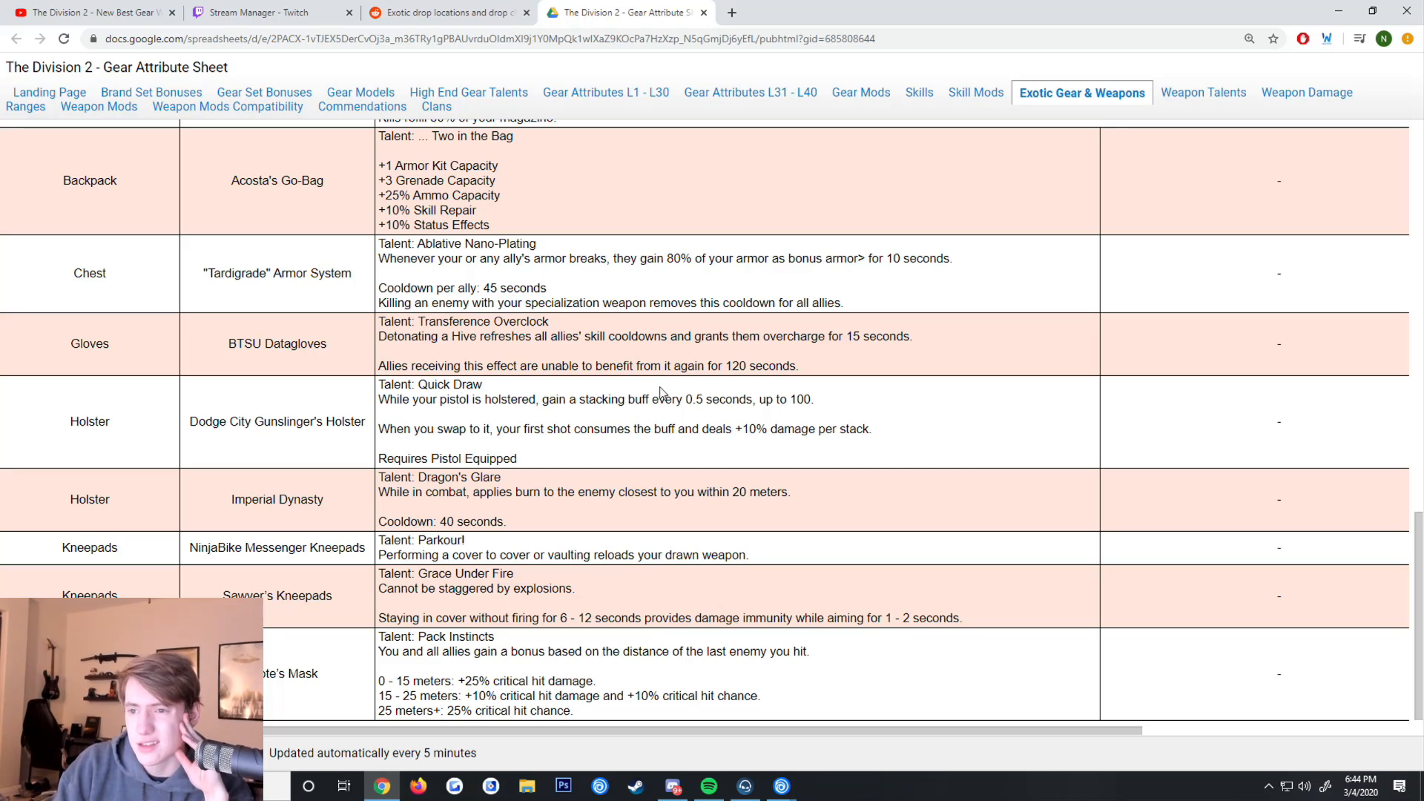
{"action": "mouse_move", "coordinate": [636, 388]}
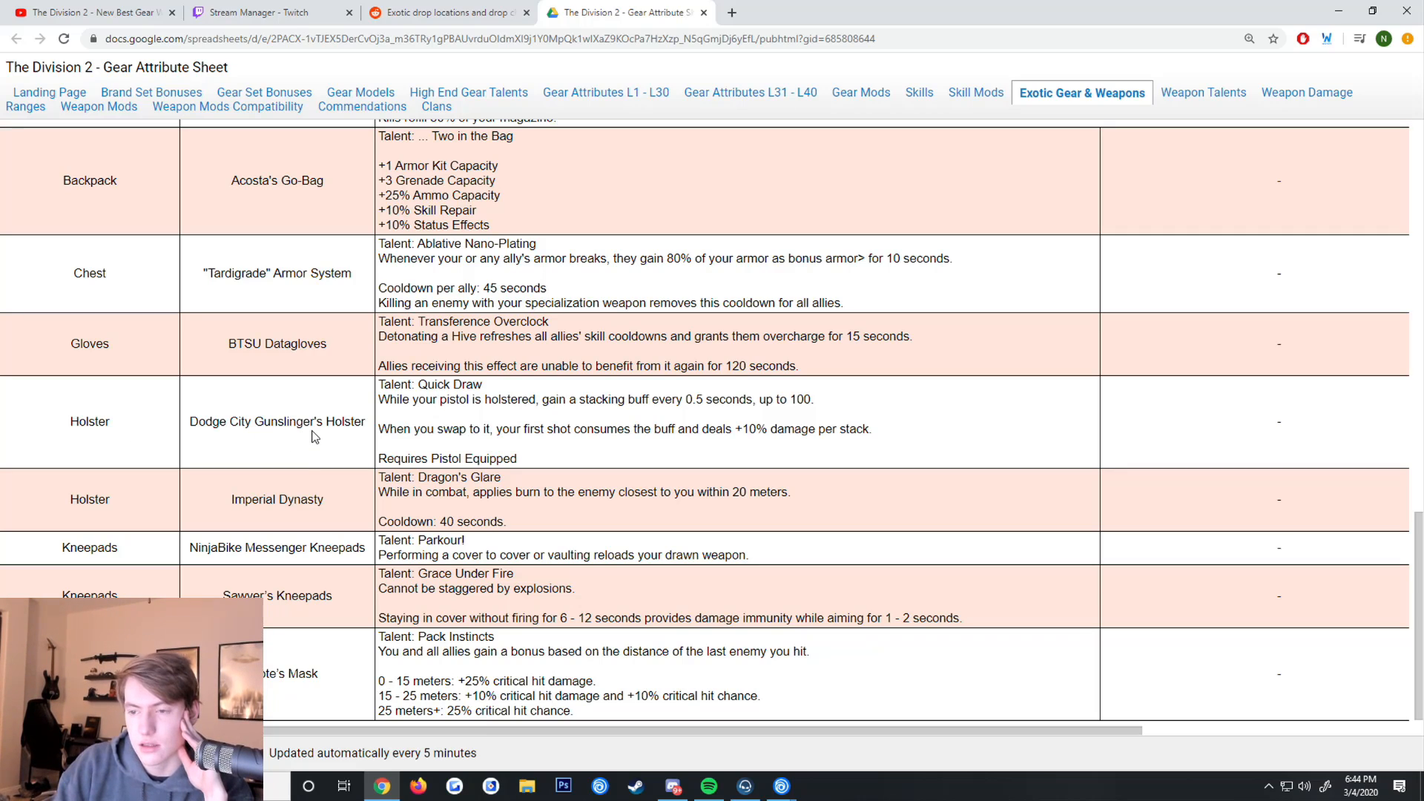
{"action": "mouse_move", "coordinate": [398, 410]}
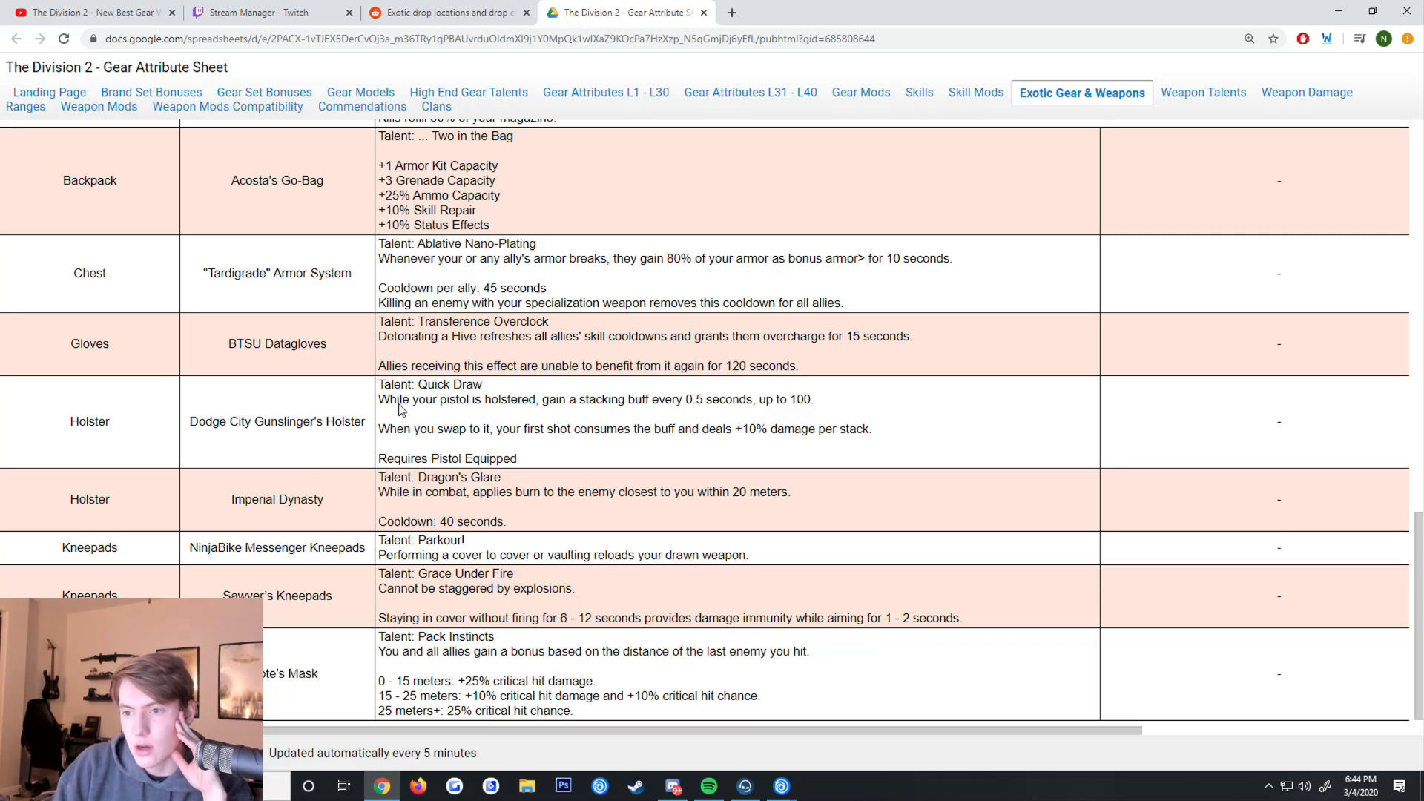
{"action": "mouse_move", "coordinate": [528, 420]}
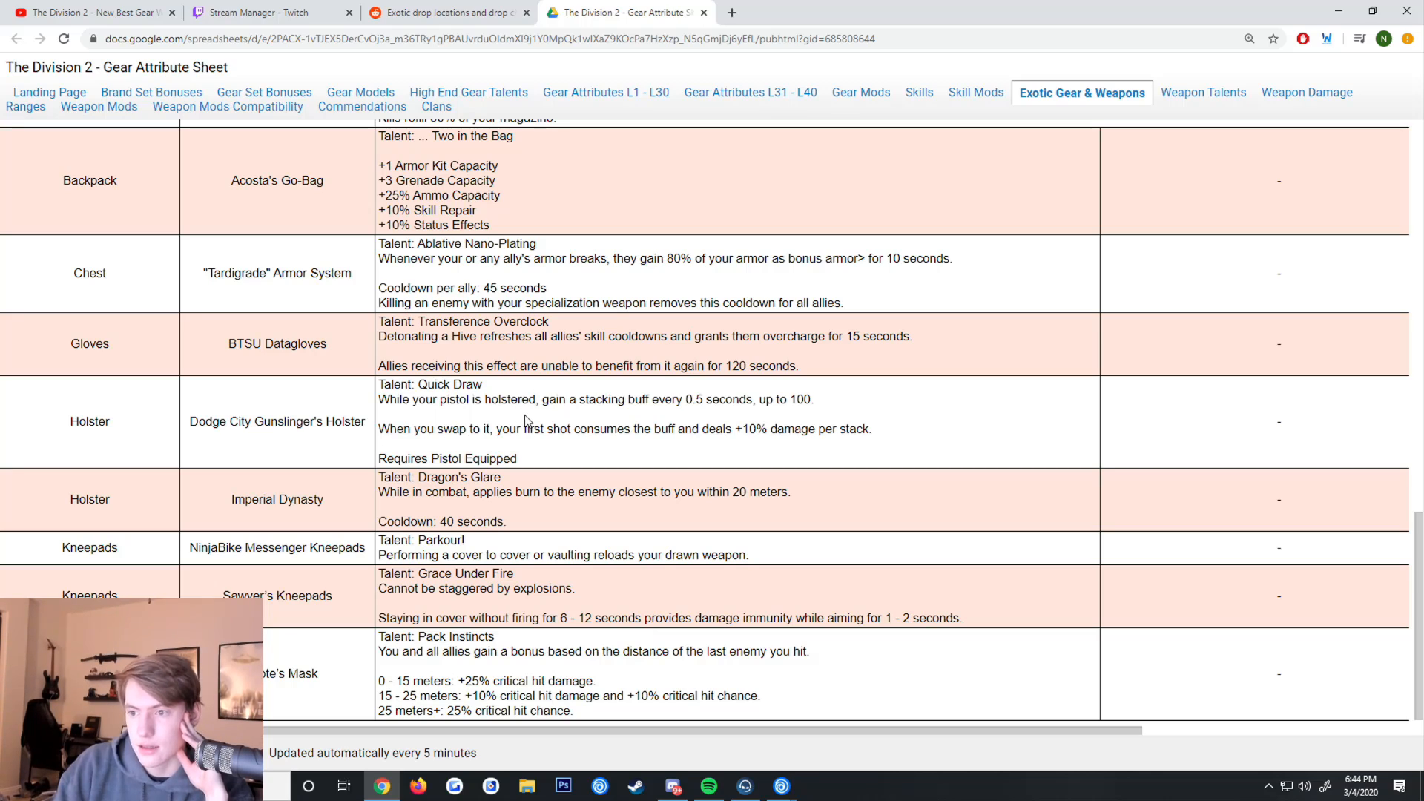
{"action": "mouse_move", "coordinate": [656, 418]}
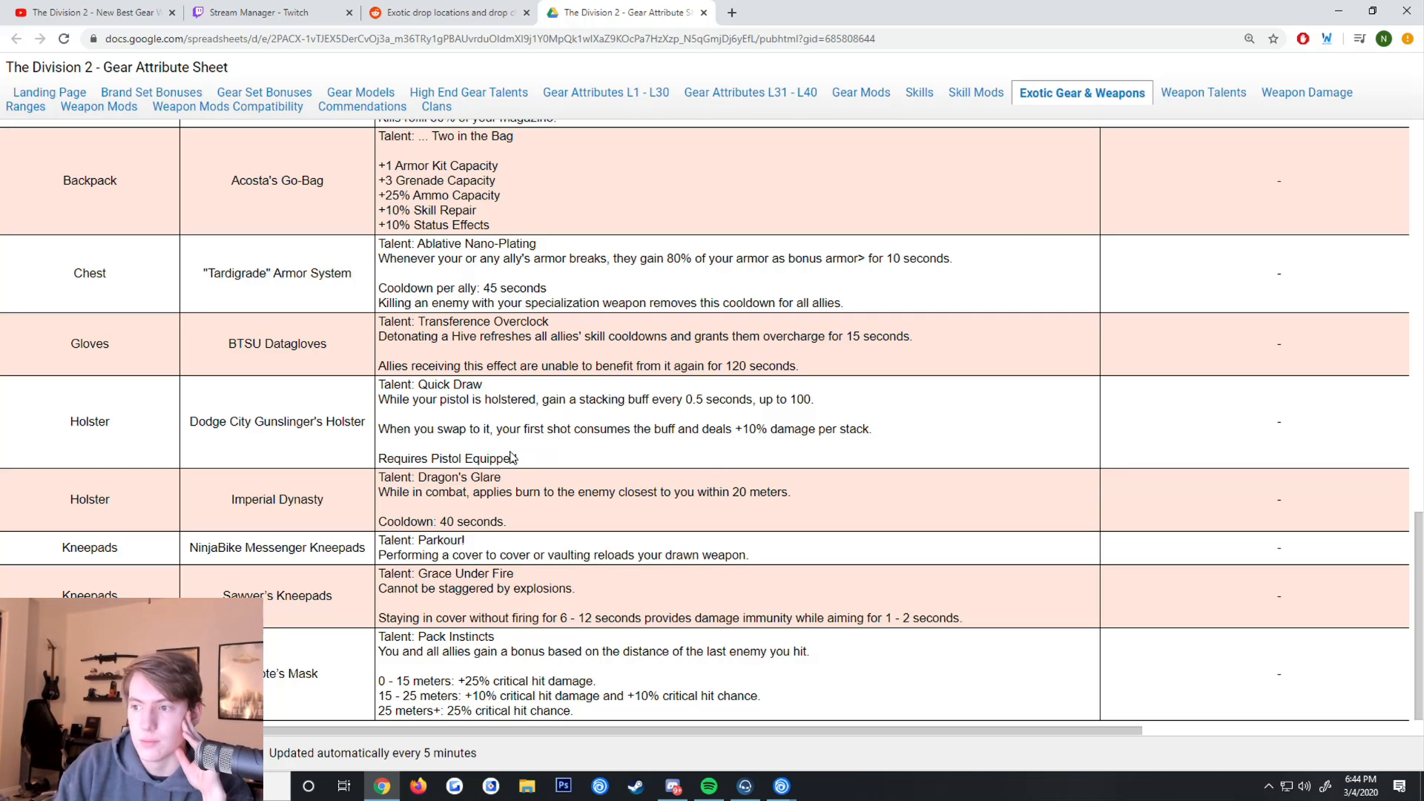
{"action": "mouse_move", "coordinate": [696, 393]}
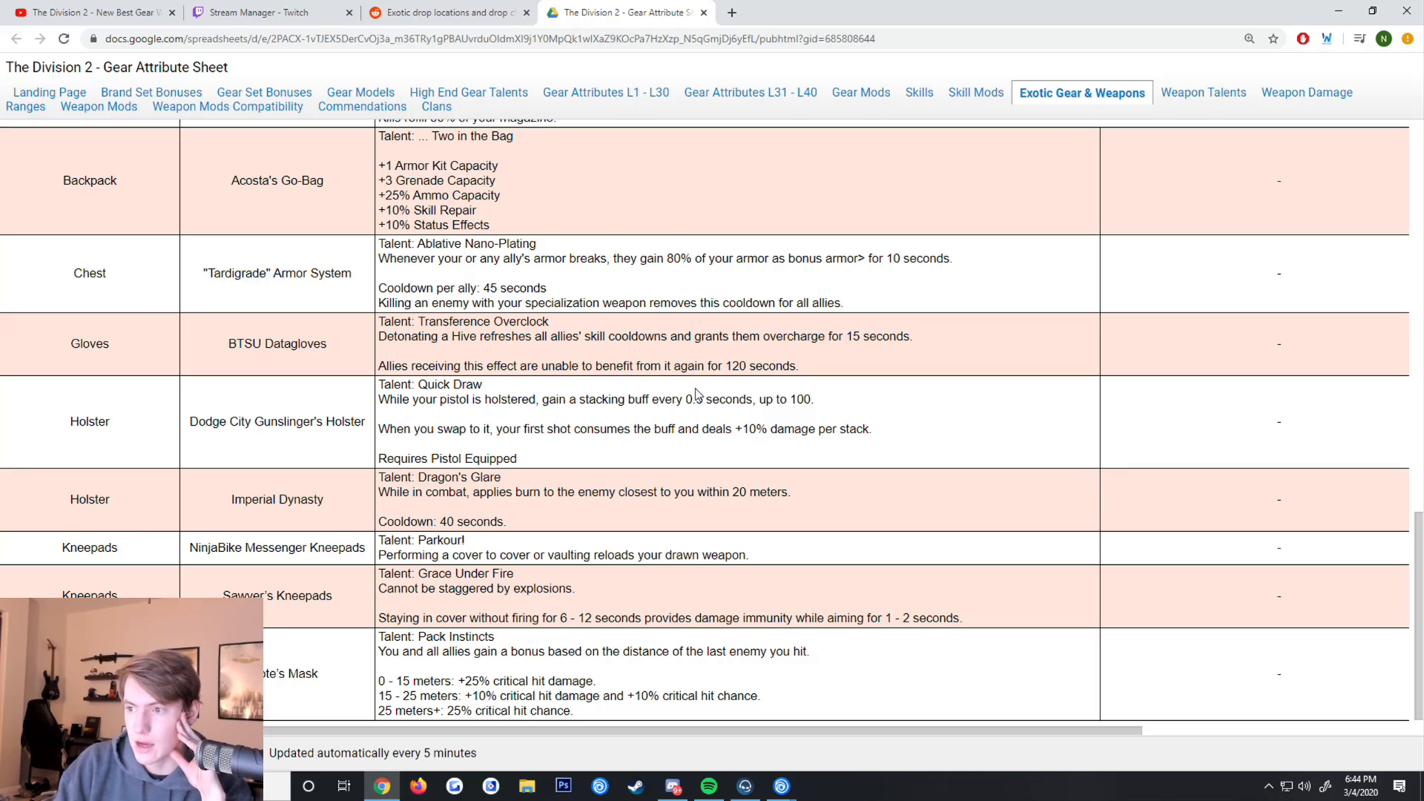
{"action": "mouse_move", "coordinate": [772, 431]}
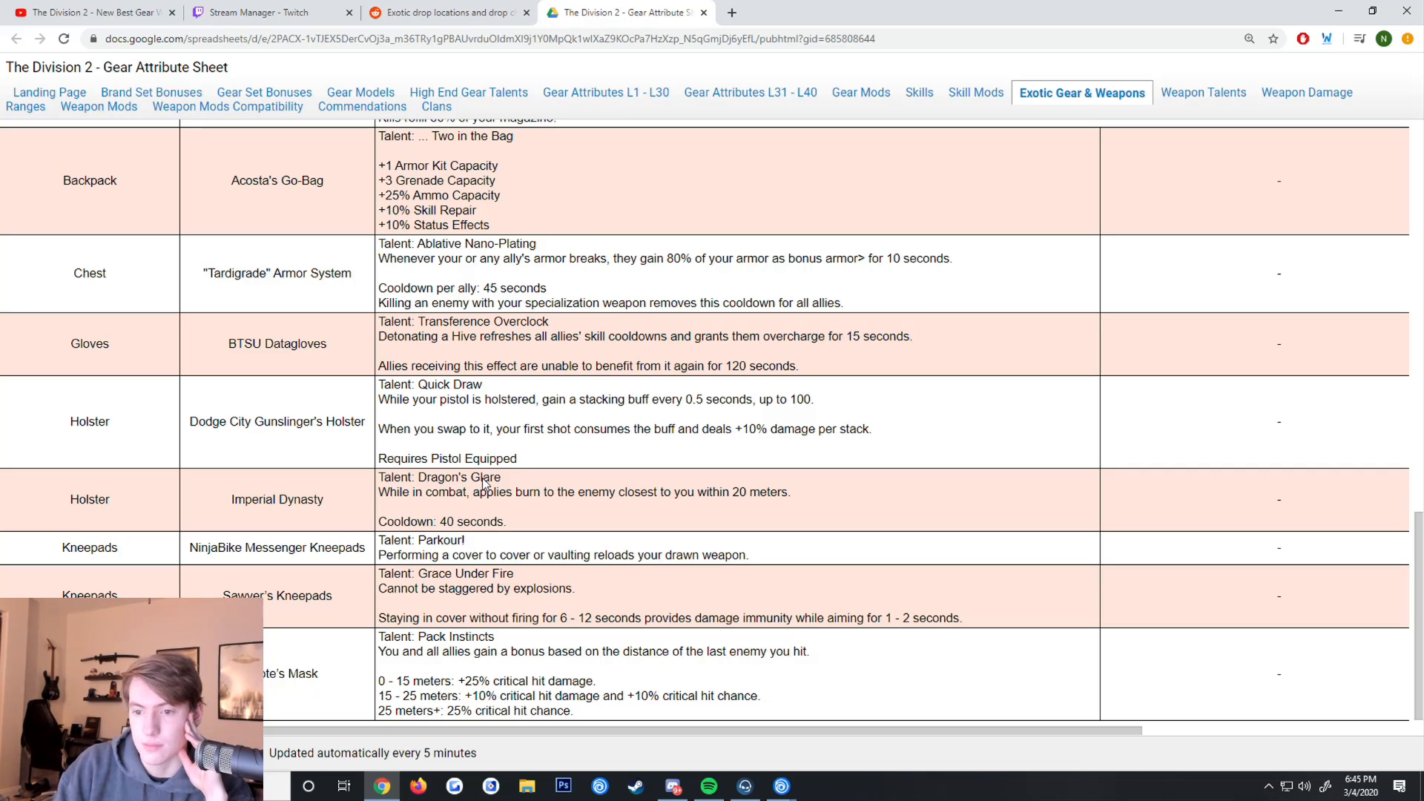
{"action": "mouse_move", "coordinate": [295, 520]}
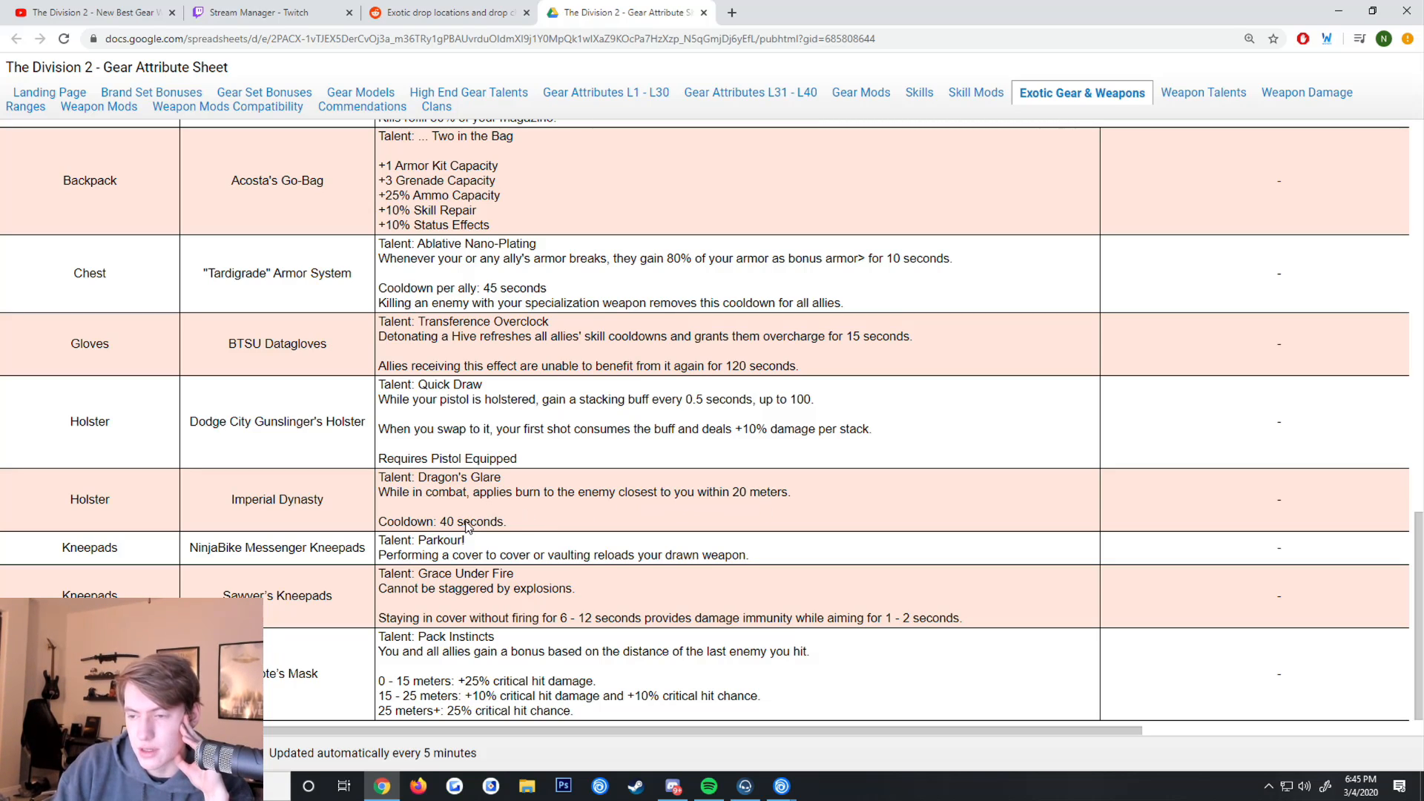
{"action": "mouse_move", "coordinate": [472, 498]}
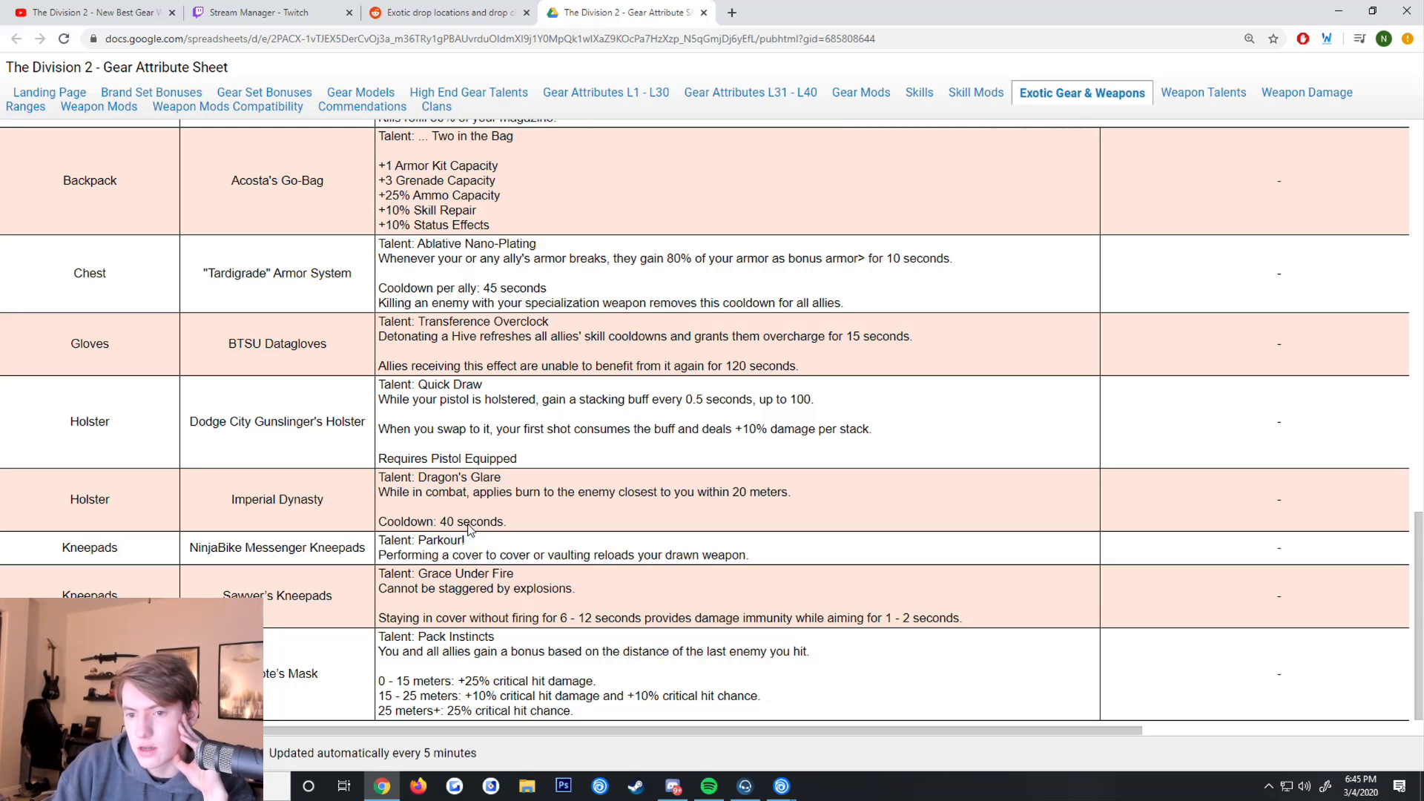
{"action": "mouse_move", "coordinate": [88, 555]}
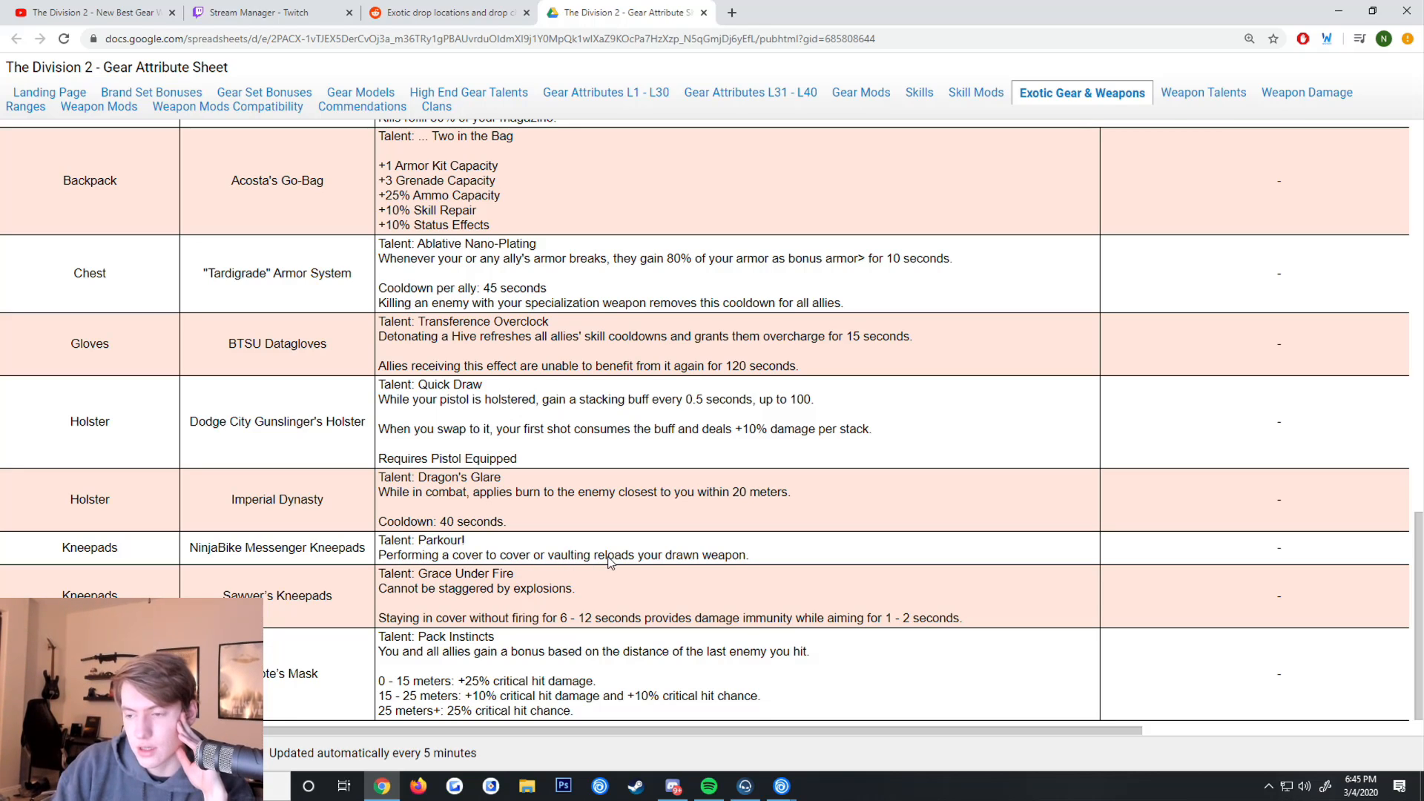
{"action": "mouse_move", "coordinate": [738, 565]}
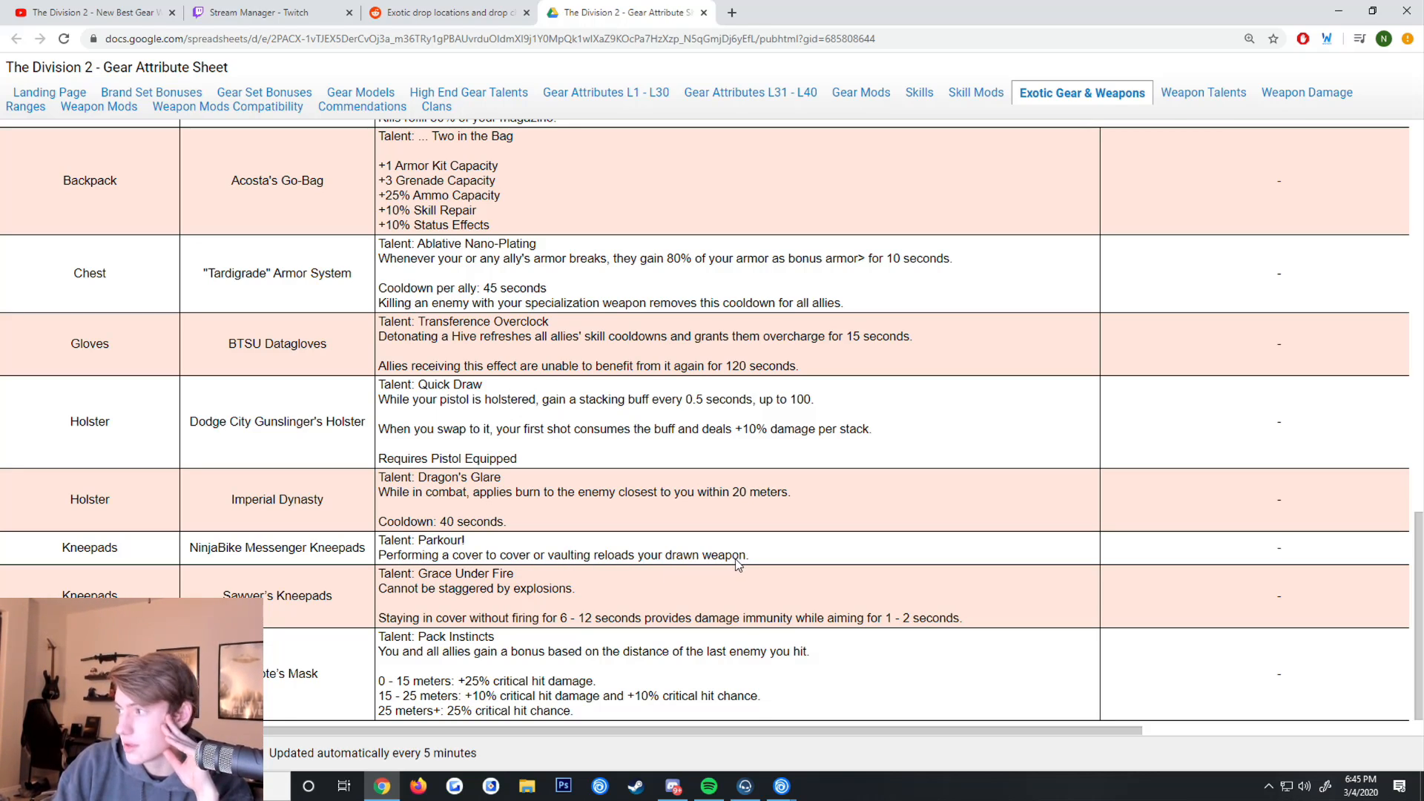
{"action": "mouse_move", "coordinate": [413, 631]}
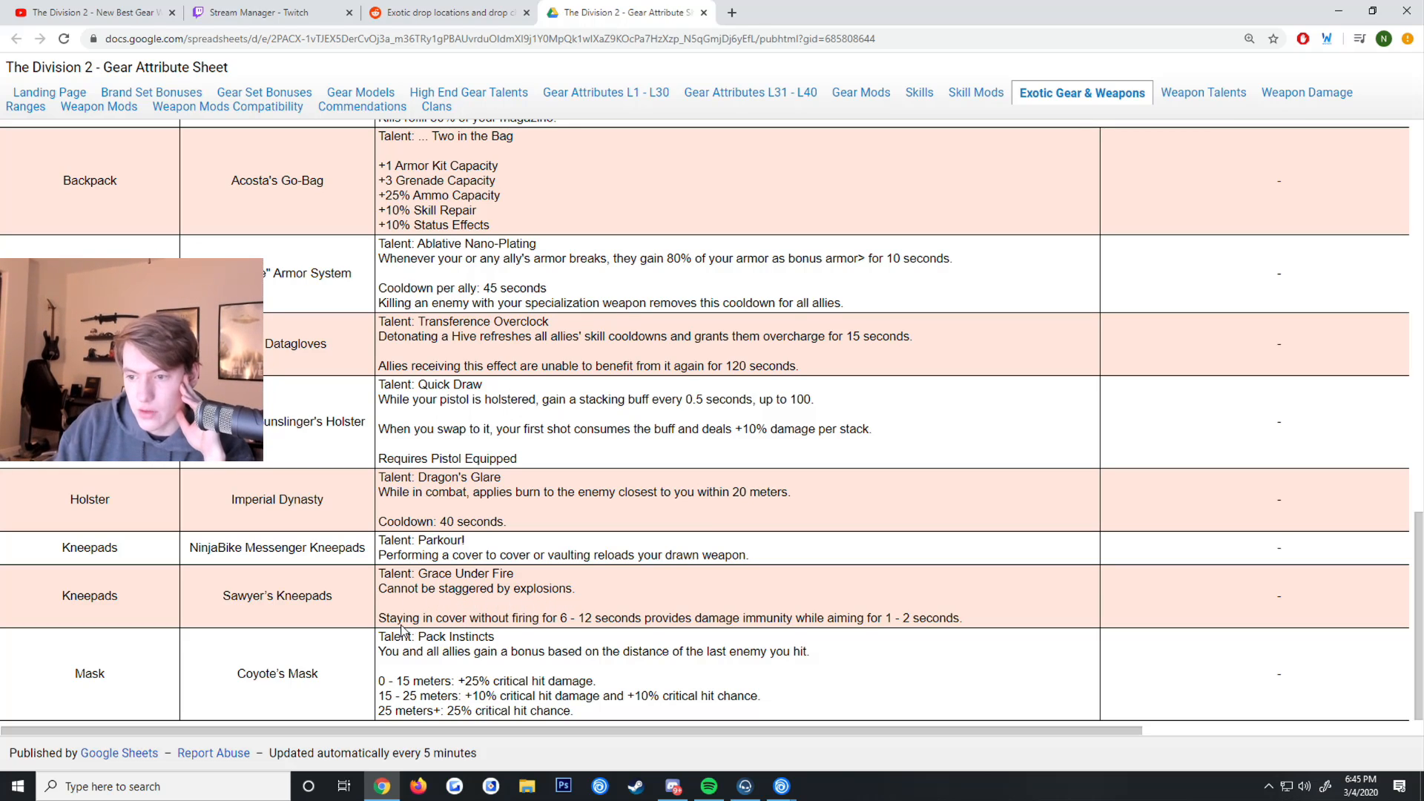
{"action": "mouse_move", "coordinate": [639, 631]}
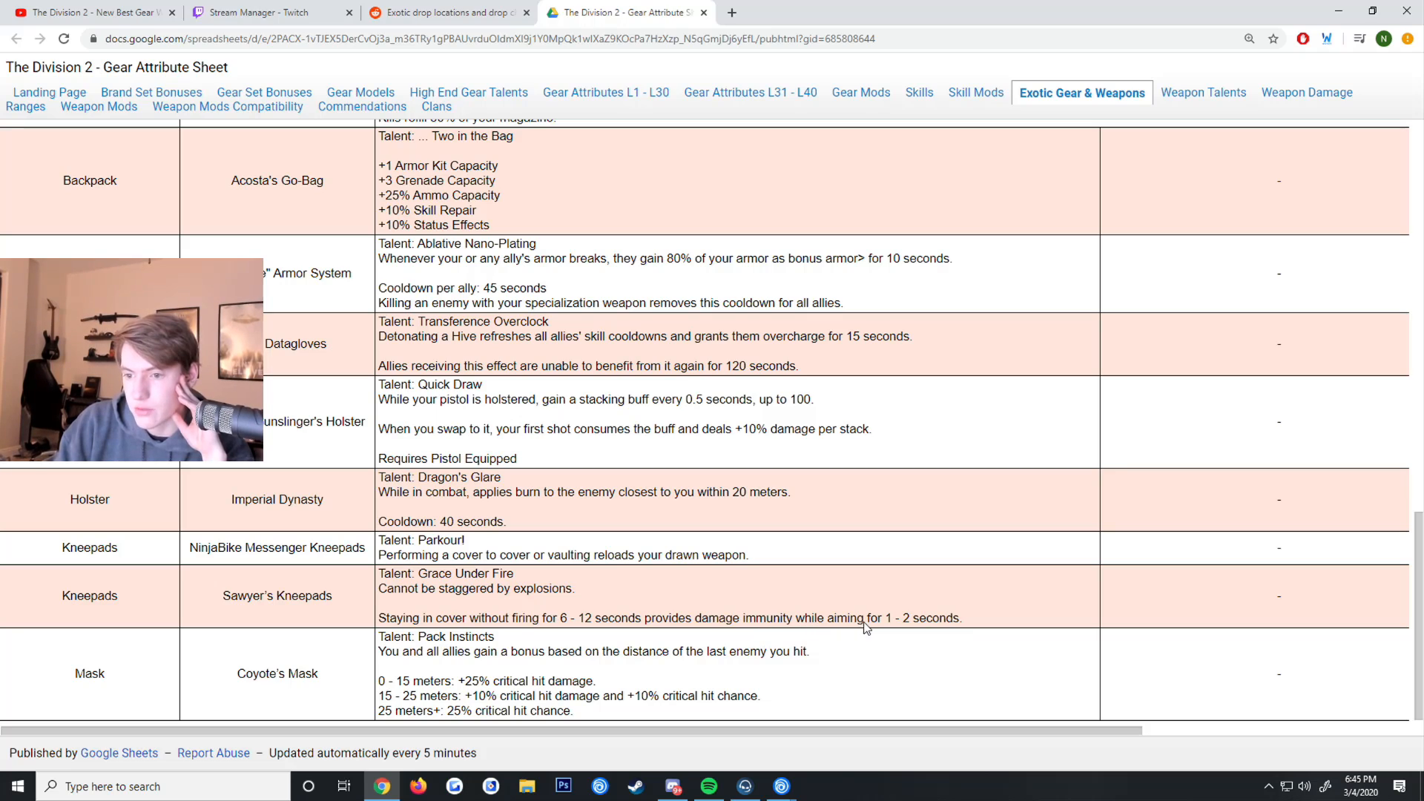
{"action": "mouse_move", "coordinate": [636, 614]}
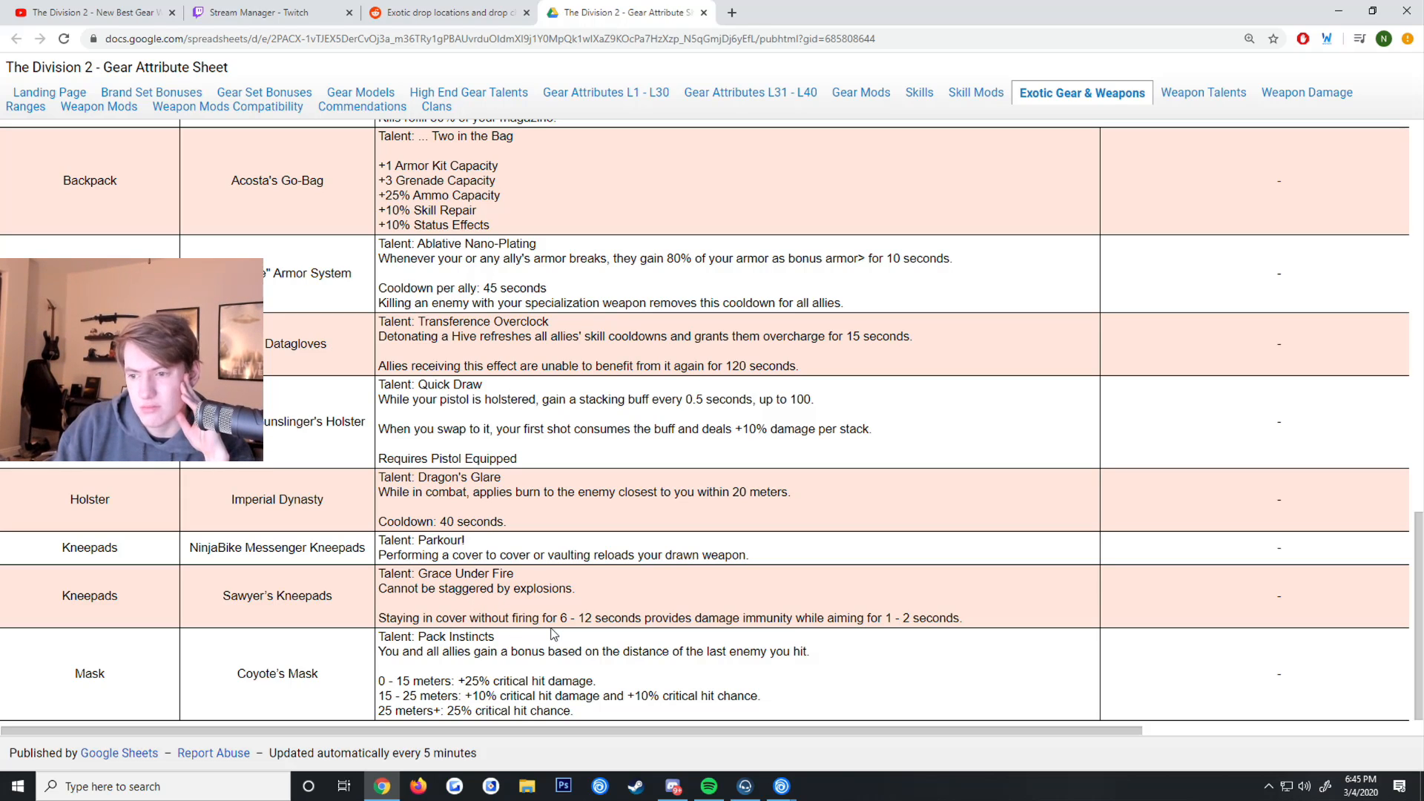
{"action": "mouse_move", "coordinate": [579, 627]}
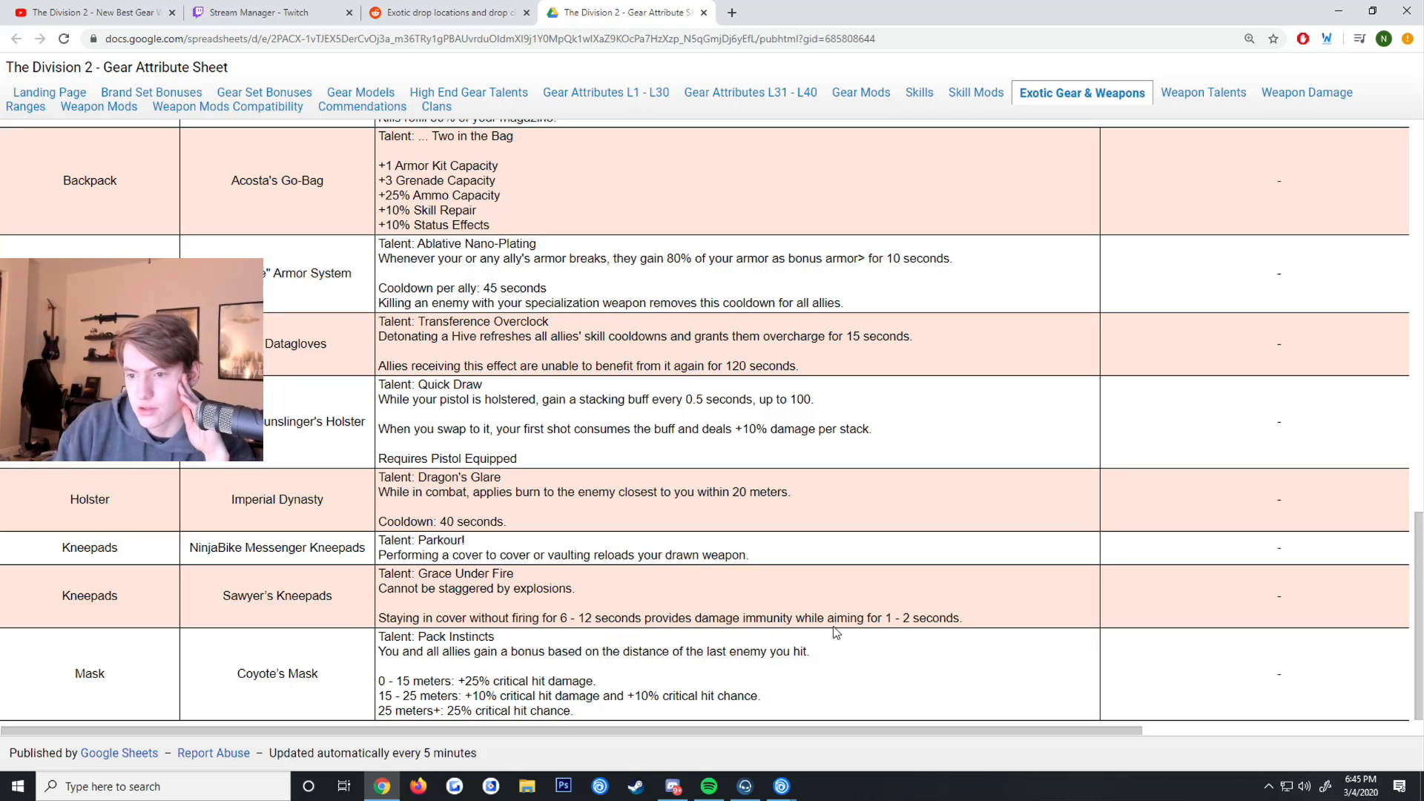
{"action": "mouse_move", "coordinate": [869, 602]}
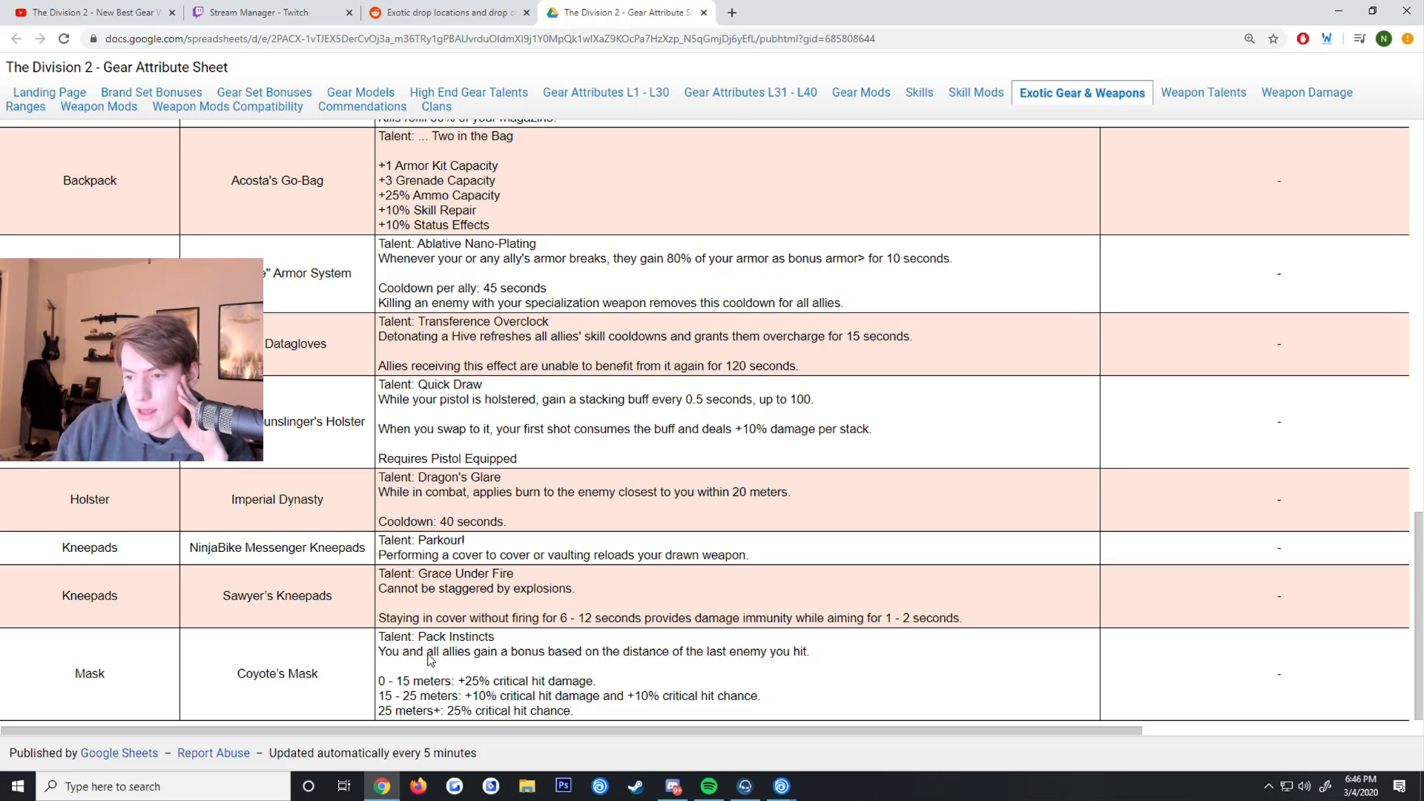
{"action": "mouse_move", "coordinate": [546, 669]}
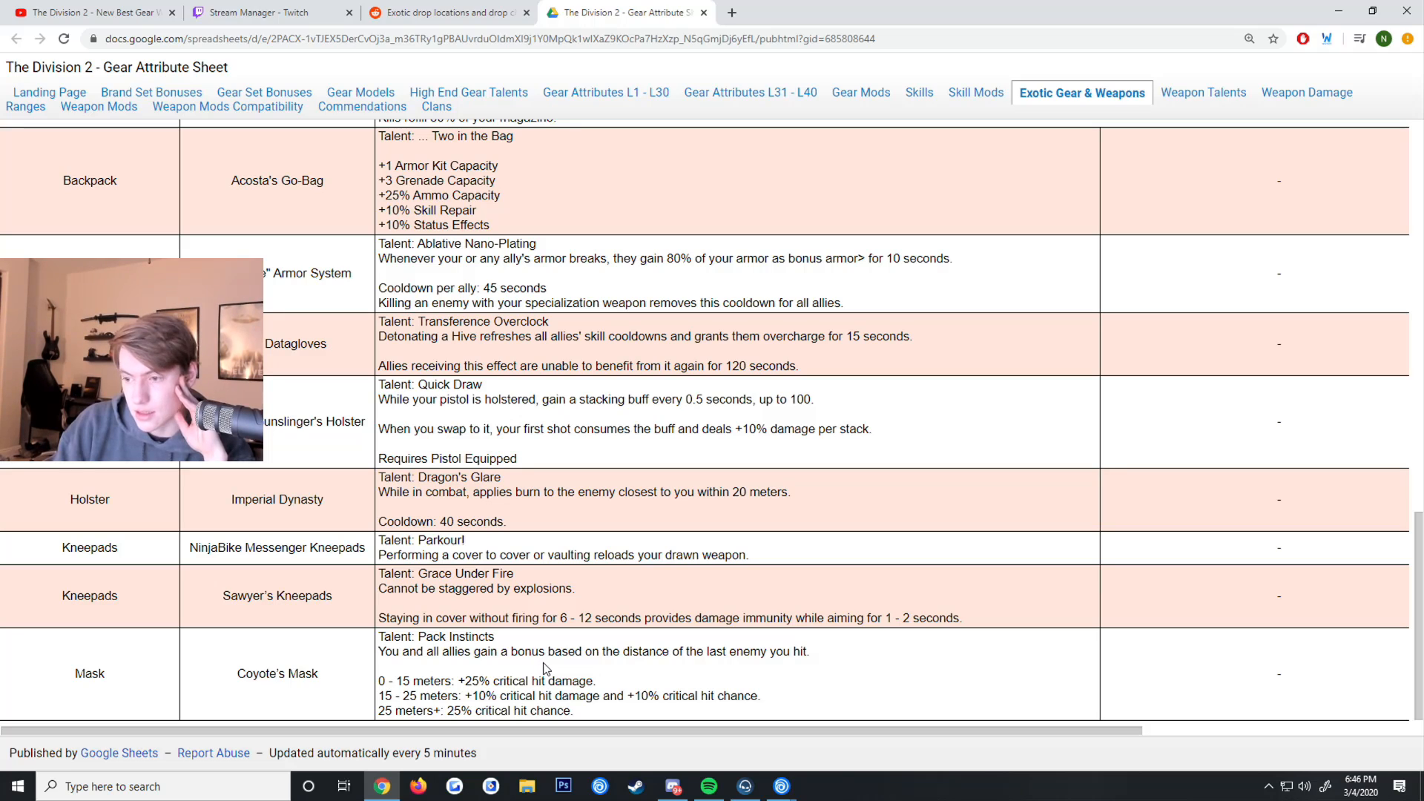
{"action": "mouse_move", "coordinate": [765, 660]}
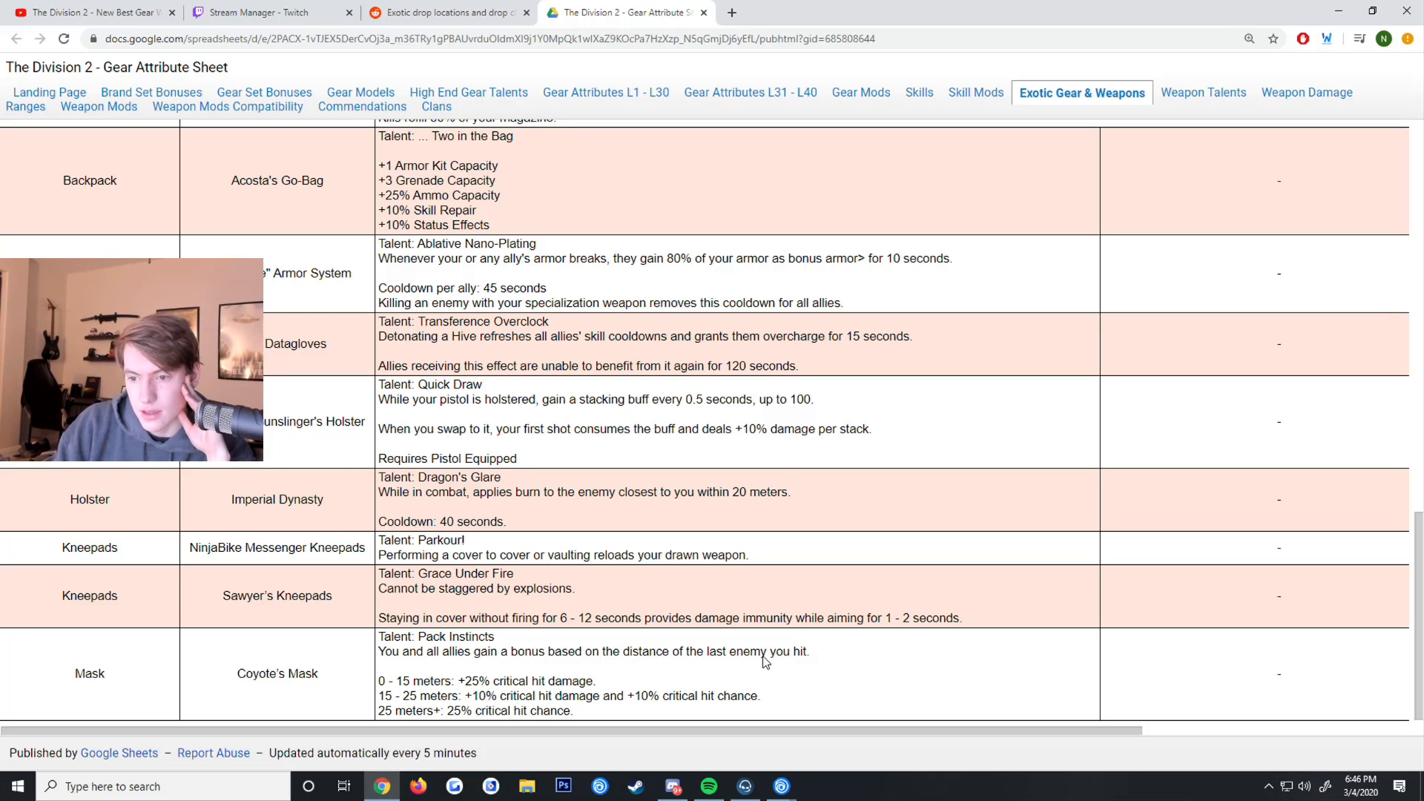
{"action": "mouse_move", "coordinate": [522, 690]}
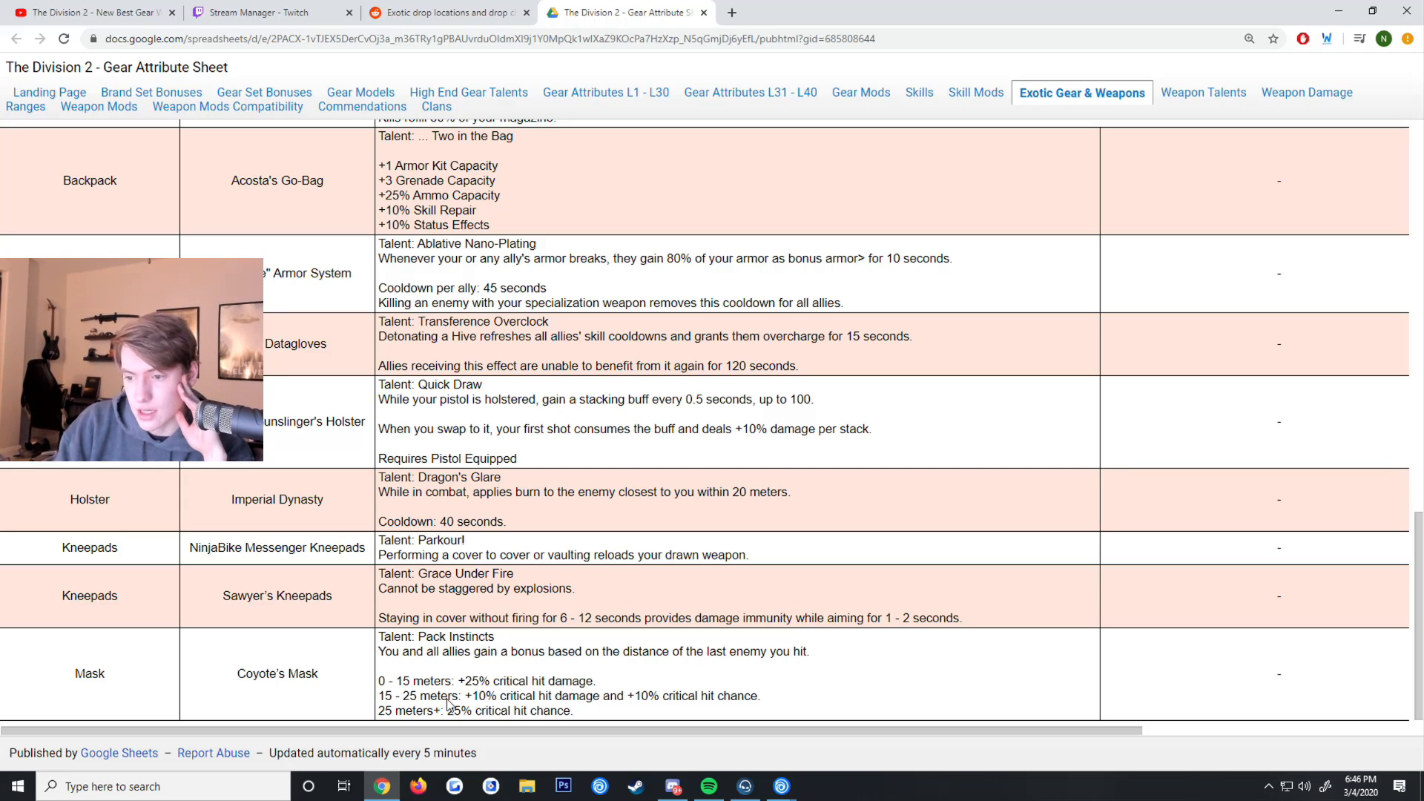
{"action": "mouse_move", "coordinate": [689, 704]}
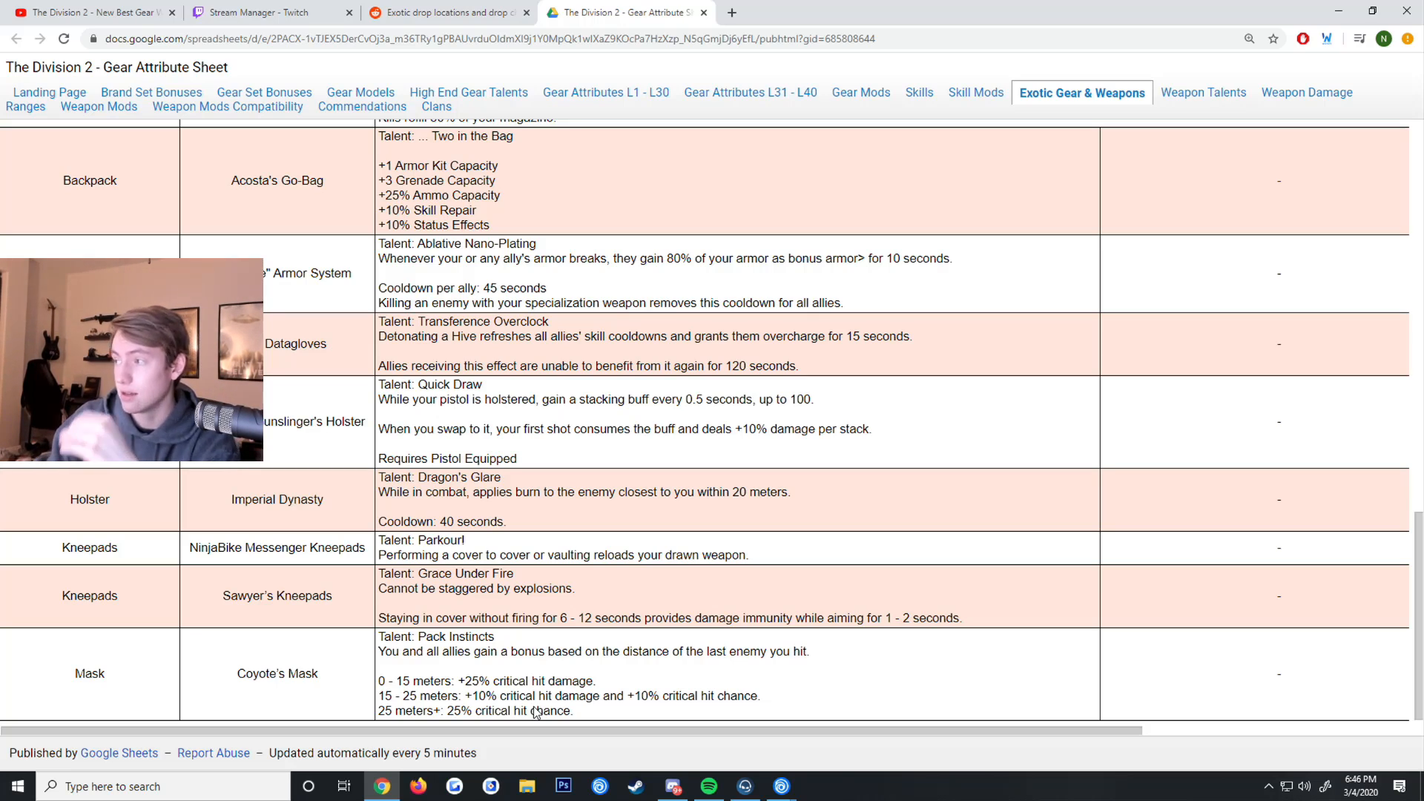
- Switch to the Reddit drop-chance post and scroll to the stronghold drop lists
{"action": "left_click", "coordinate": [445, 12]}
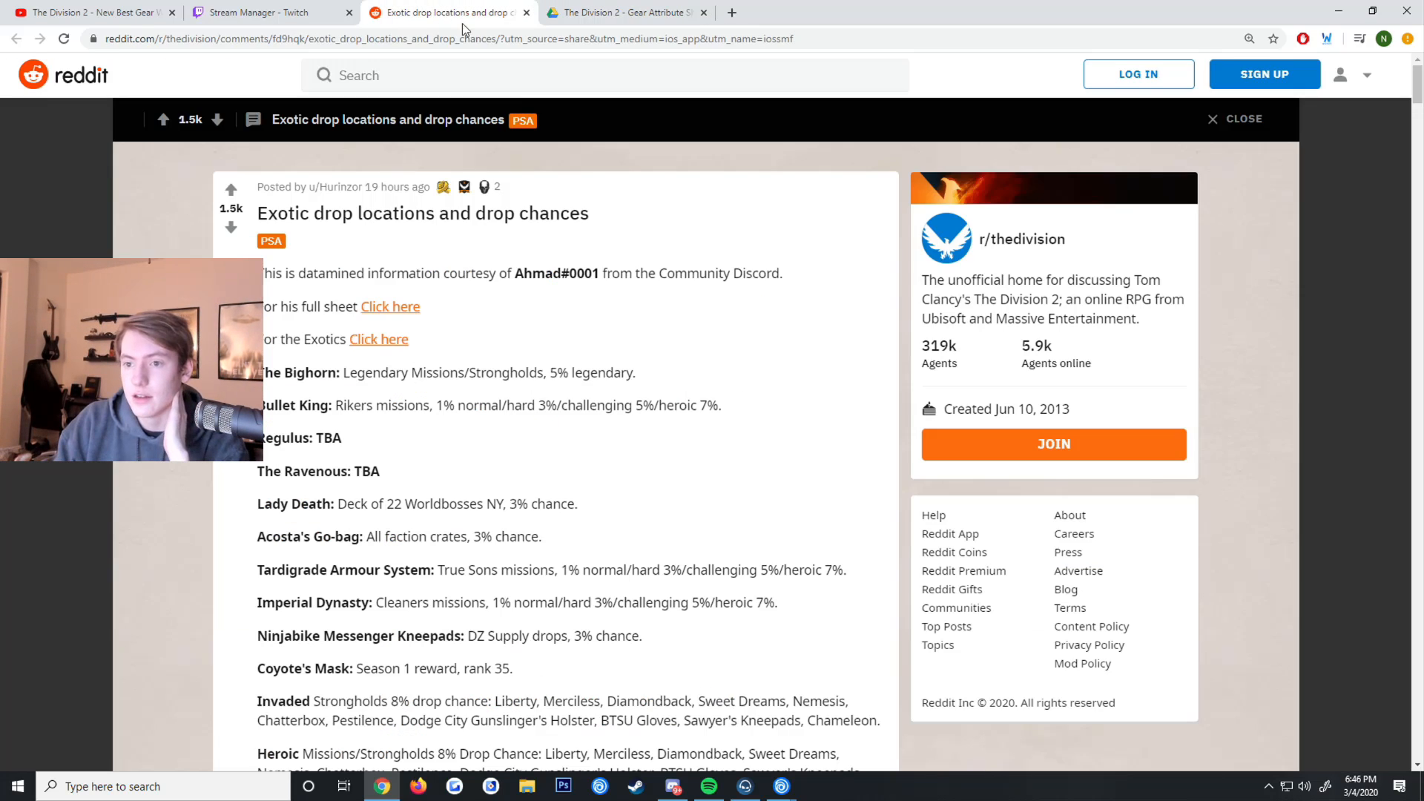
{"action": "scroll", "scroll_direction": "down", "scroll_amount": 3}
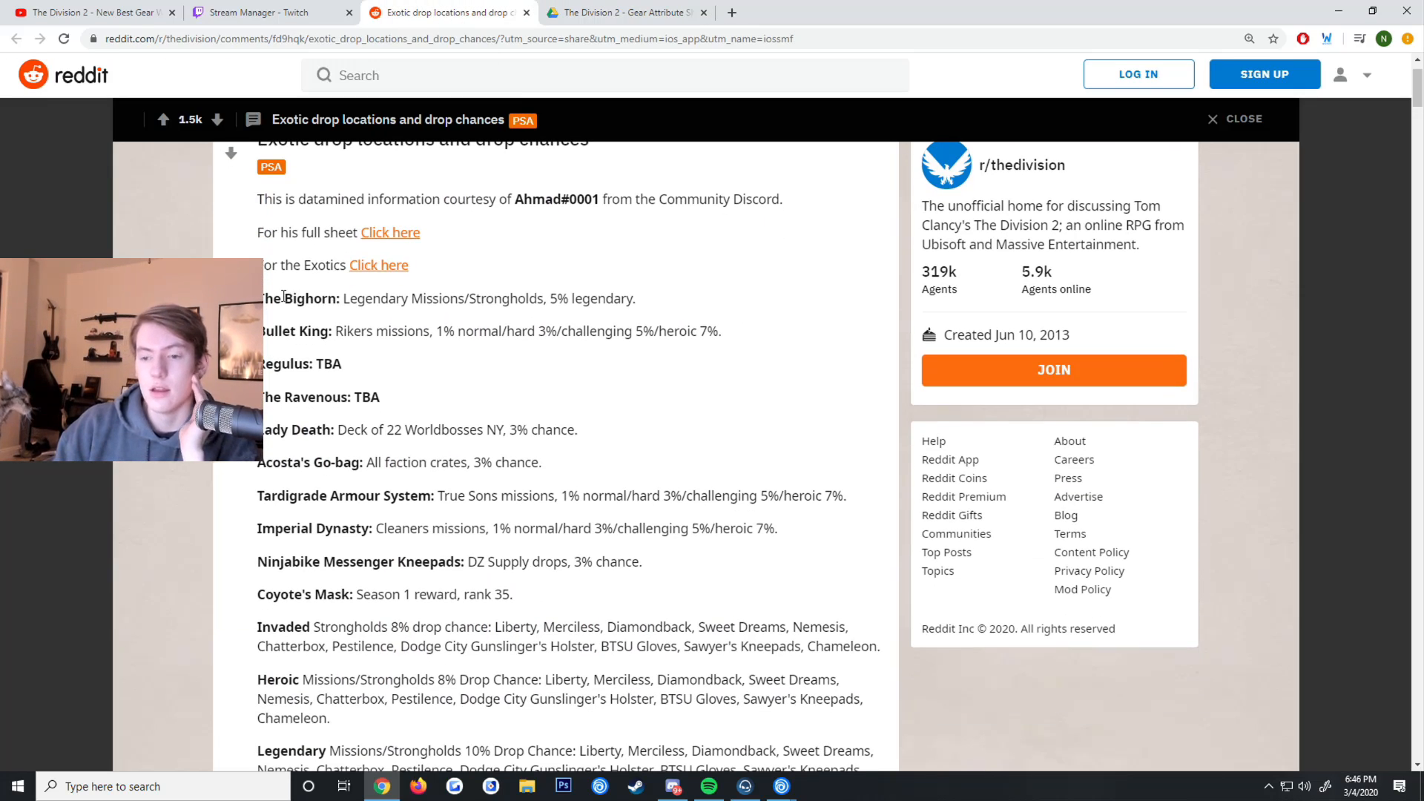
{"action": "scroll", "scroll_direction": "down", "scroll_amount": 3}
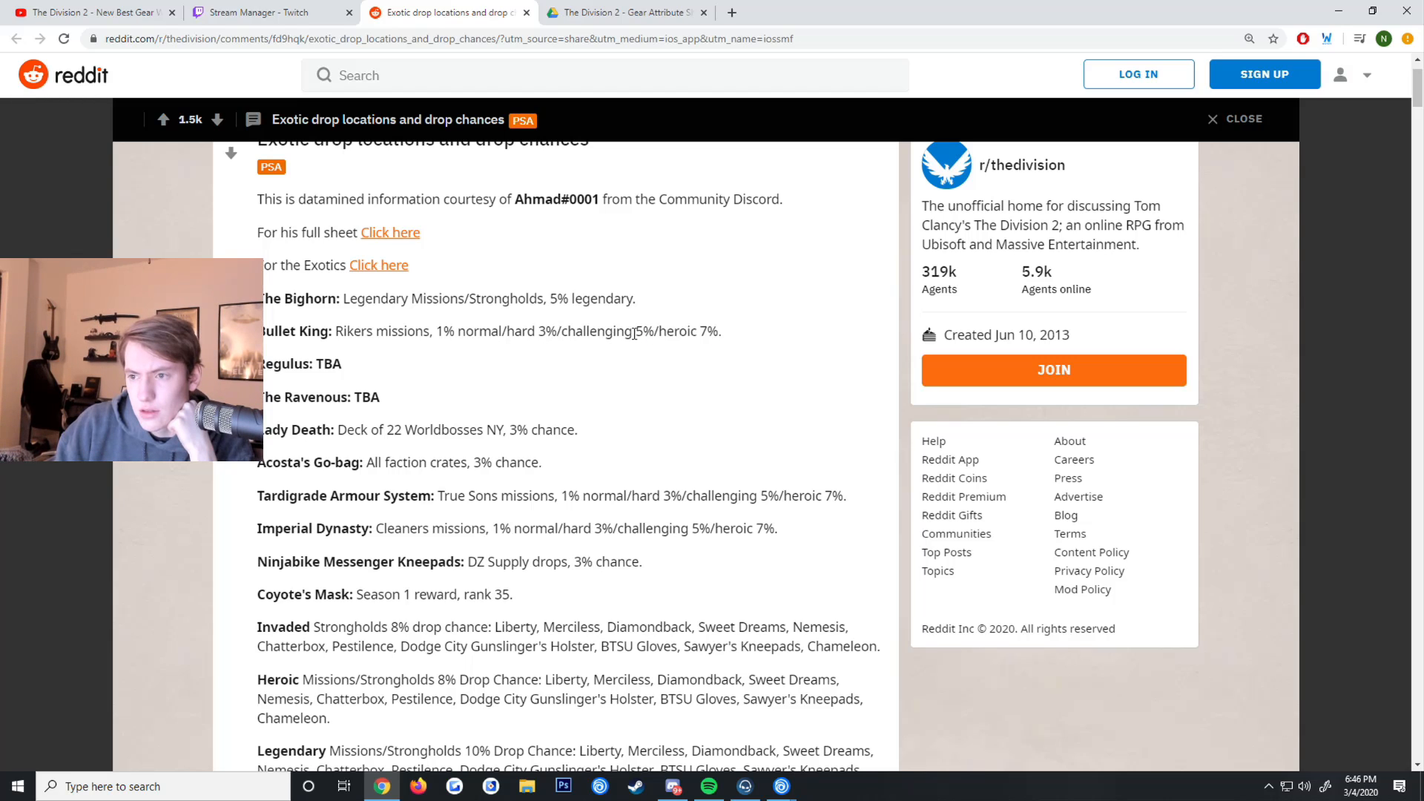
{"action": "mouse_move", "coordinate": [504, 331]}
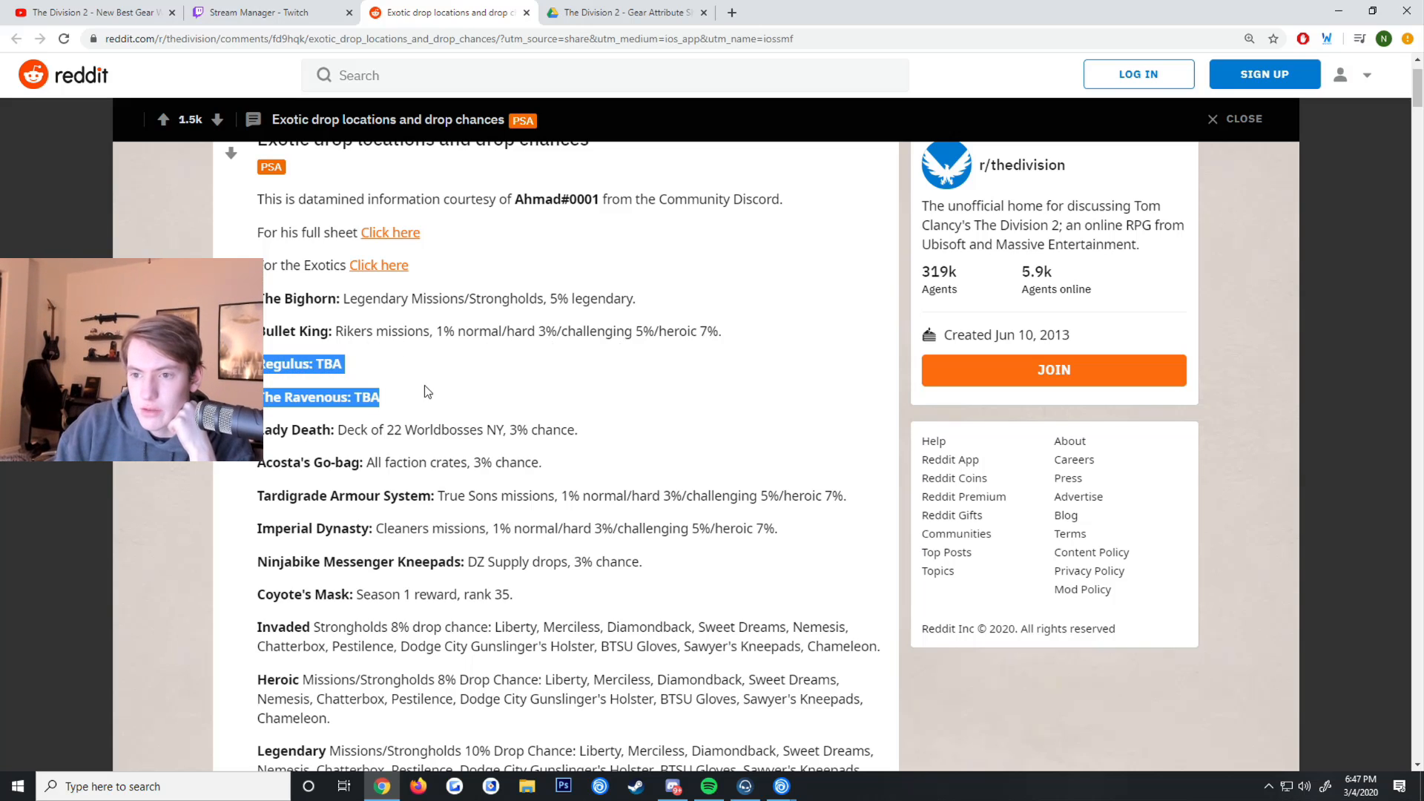
{"action": "scroll", "scroll_direction": "down", "scroll_amount": 3}
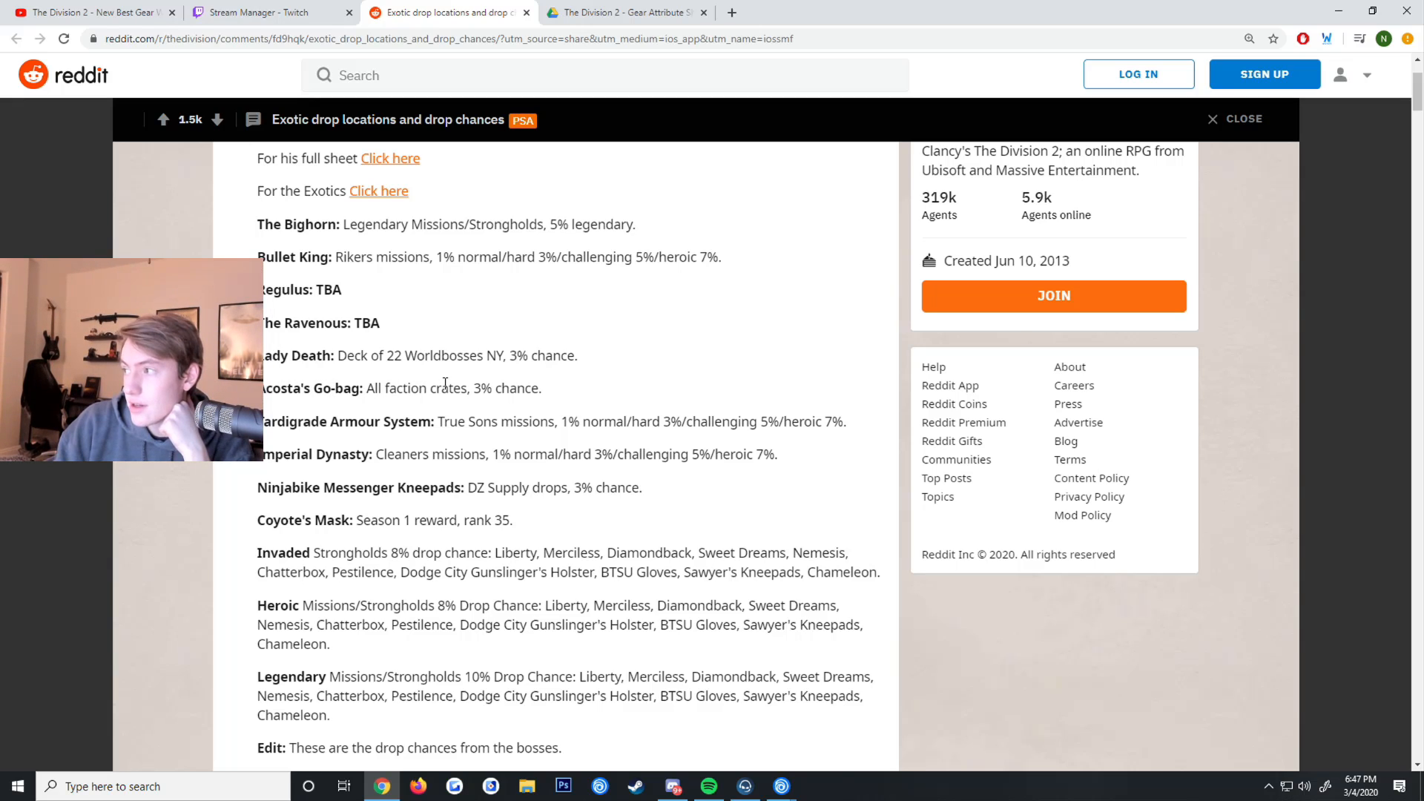
{"action": "mouse_move", "coordinate": [566, 392]}
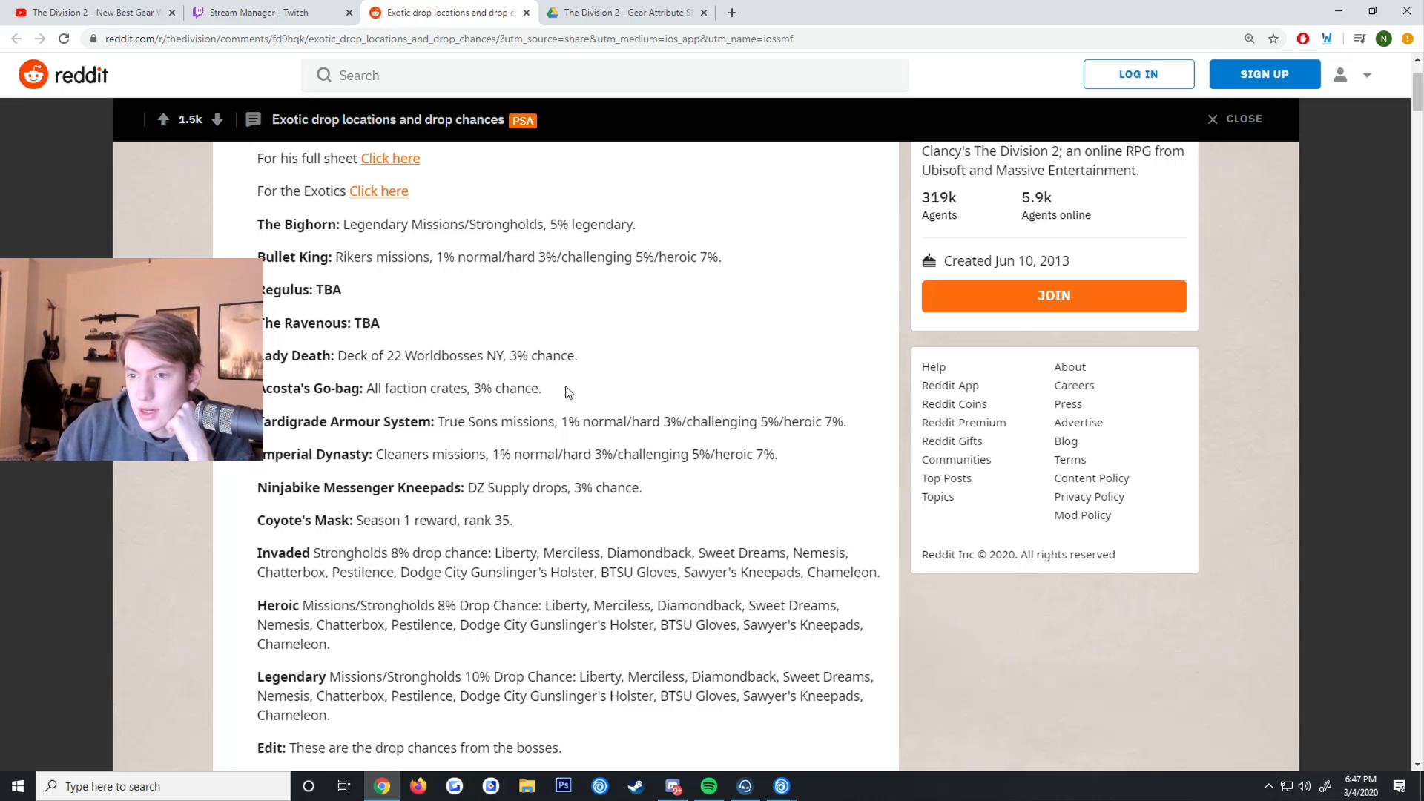
{"action": "scroll", "scroll_direction": "down", "scroll_amount": 3}
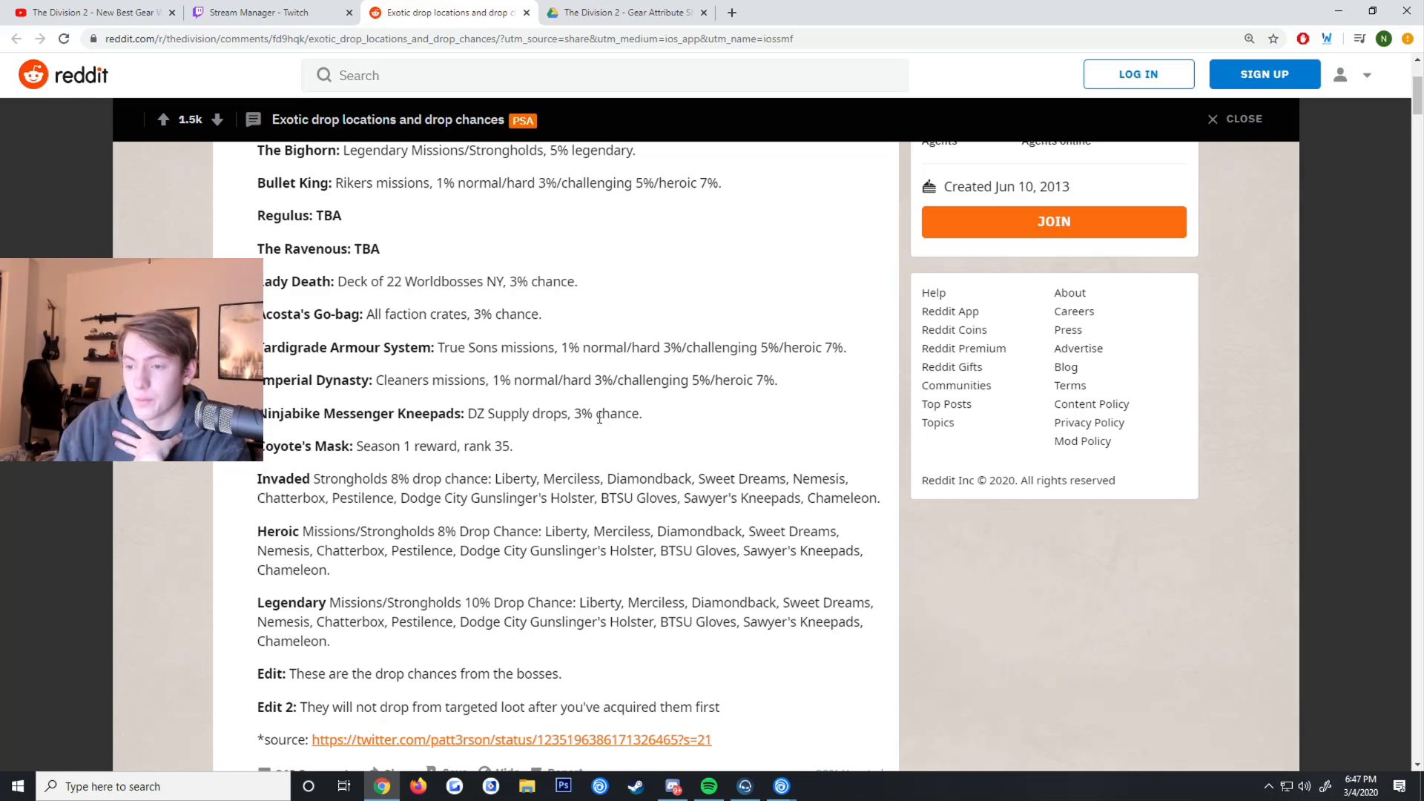
{"action": "scroll", "scroll_direction": "down", "scroll_amount": 3}
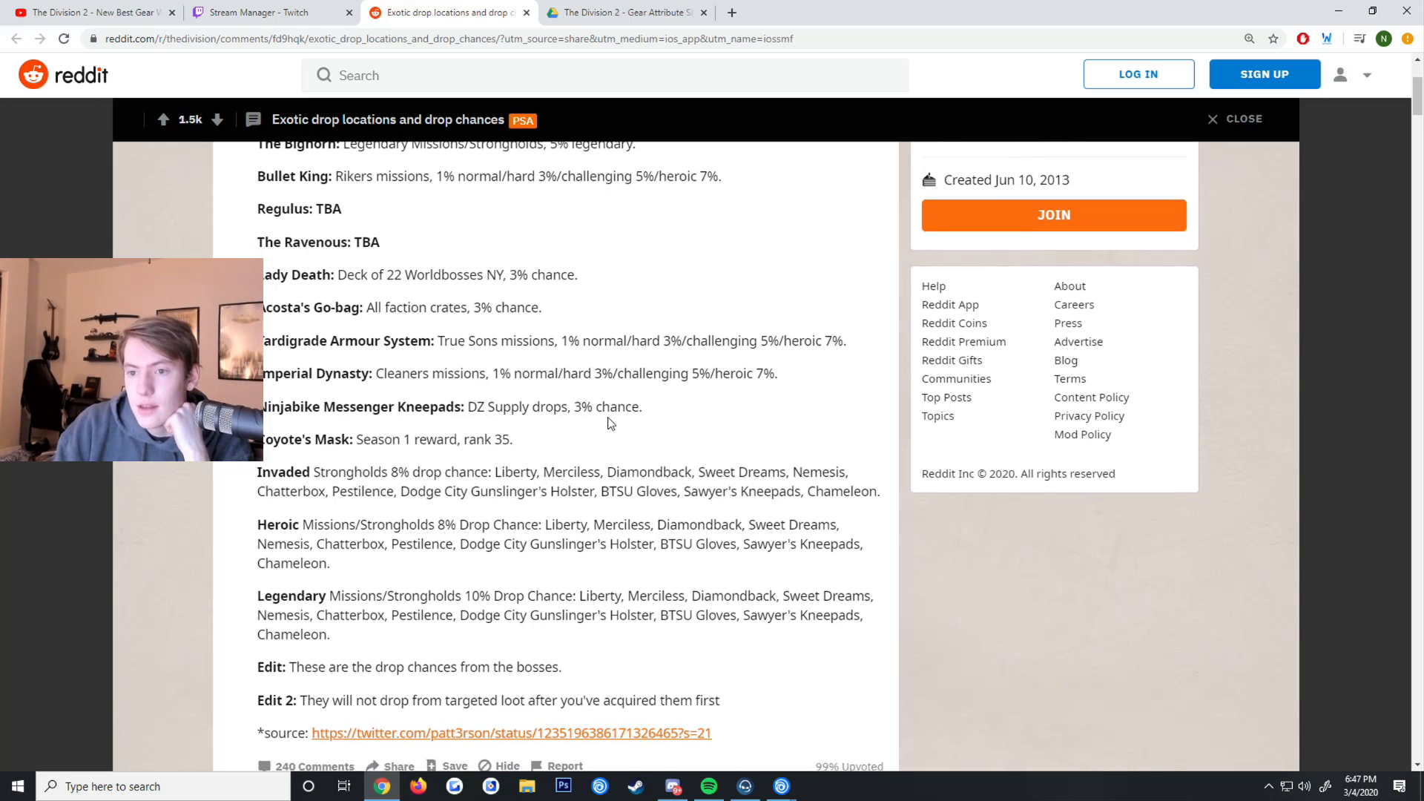
{"action": "scroll", "scroll_direction": "down", "scroll_amount": 3}
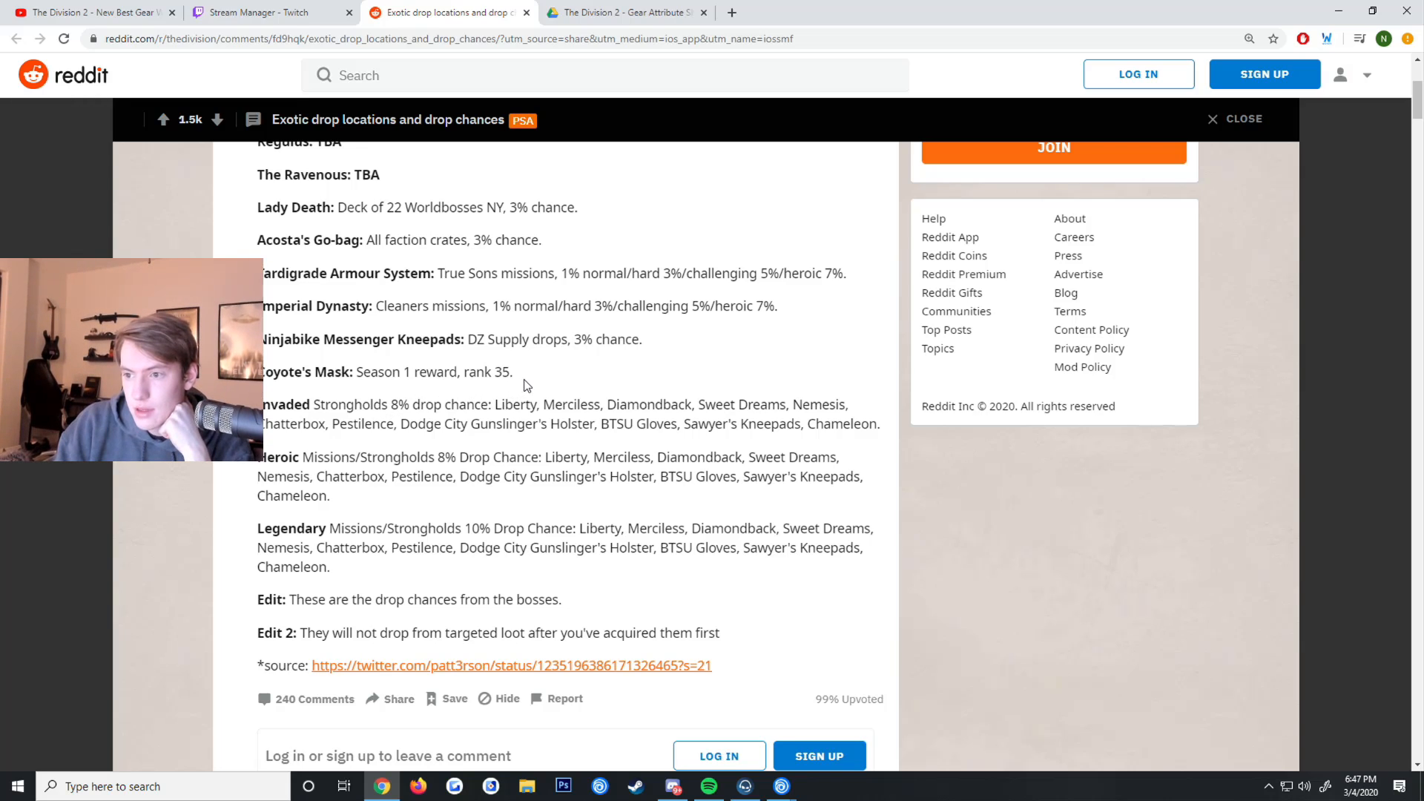
{"action": "mouse_move", "coordinate": [717, 399]}
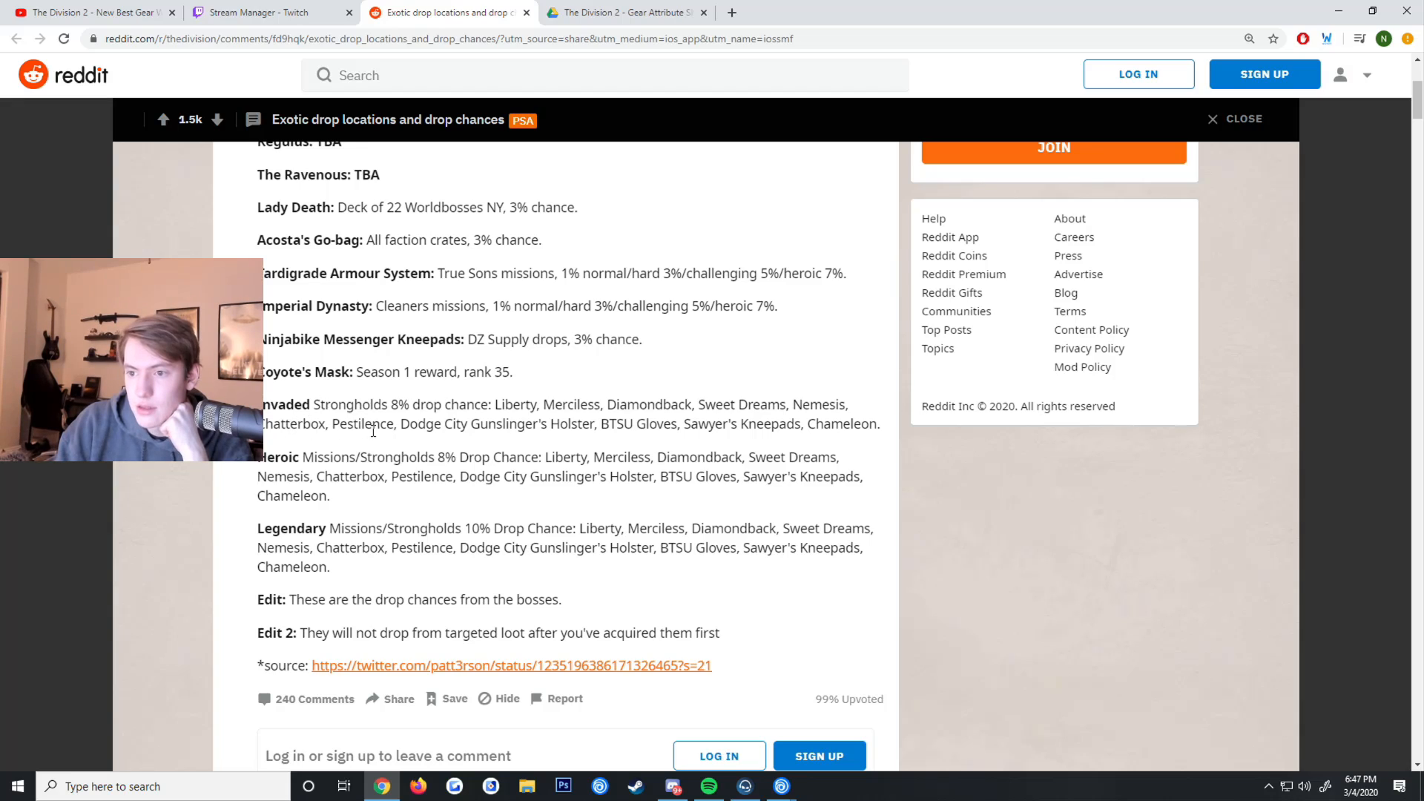
{"action": "mouse_move", "coordinate": [613, 428]}
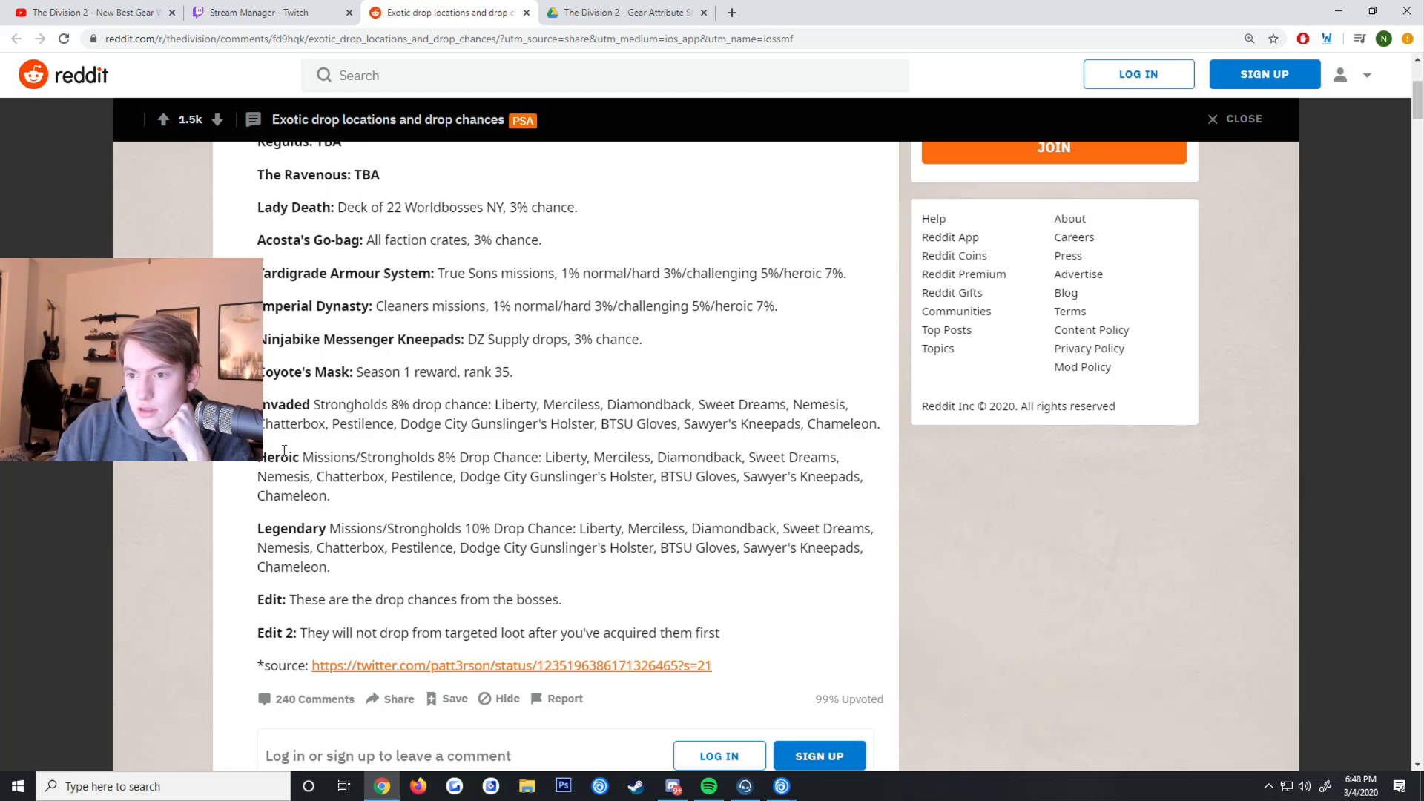
{"action": "mouse_move", "coordinate": [445, 461]}
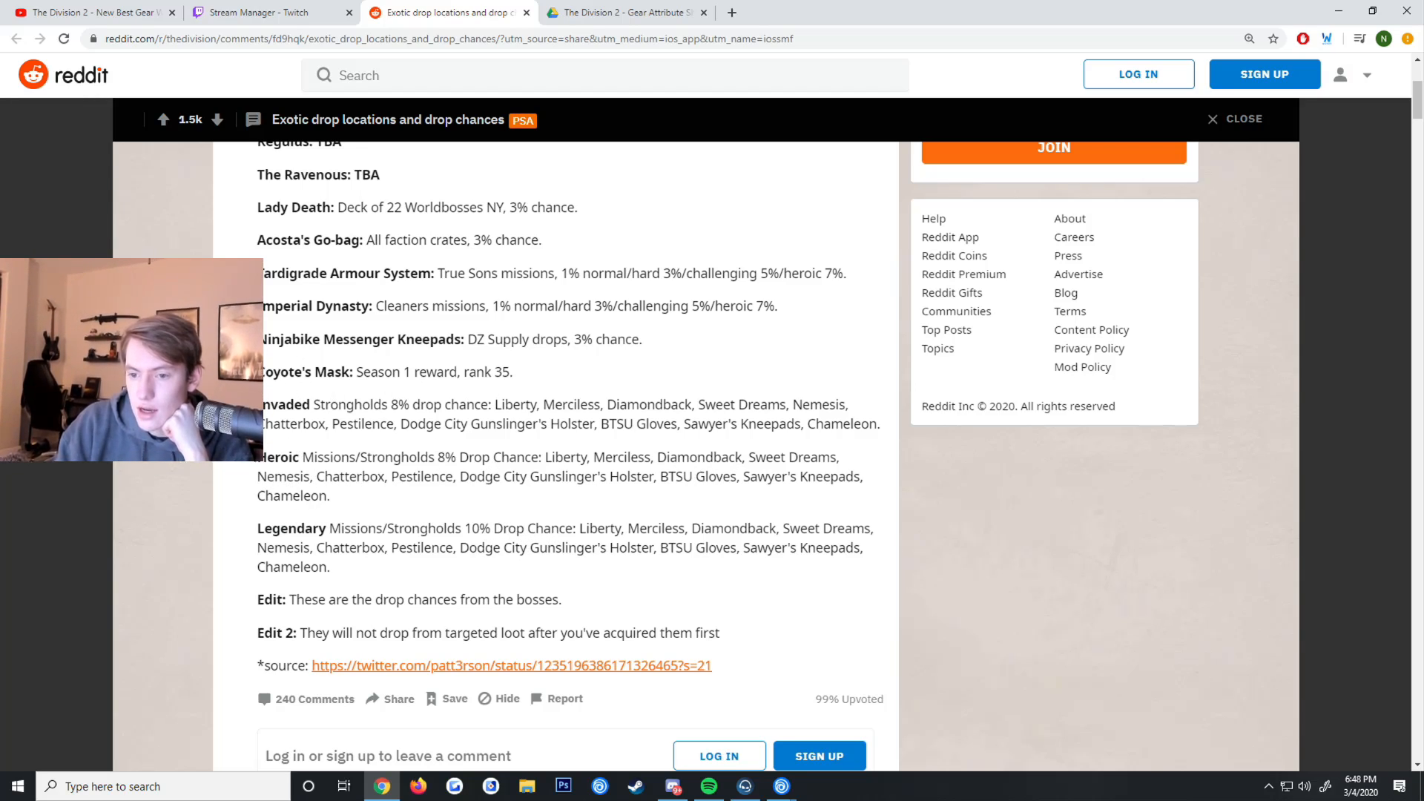
{"action": "mouse_move", "coordinate": [590, 396]}
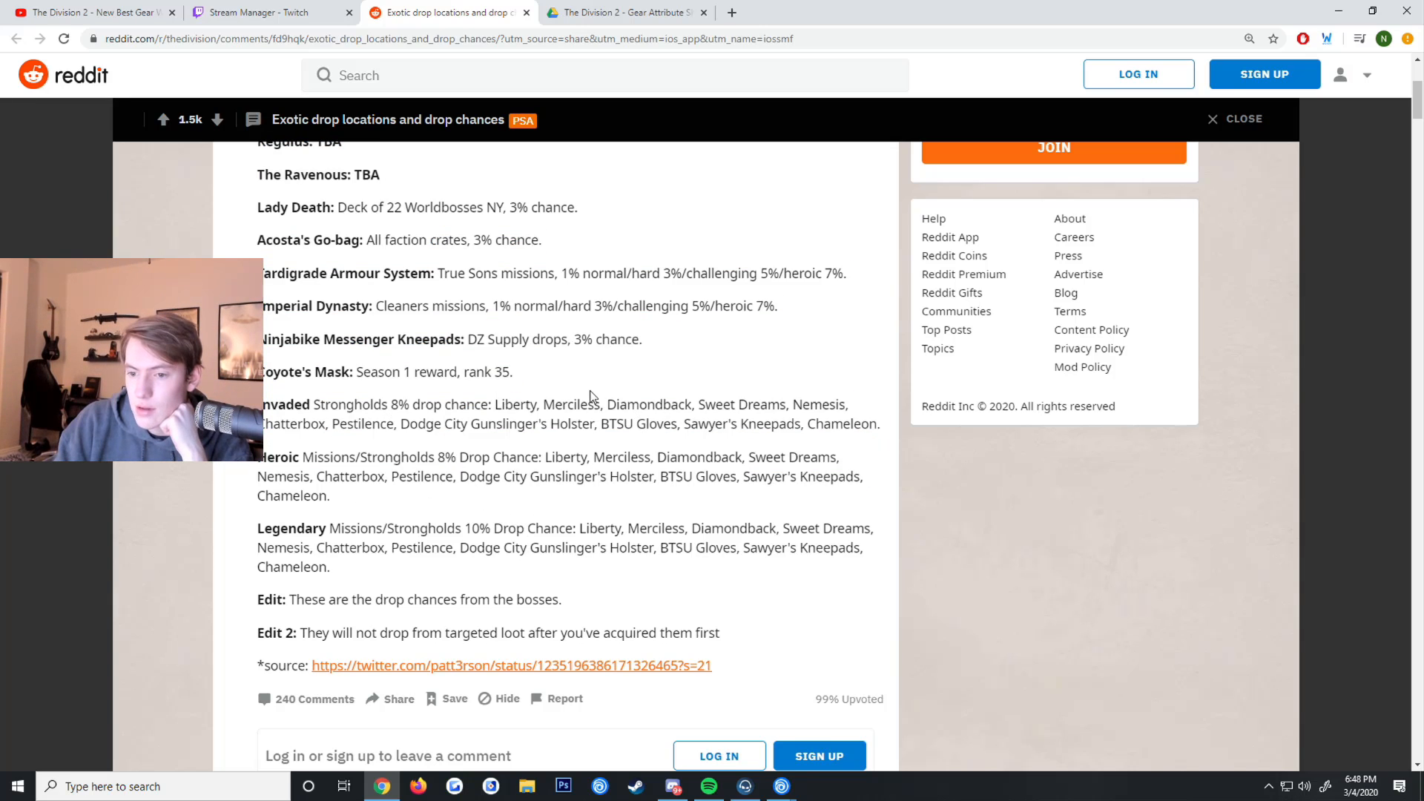
{"action": "scroll", "scroll_direction": "up", "scroll_amount": 3}
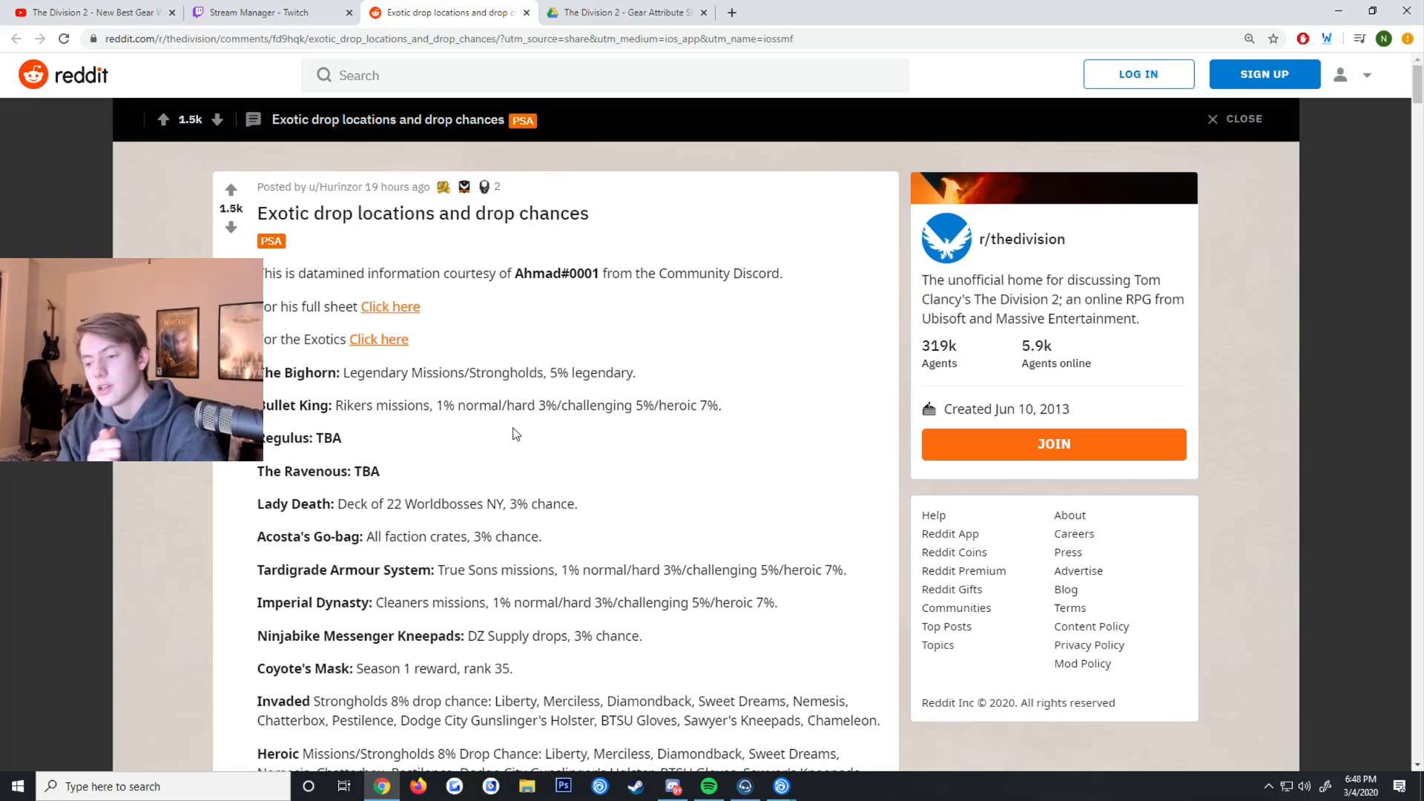